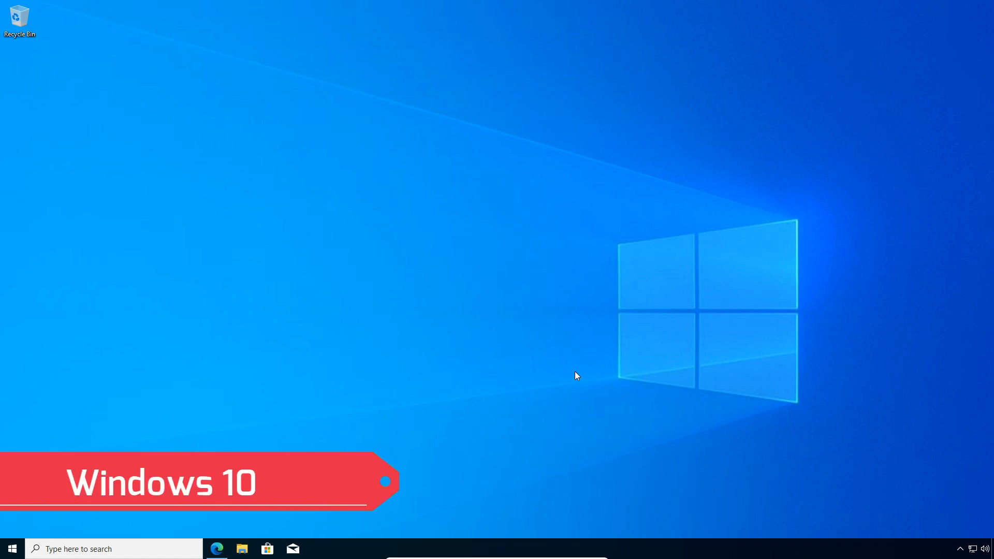
# Go from mysql.com in Edge through Downloads to the MySQL Community (GPL) Downloads page.
pyautogui.click(217, 549)
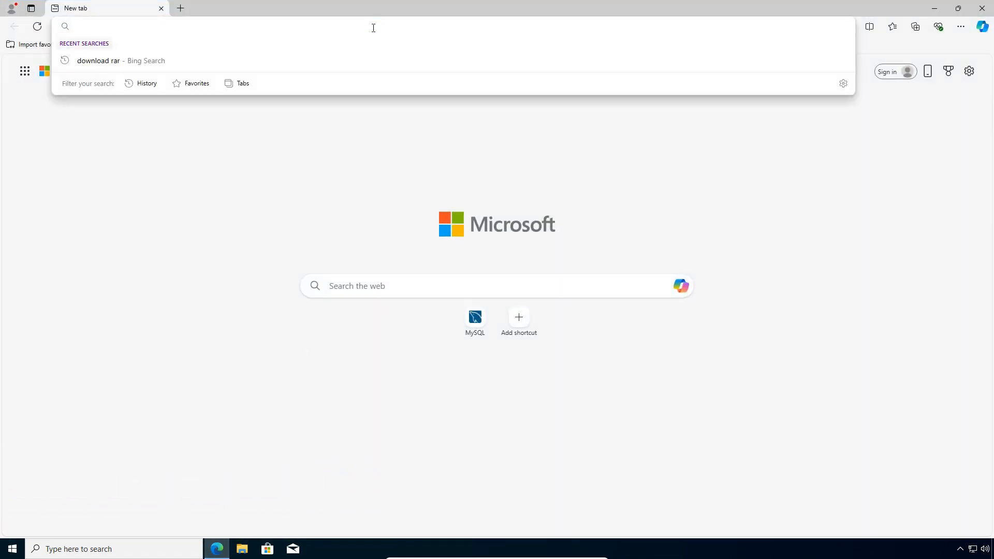
pyautogui.write('mysql.com')
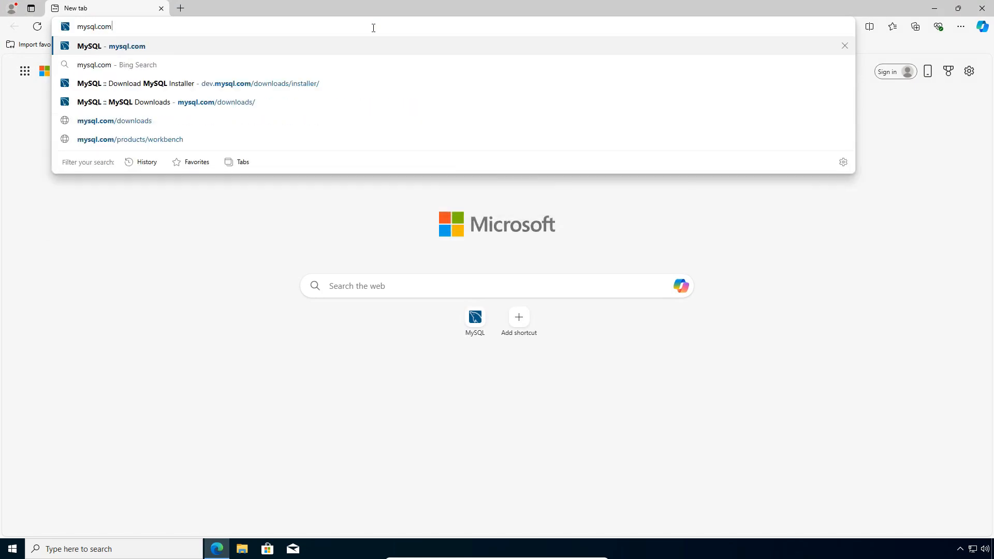
pyautogui.click(113, 46)
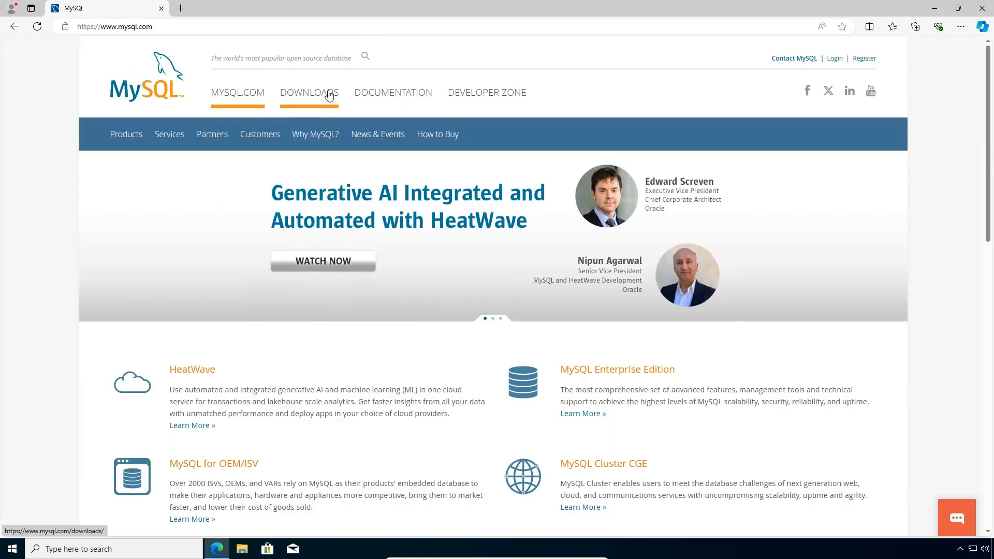
pyautogui.click(309, 92)
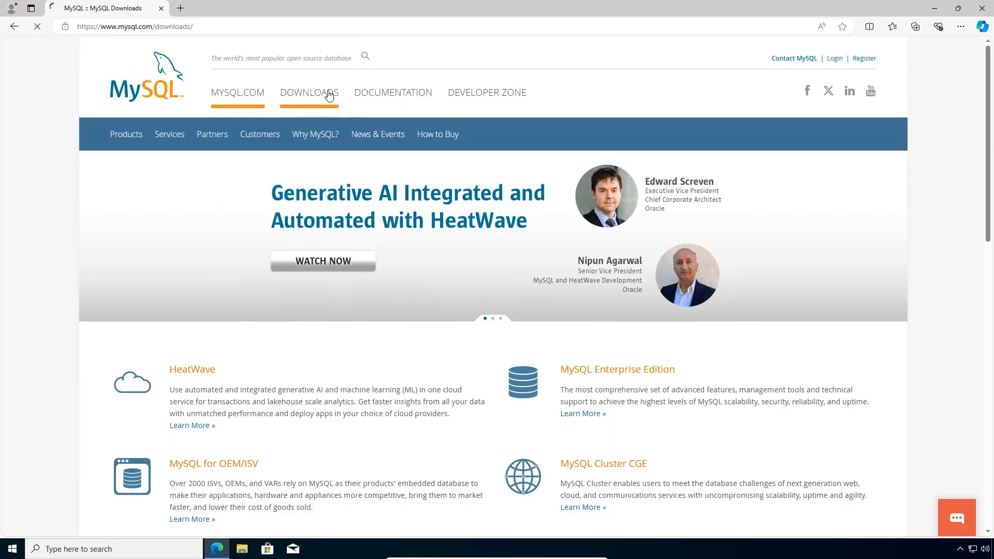
pyautogui.scroll(-3)
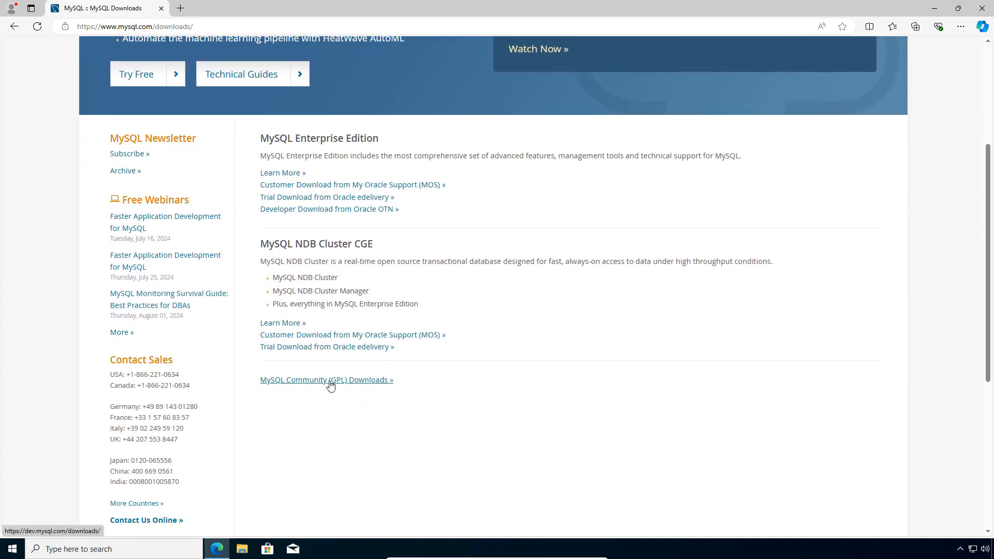
pyautogui.click(326, 379)
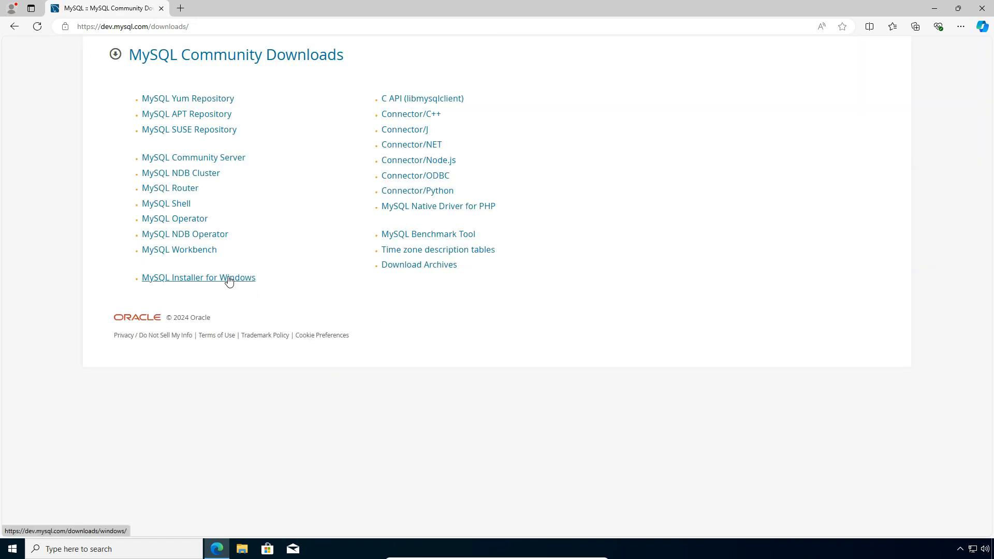
# Open MySQL Installer for Windows archives, select version 8.0.35 and note its 288.6M installer.
pyautogui.click(198, 277)
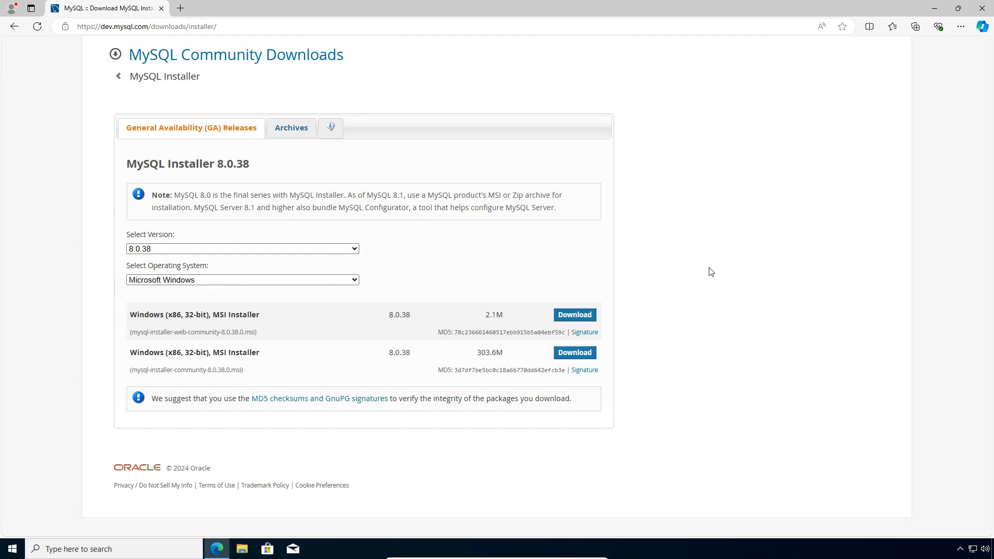
pyautogui.moveTo(294, 179)
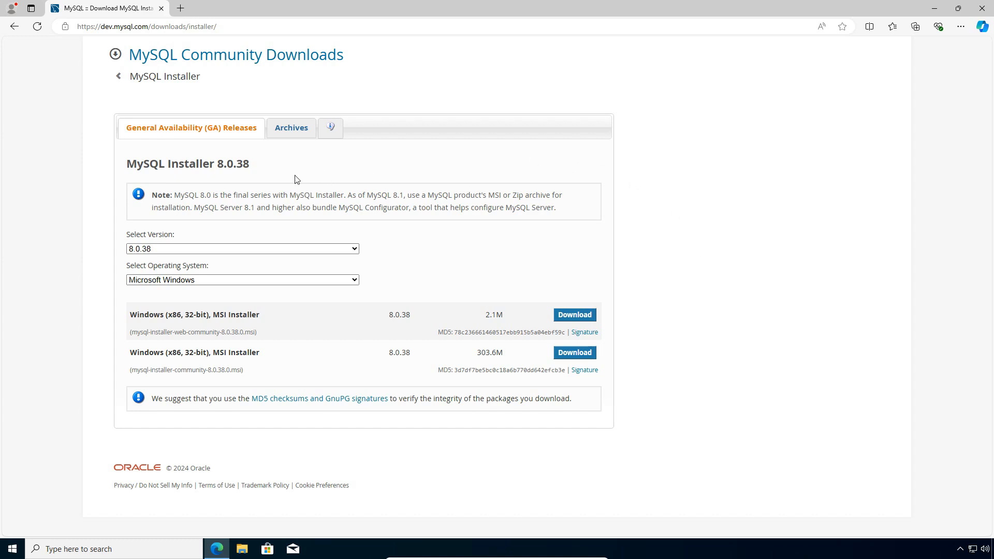
pyautogui.doubleClick(231, 163)
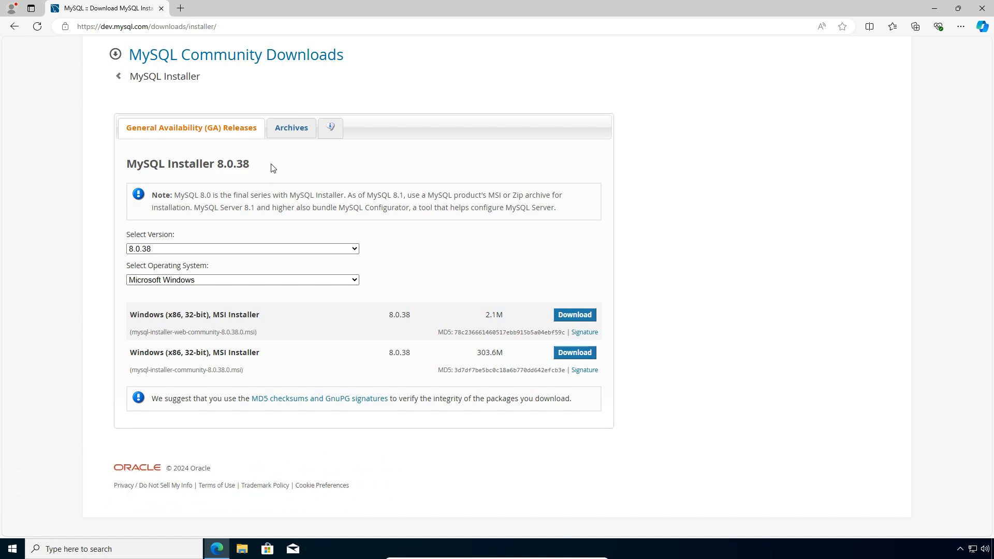
pyautogui.click(291, 128)
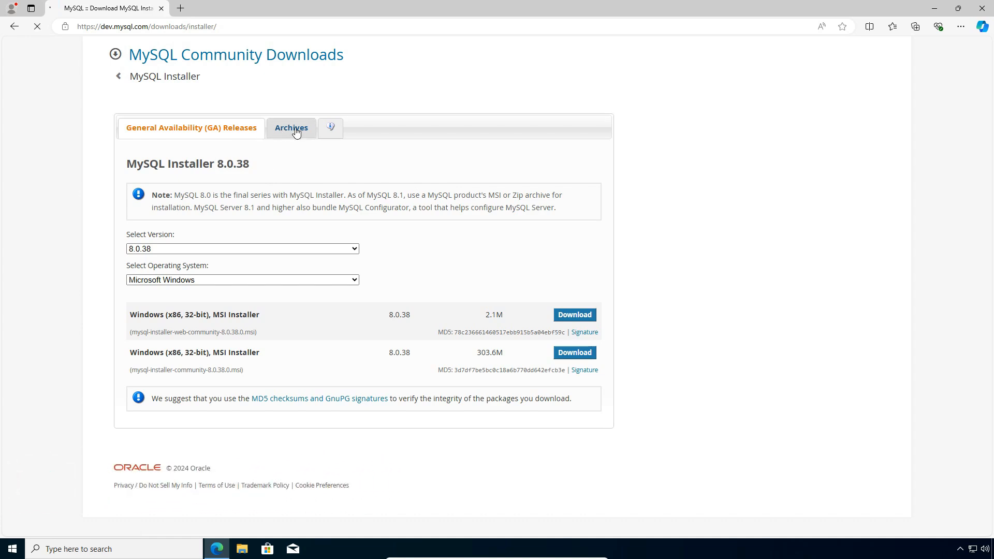
pyautogui.click(291, 128)
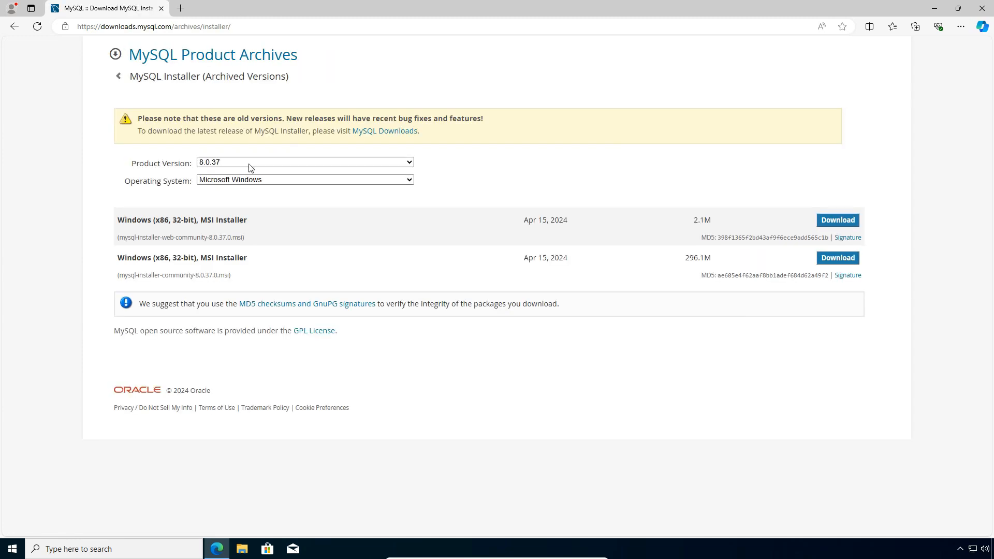
pyautogui.click(305, 162)
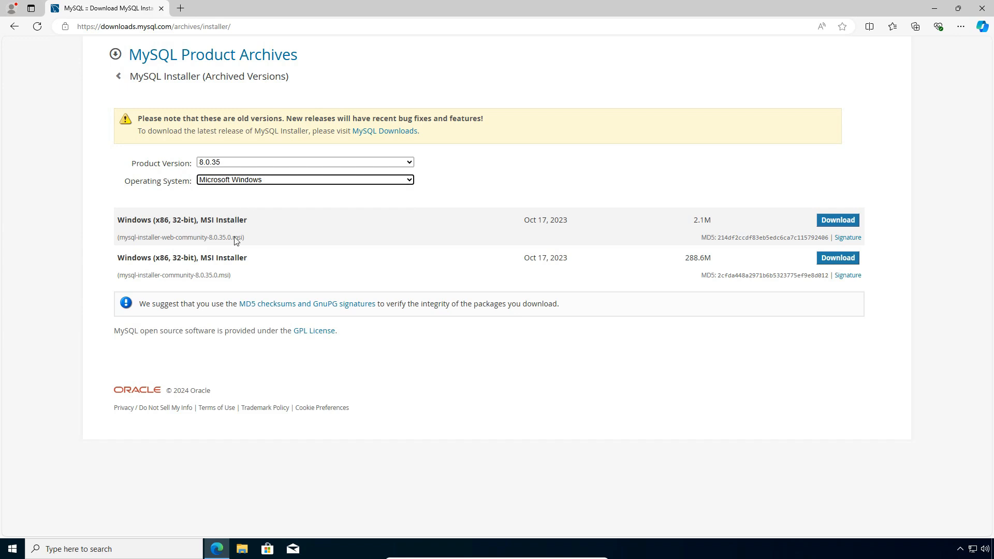
pyautogui.moveTo(241, 236)
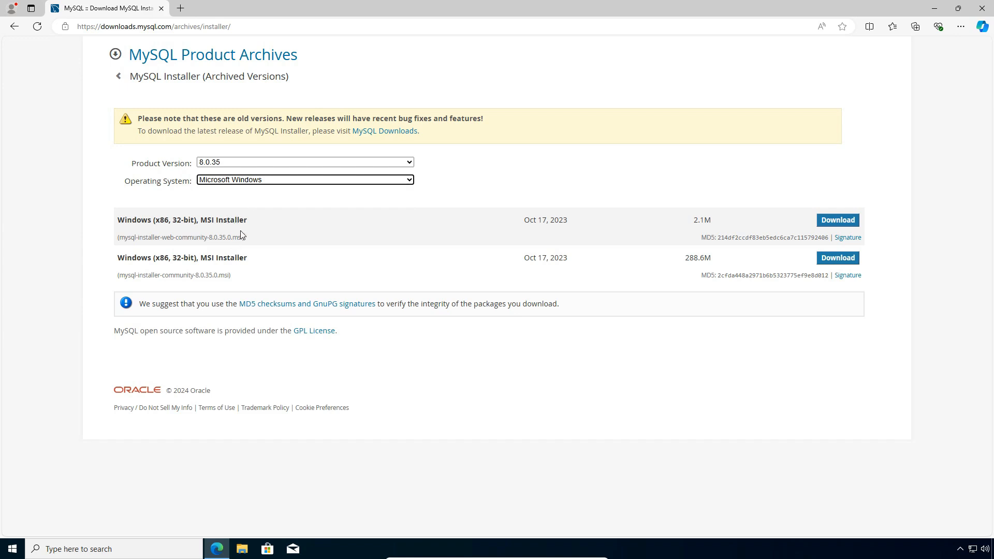
pyautogui.doubleClick(697, 258)
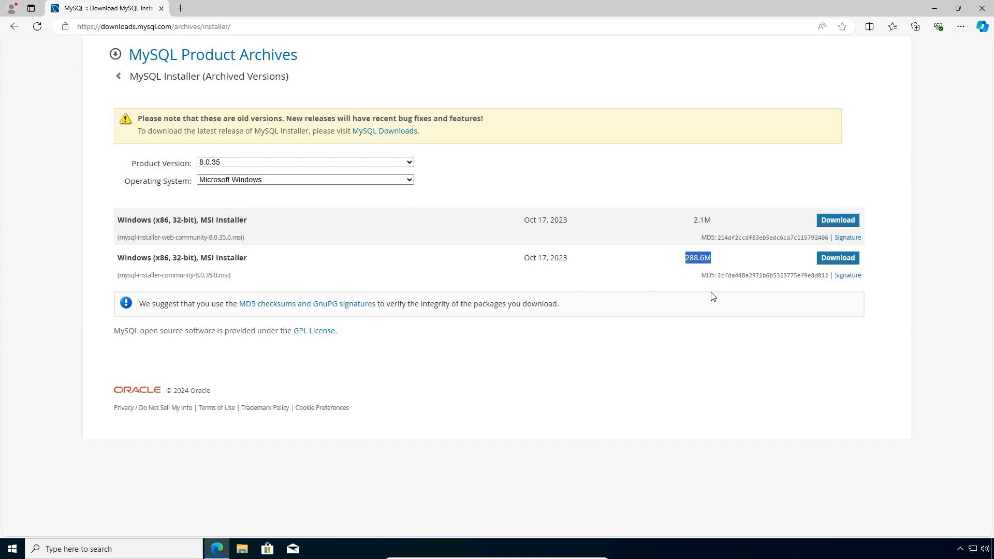
pyautogui.moveTo(635, 273)
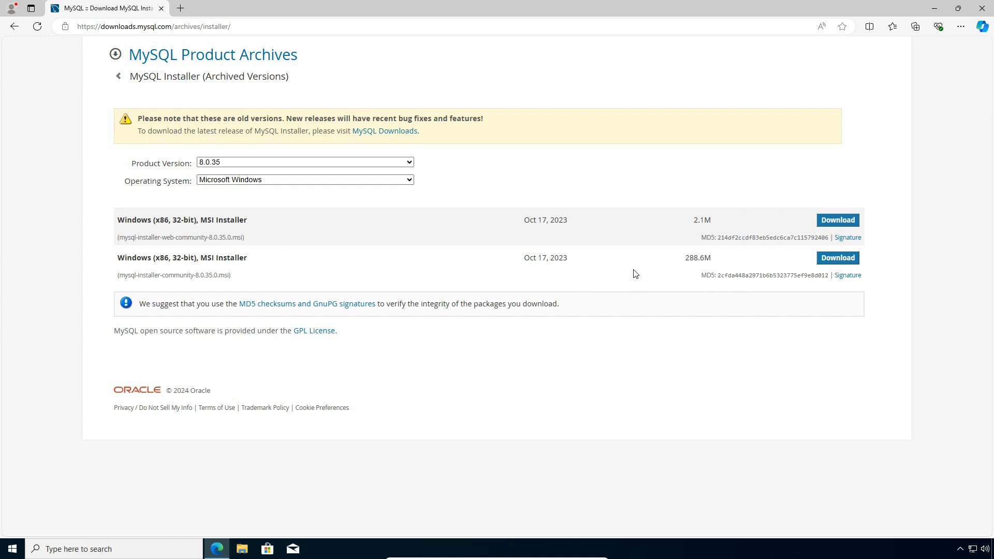
pyautogui.moveTo(14, 25)
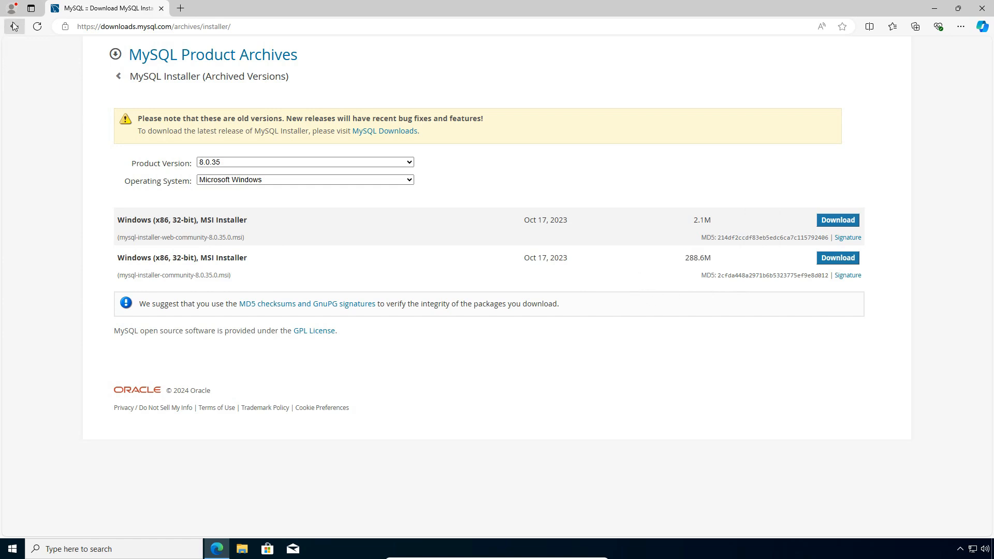
# Go back to the 8.0.38 installer page and compare the 2.1M and 303.6M MSI sizes.
pyautogui.click(384, 131)
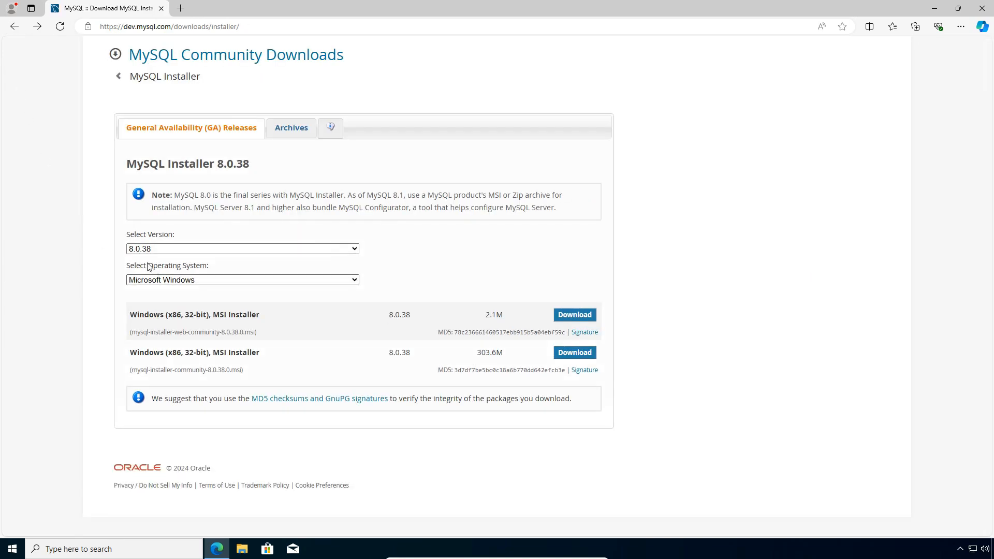
pyautogui.moveTo(217, 360)
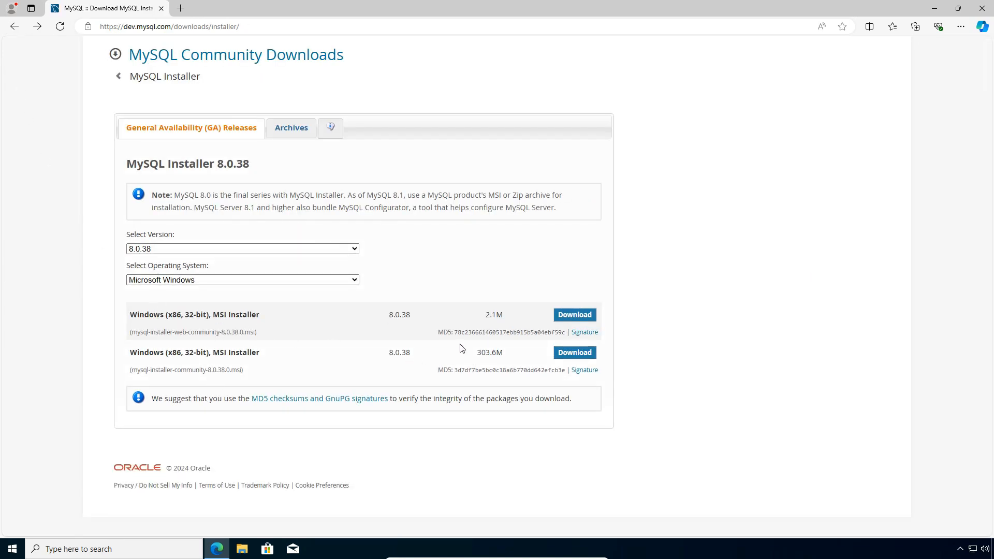
pyautogui.doubleClick(494, 314)
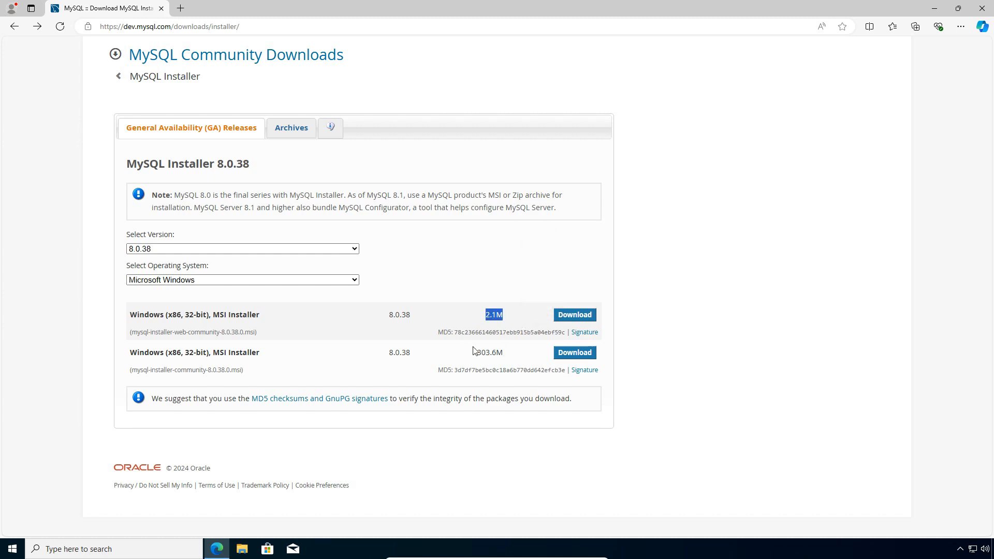
pyautogui.doubleClick(489, 352)
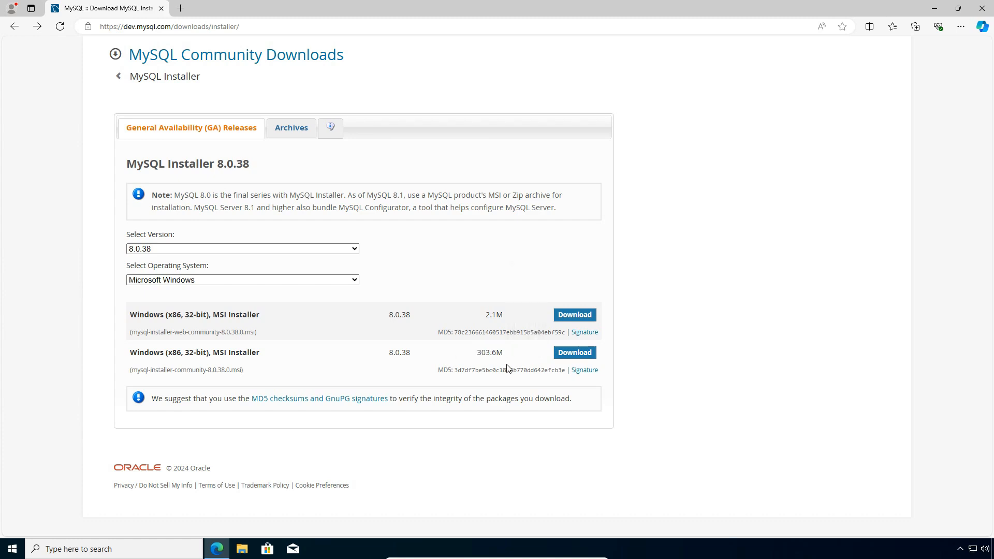
pyautogui.moveTo(635, 383)
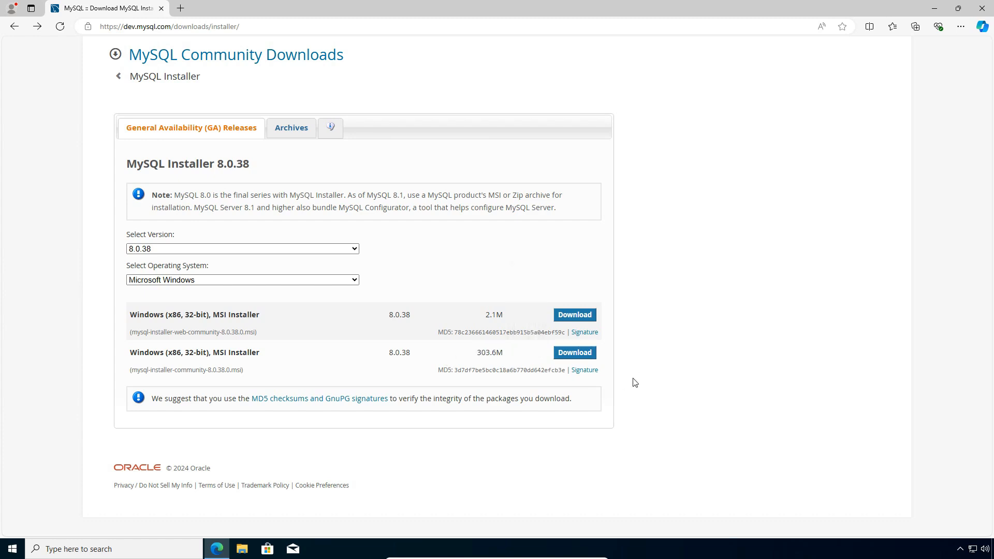
# Download the 303.6M MSI installer, choosing 'No thanks, just start my download.'.
pyautogui.click(574, 353)
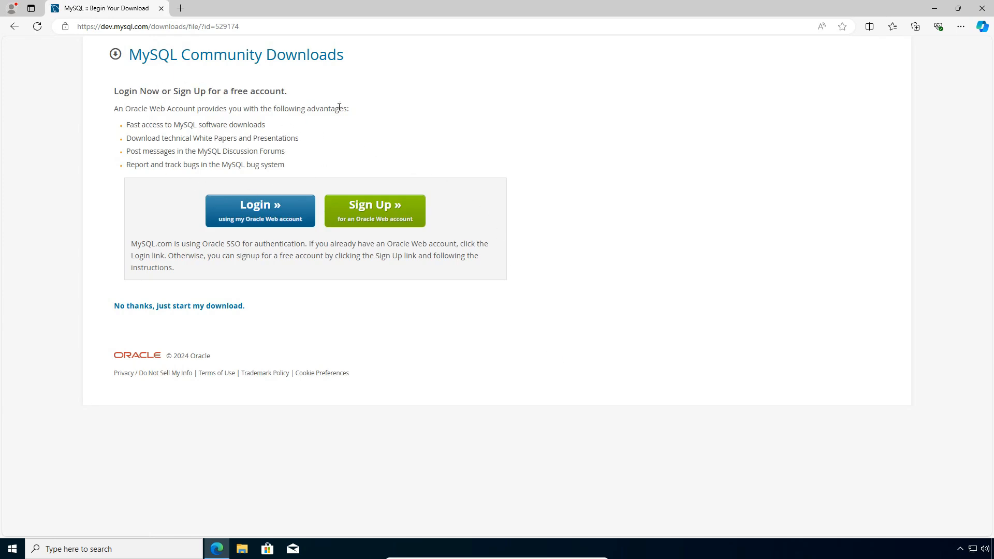
pyautogui.moveTo(251, 184)
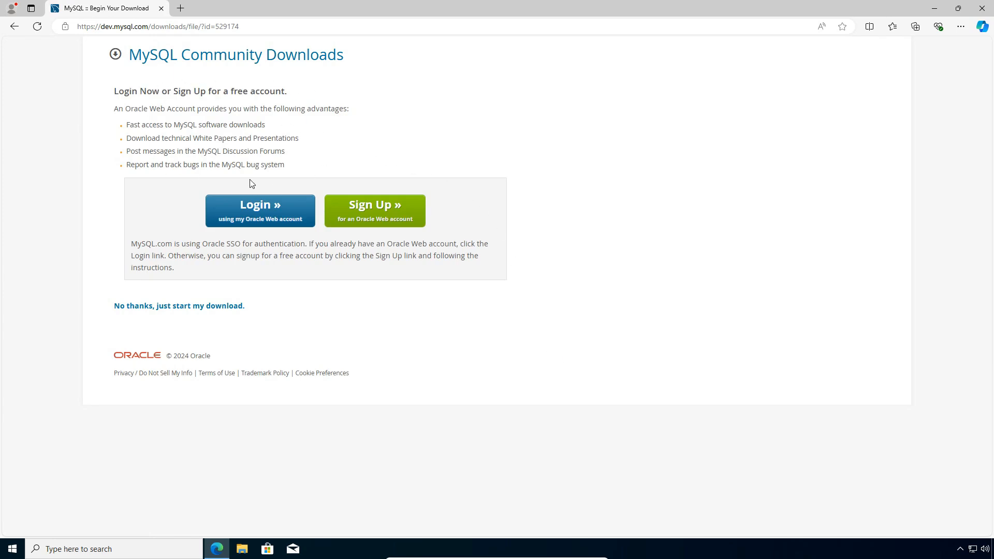
pyautogui.moveTo(306, 189)
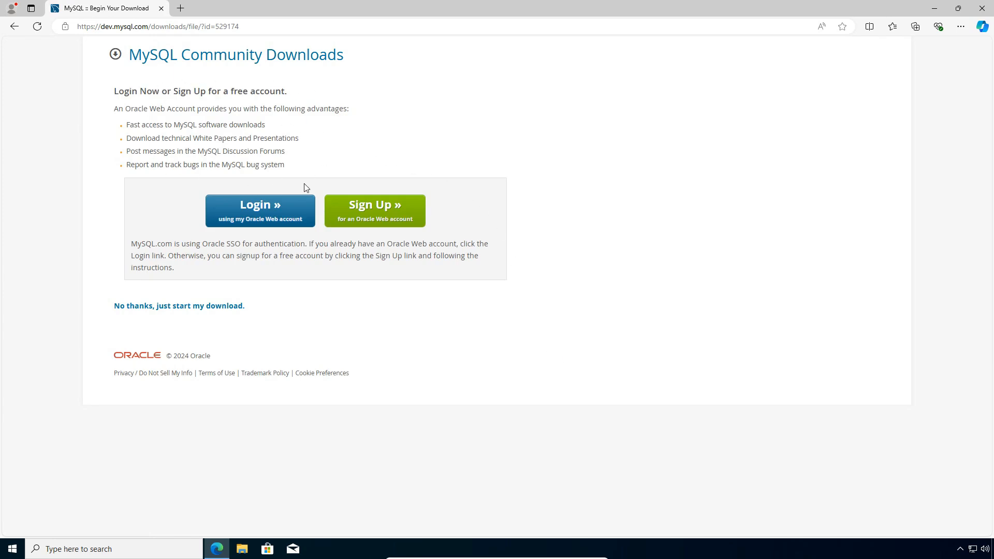
pyautogui.moveTo(186, 281)
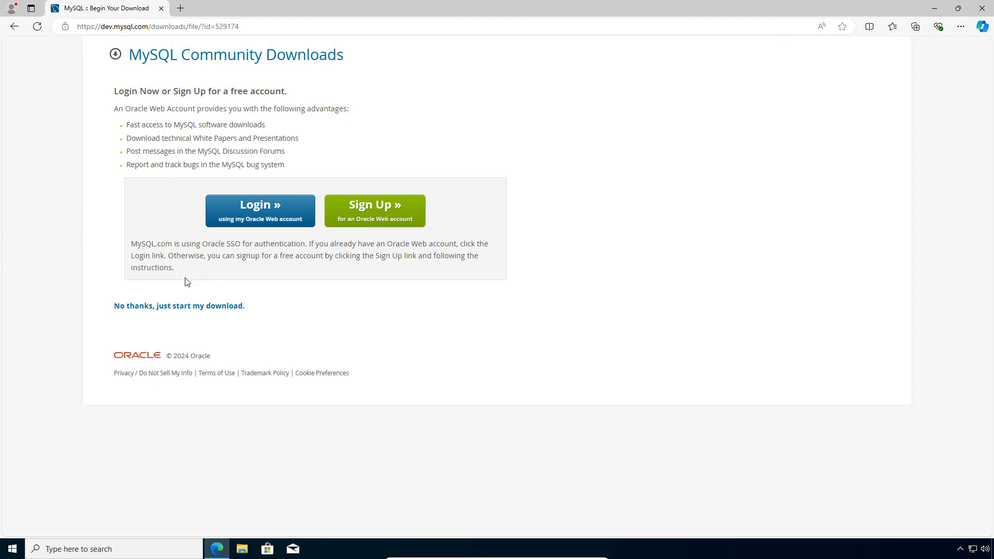
pyautogui.moveTo(179, 305)
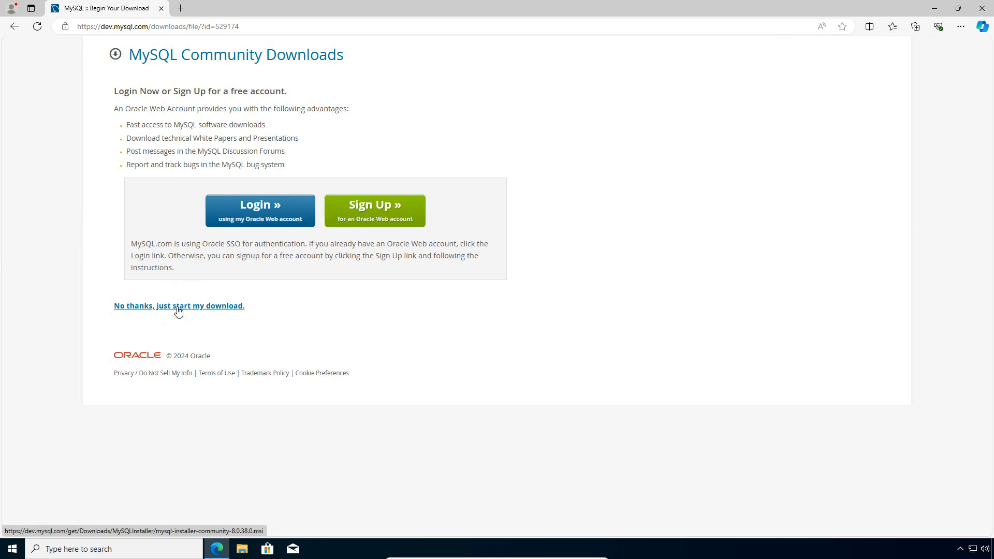
pyautogui.click(179, 306)
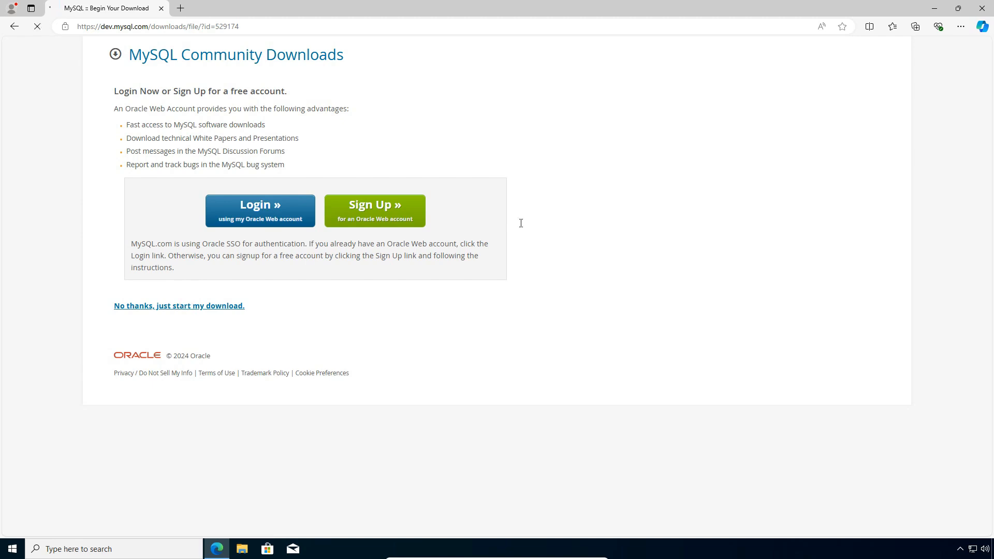
pyautogui.click(178, 305)
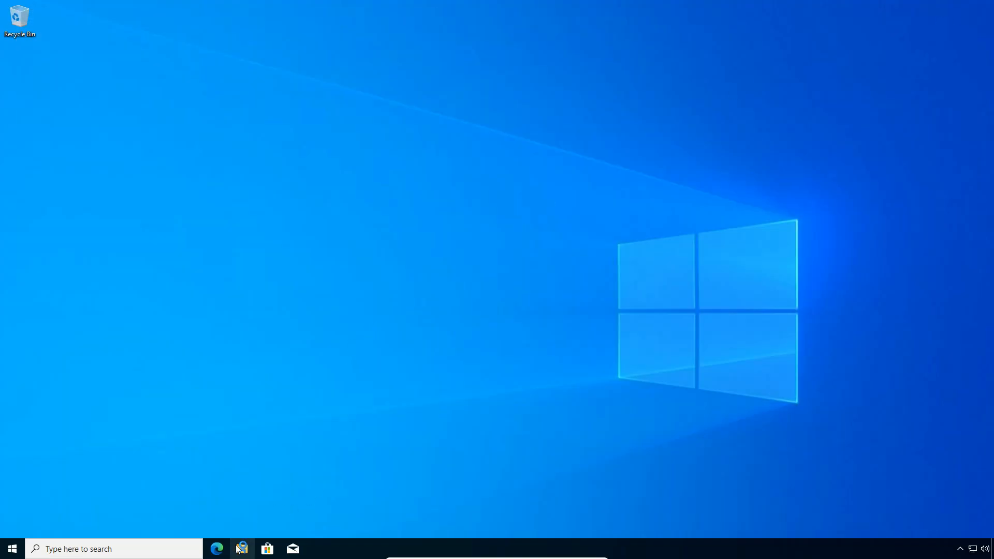
# Run mysql-installer-community-8.0.38.0 from Downloads and confirm Run on the security warning.
pyautogui.click(241, 548)
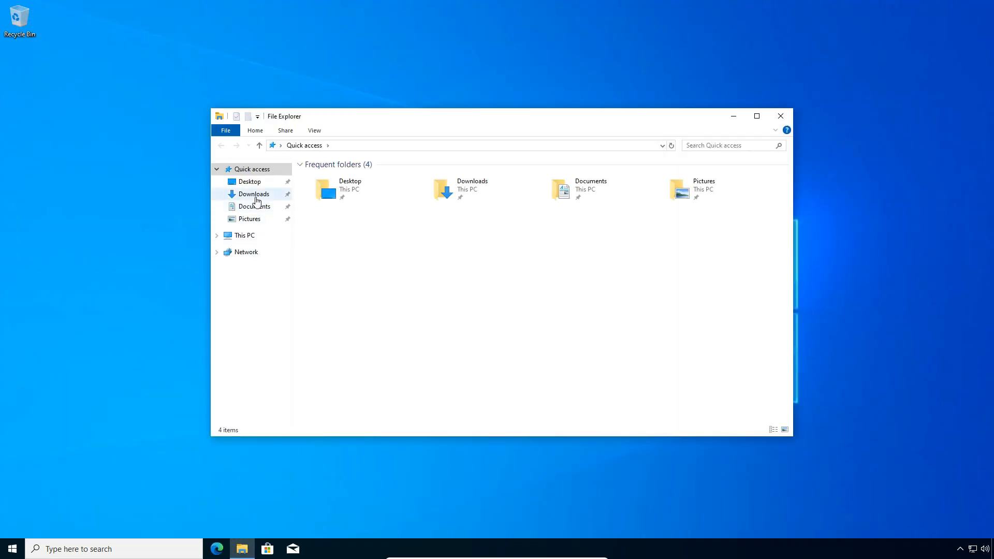
pyautogui.click(253, 194)
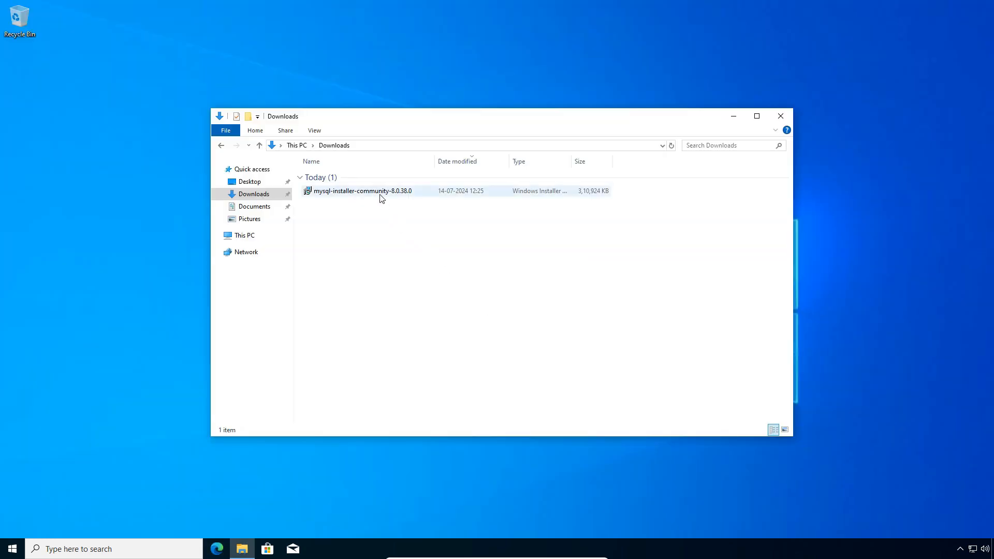
pyautogui.click(360, 191)
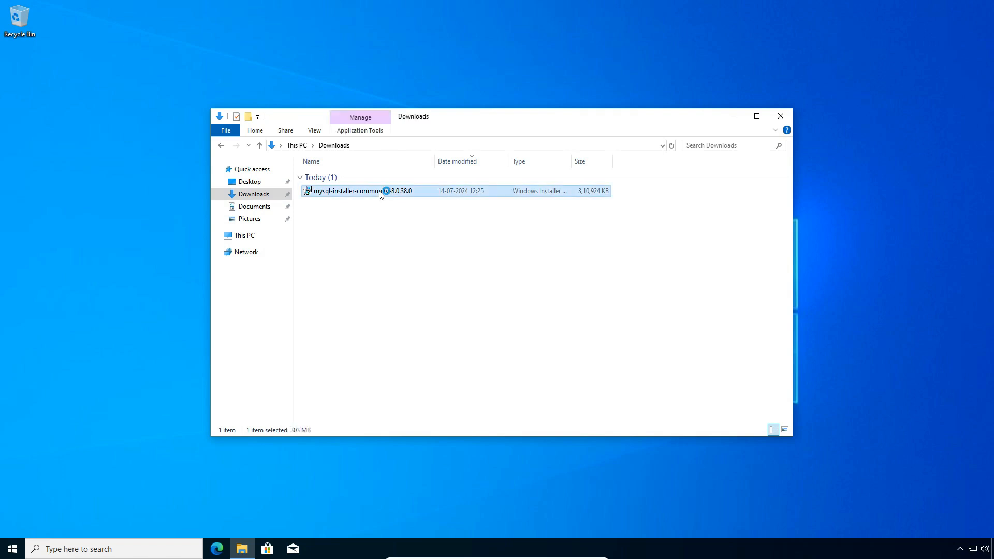
pyautogui.doubleClick(358, 191)
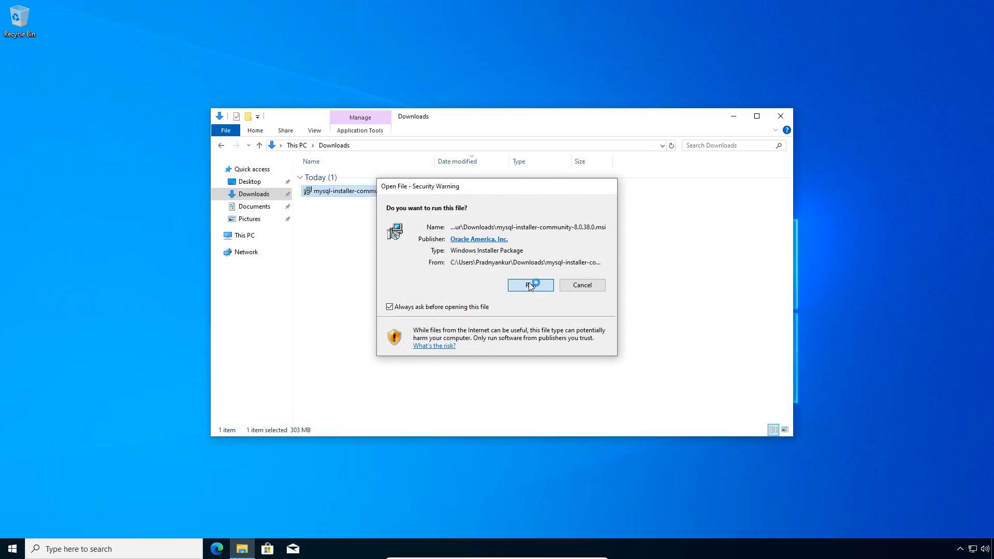
pyautogui.click(531, 284)
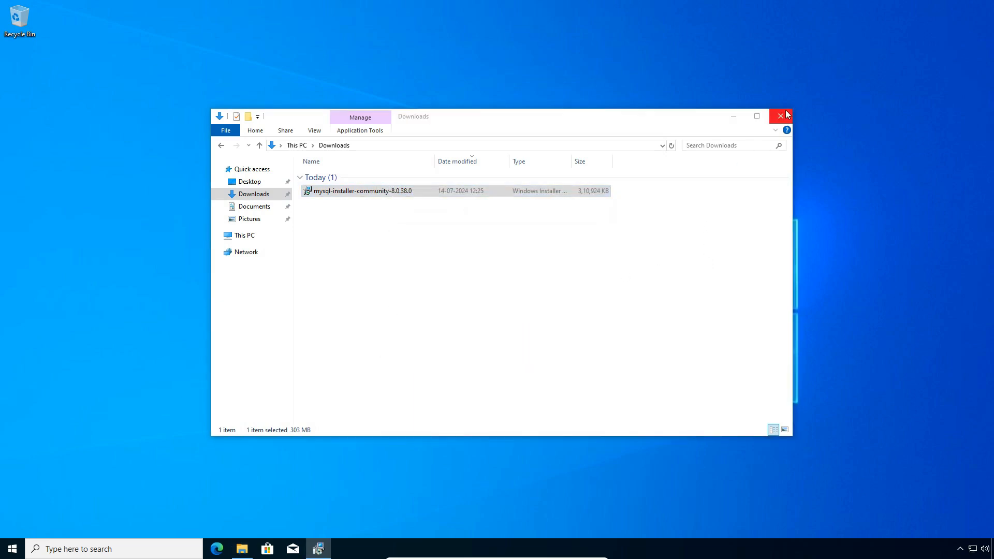
# Close Downloads and approve the UAC prompts for the .msi and MySQLInstallerLauncher.exe.
pyautogui.doubleClick(362, 191)
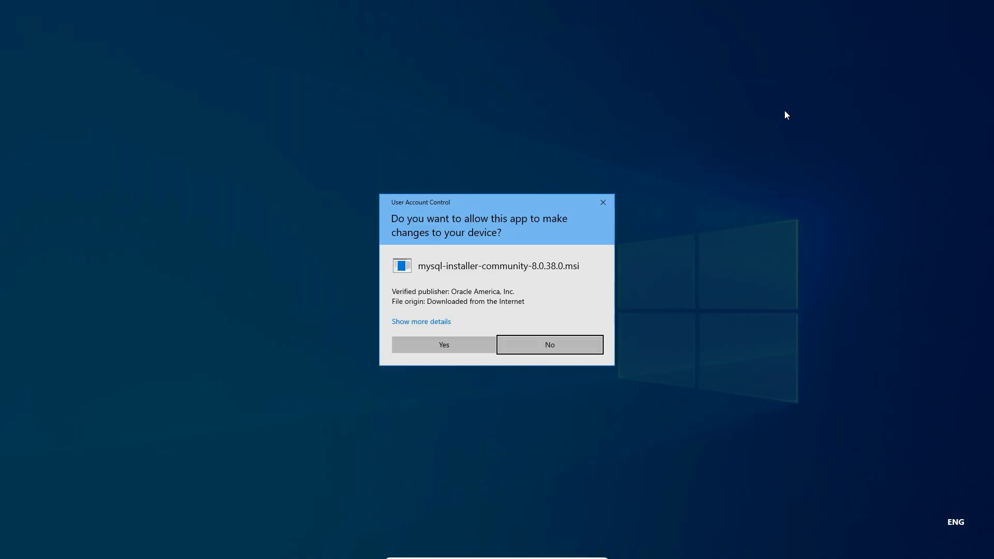
pyautogui.moveTo(602, 243)
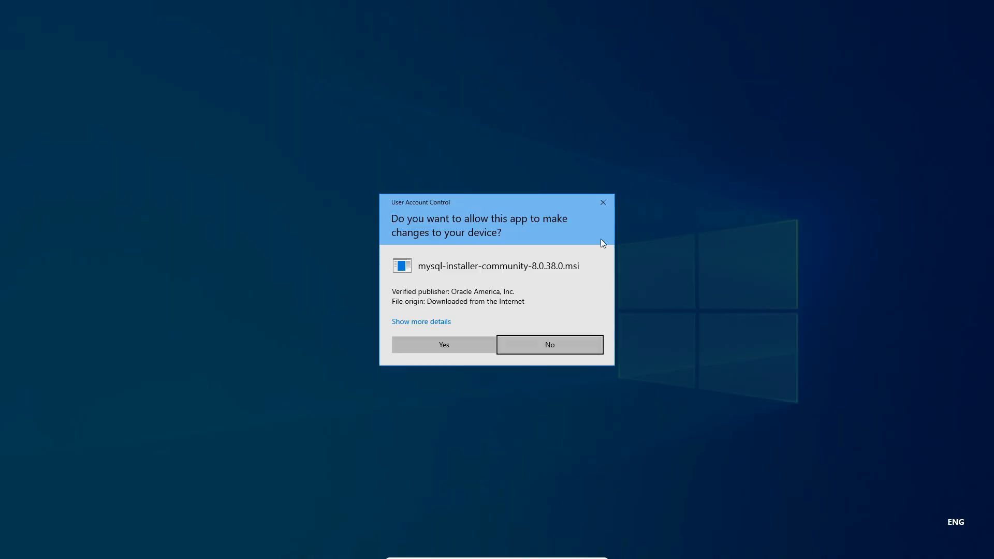
pyautogui.click(443, 344)
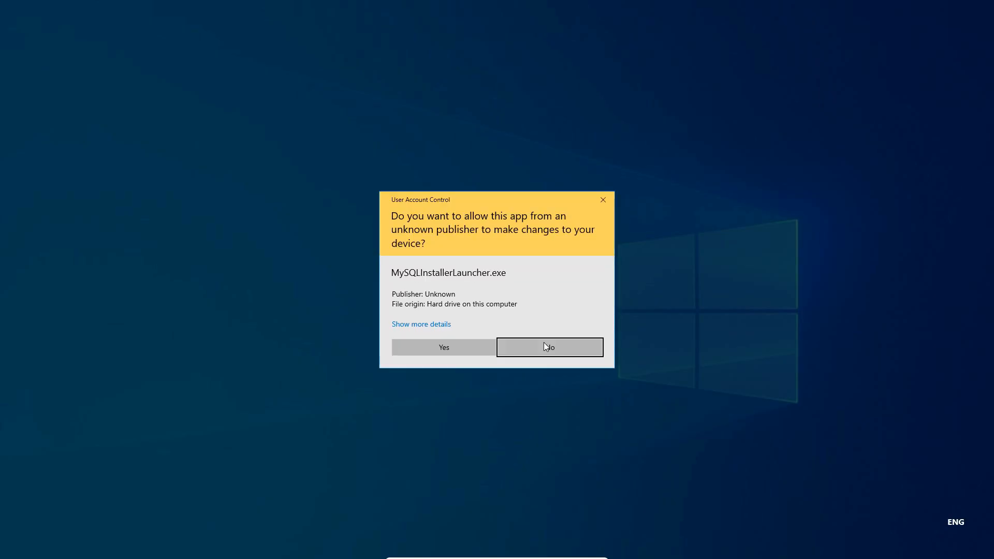
pyautogui.moveTo(393, 367)
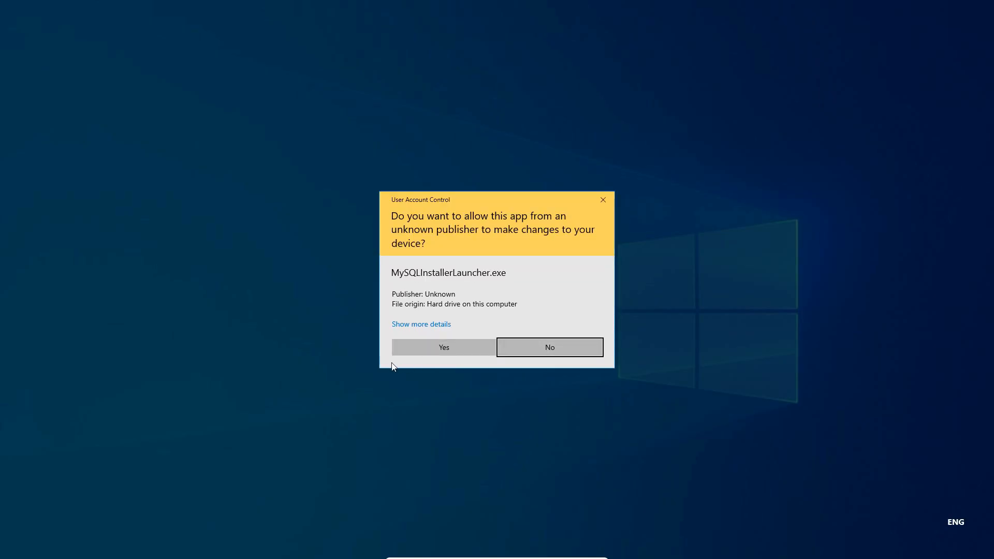
pyautogui.click(443, 346)
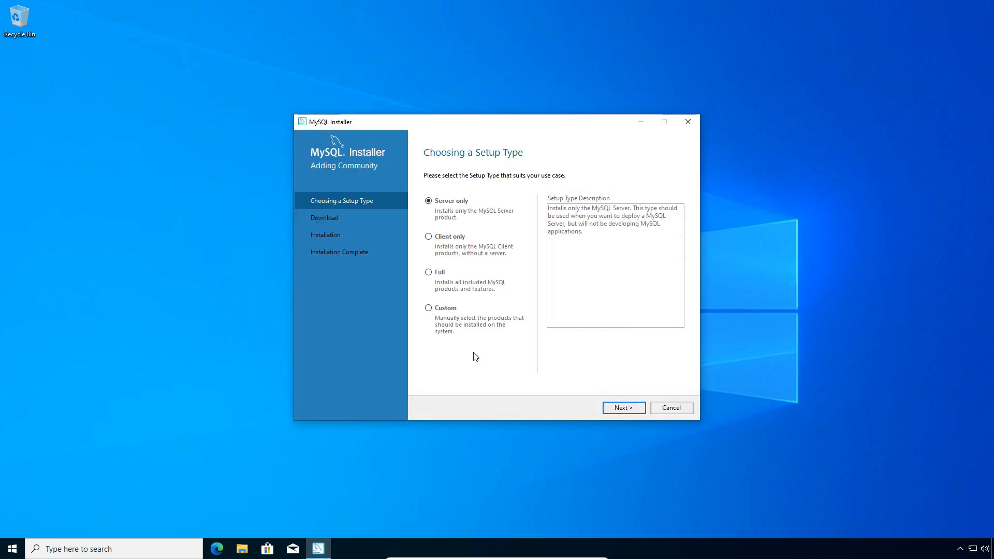
pyautogui.moveTo(468, 186)
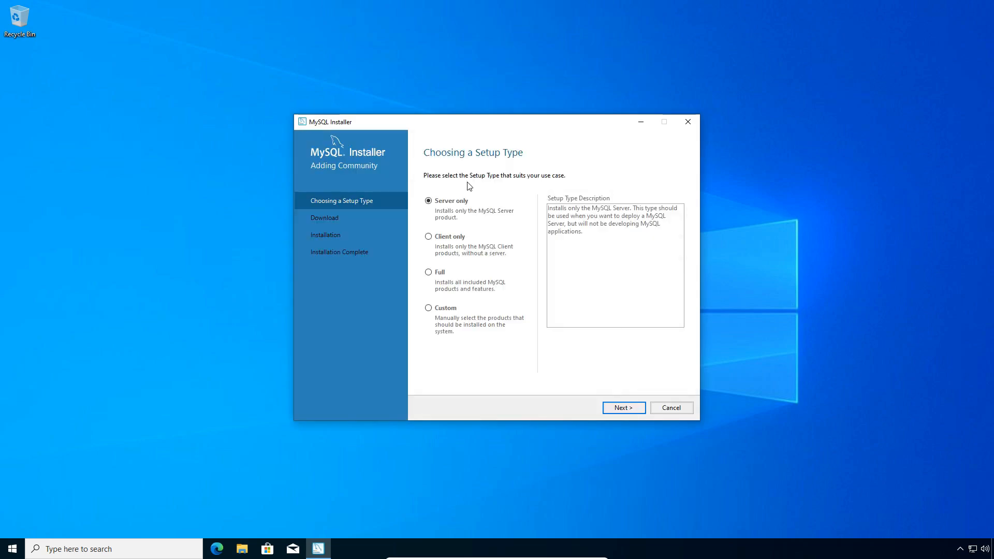
pyautogui.moveTo(501, 166)
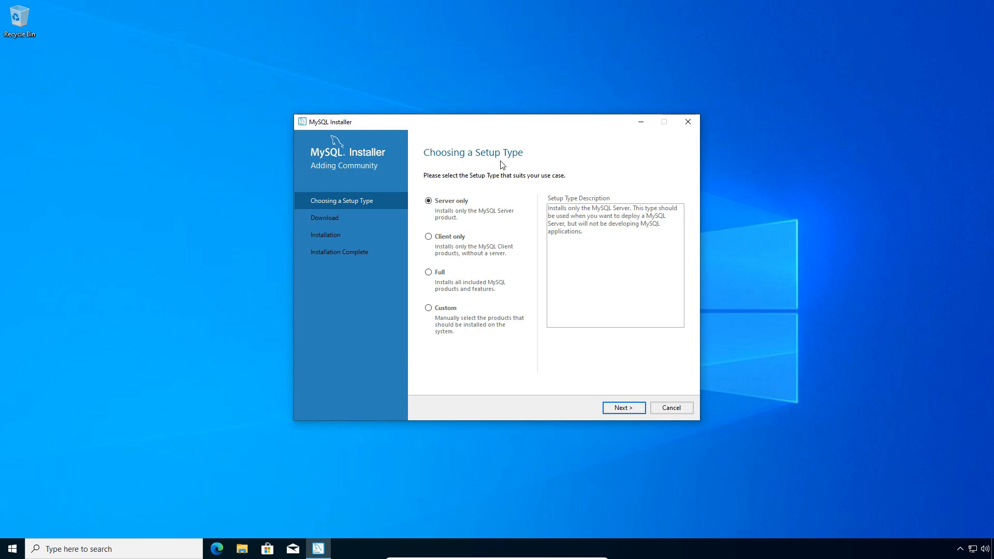
pyautogui.moveTo(444, 270)
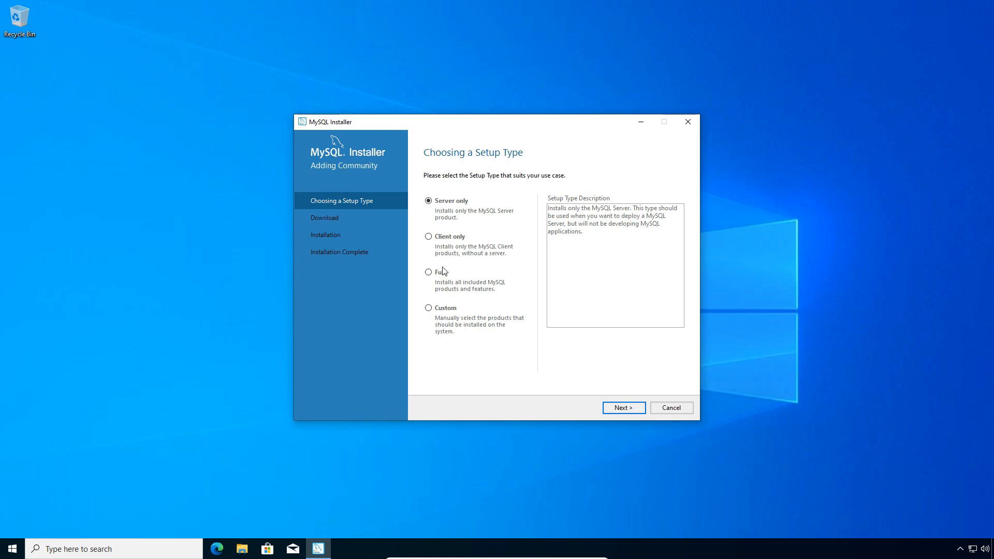
pyautogui.moveTo(433, 240)
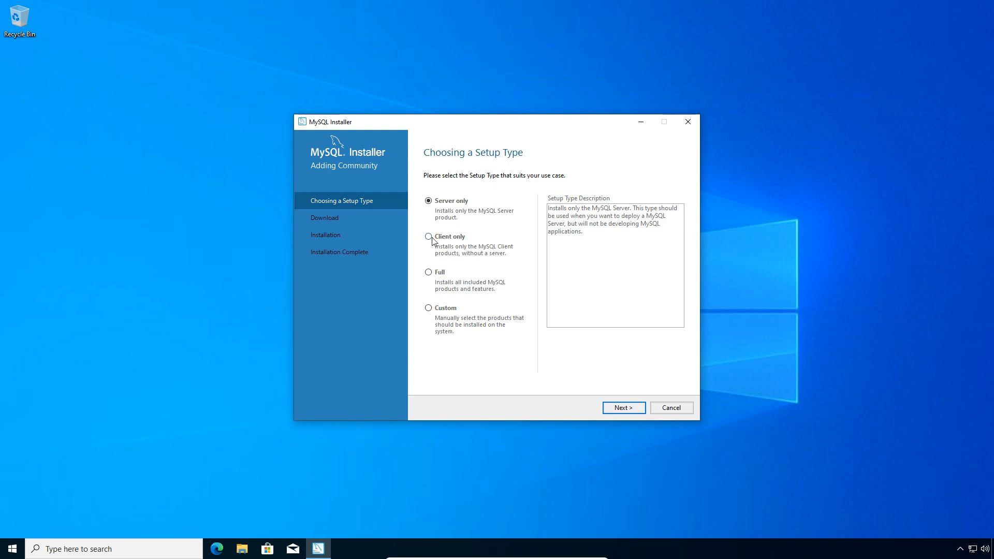
# Compare the Server only, Client only and Full setup types, then select Custom.
pyautogui.click(429, 236)
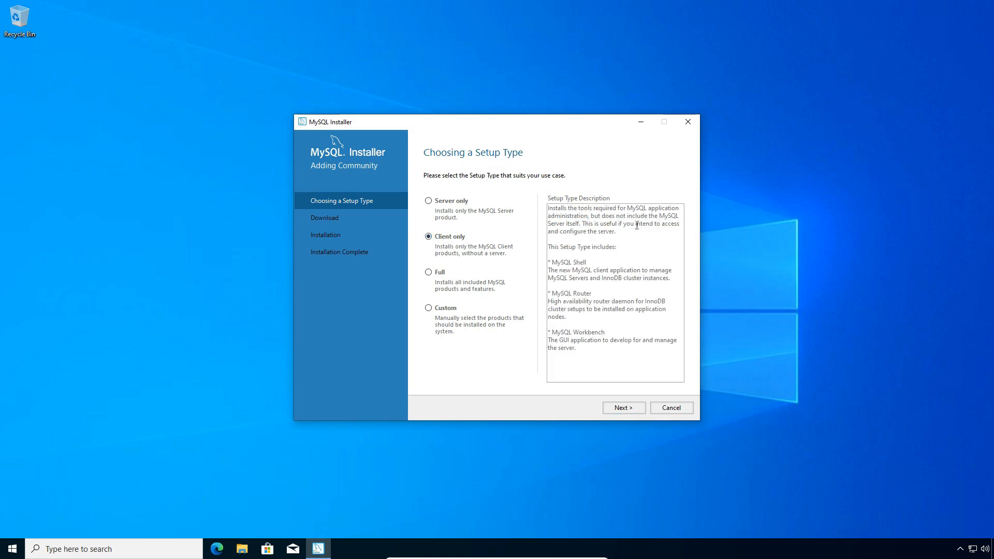
pyautogui.moveTo(614, 255)
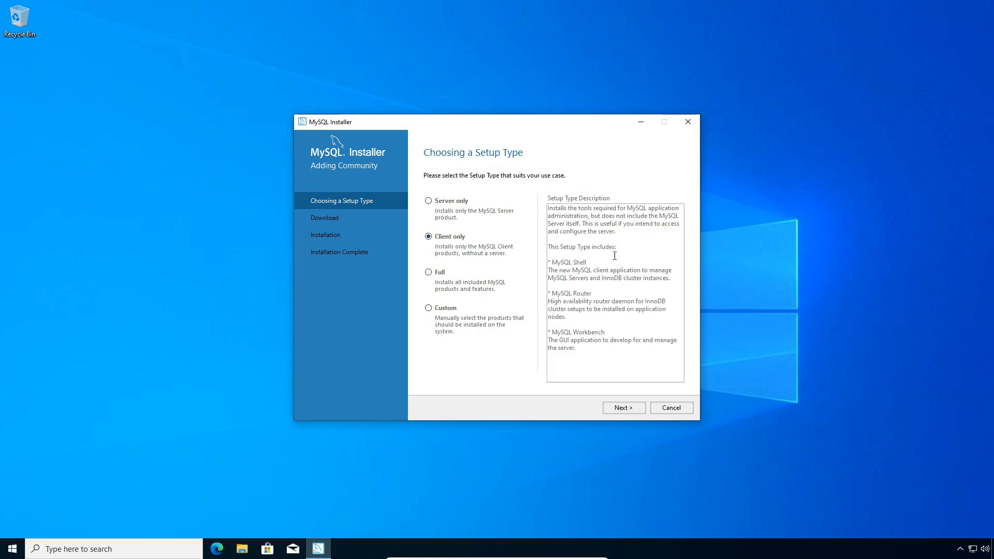
pyautogui.moveTo(482, 232)
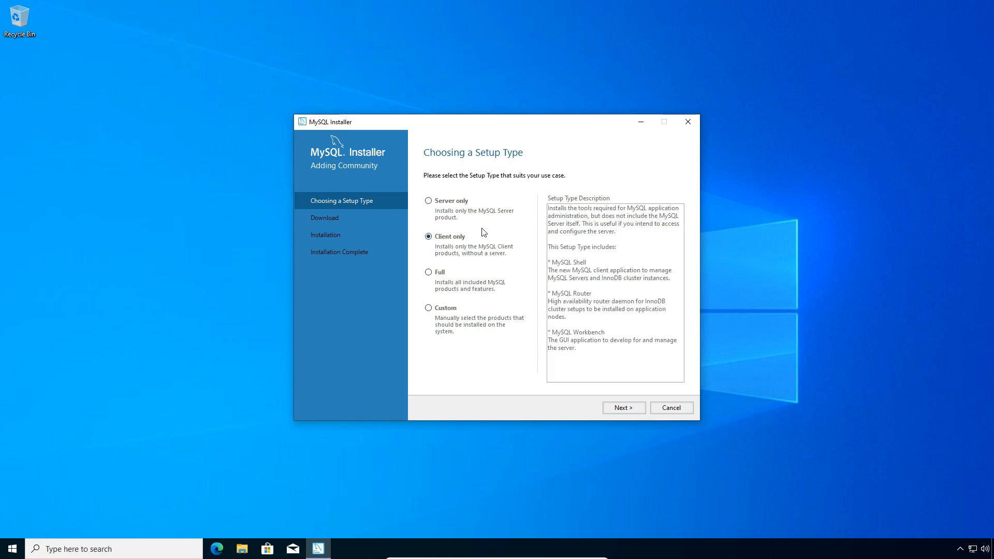
pyautogui.click(429, 201)
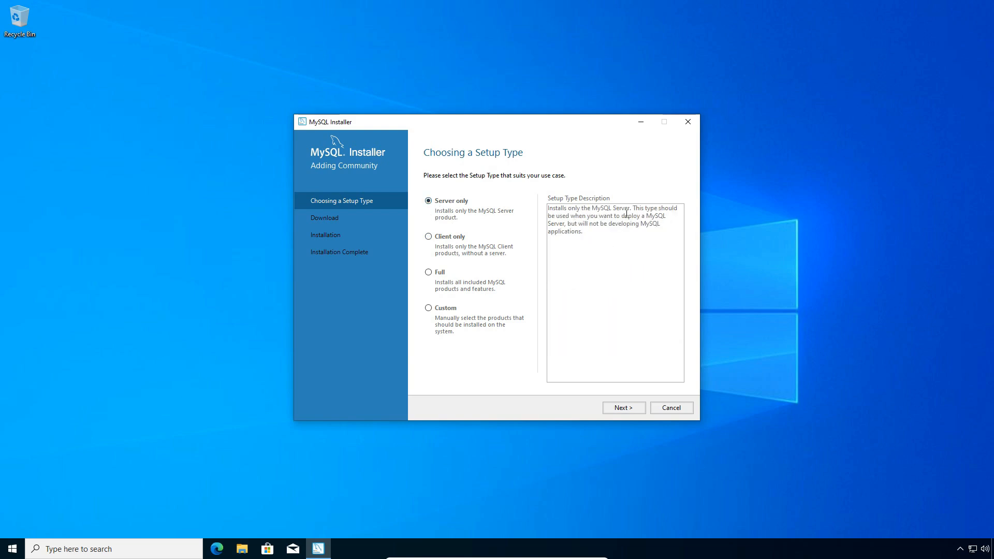
pyautogui.click(430, 237)
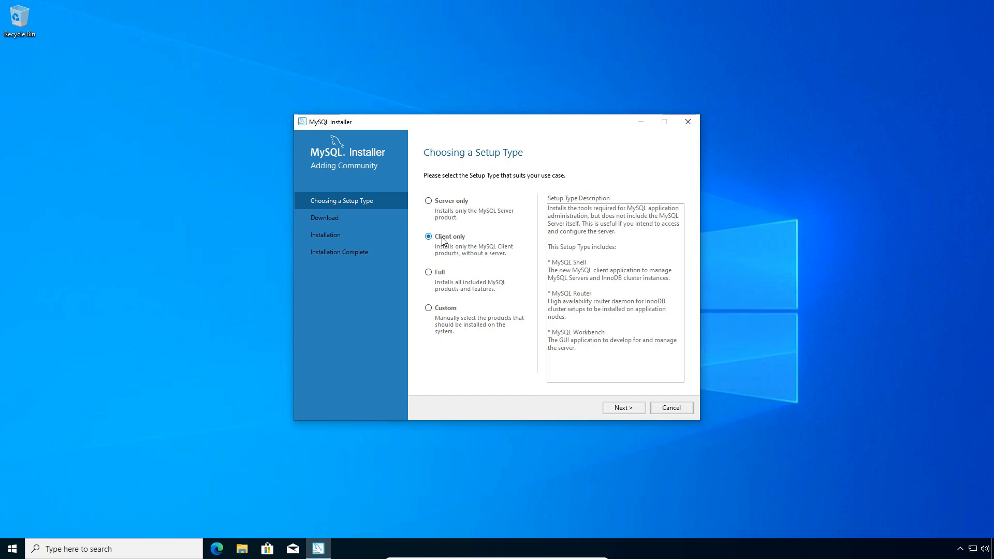
pyautogui.moveTo(581, 247)
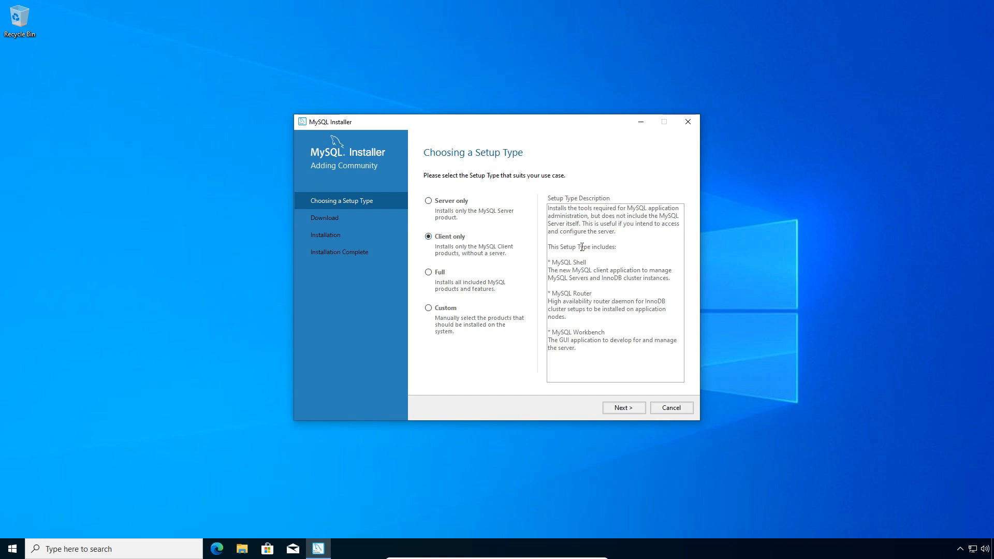
pyautogui.moveTo(579, 241)
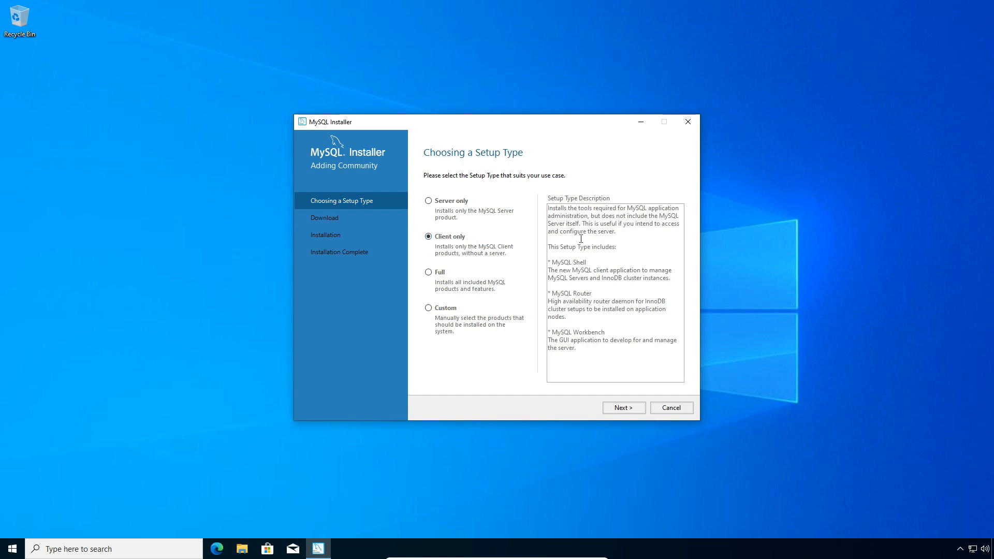
pyautogui.doubleClick(567, 262)
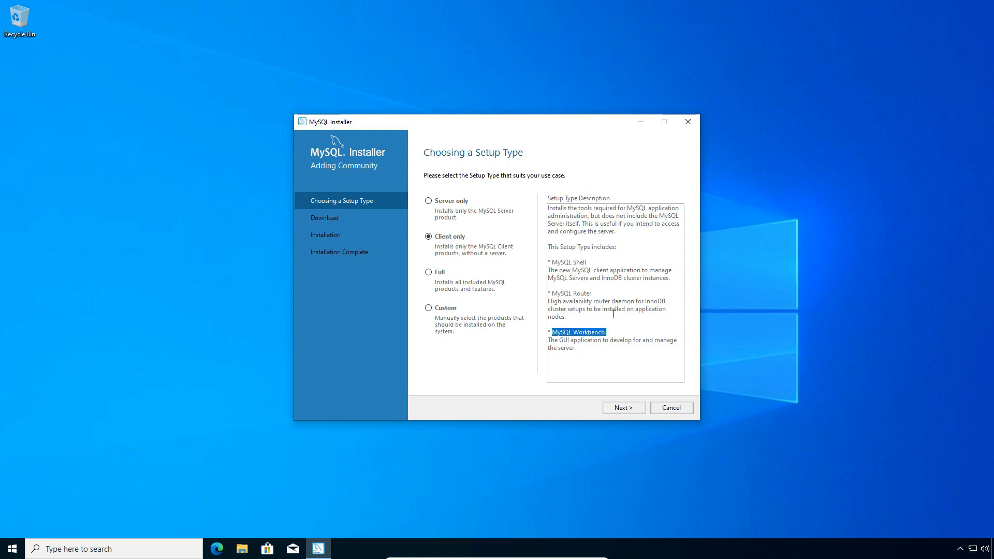
pyautogui.click(429, 272)
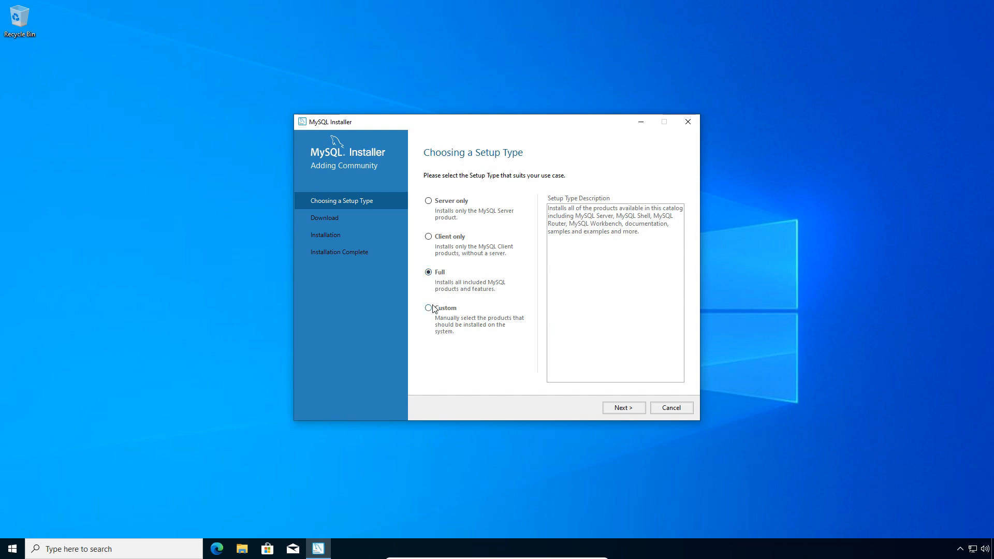
pyautogui.click(429, 308)
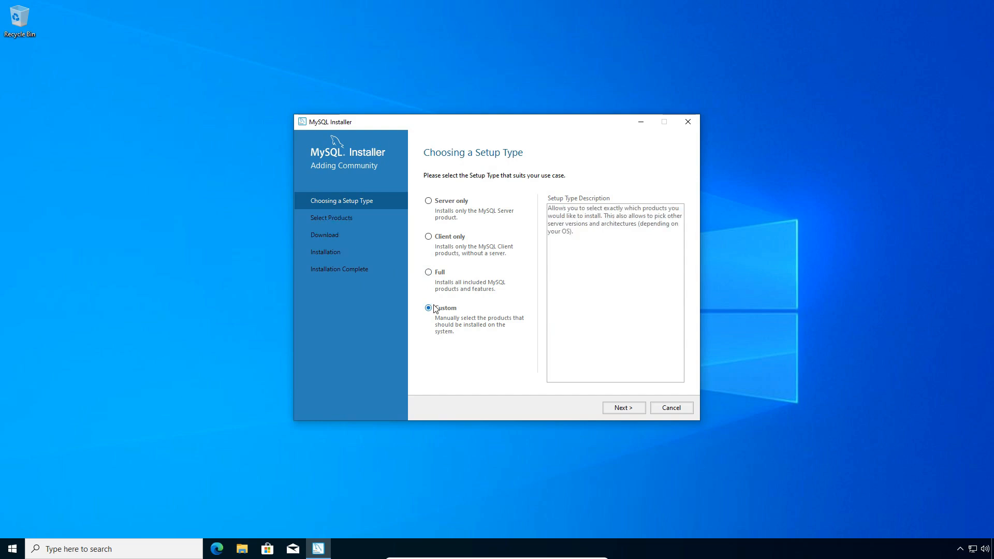
pyautogui.moveTo(623, 407)
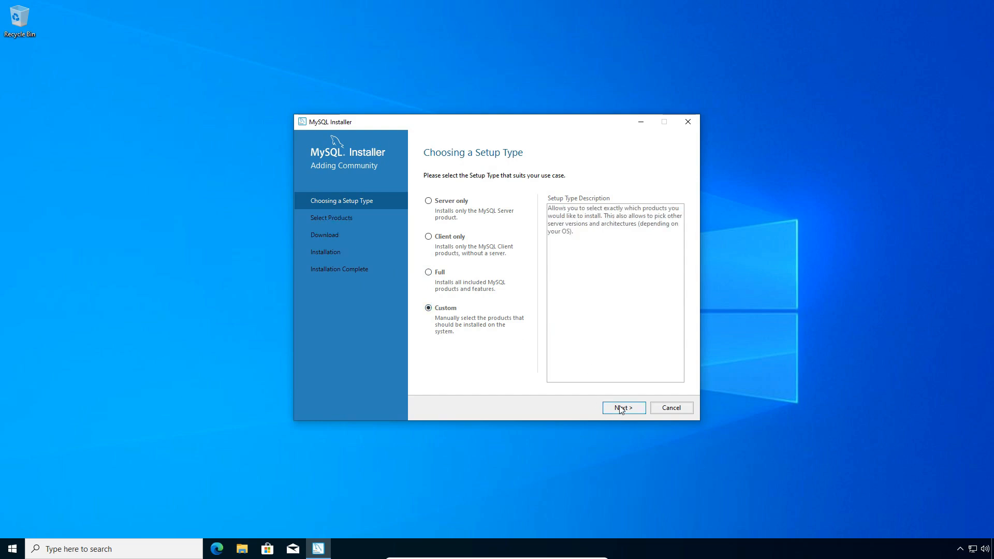
# Add MySQL Server 8.0.38 X64 to the products to install.
pyautogui.click(623, 407)
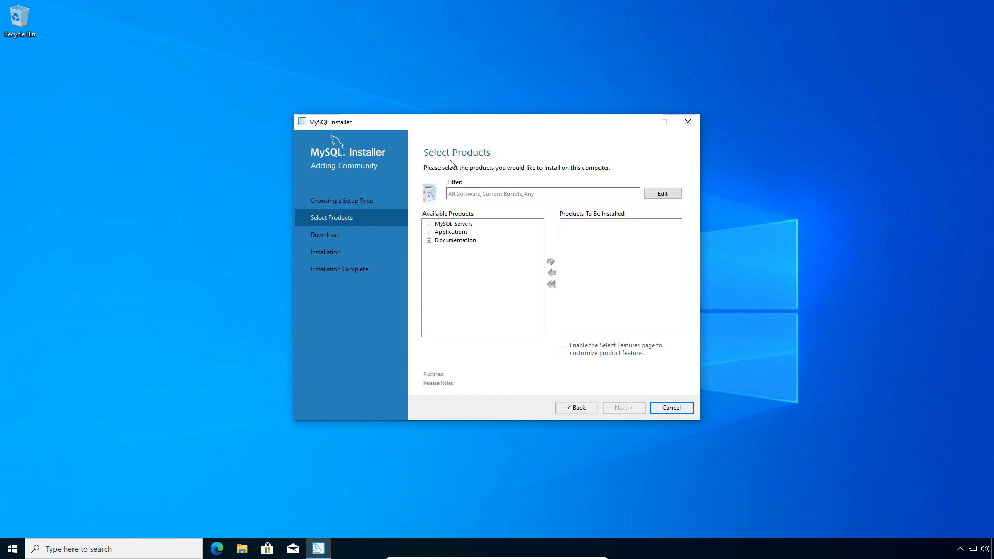
pyautogui.moveTo(481, 165)
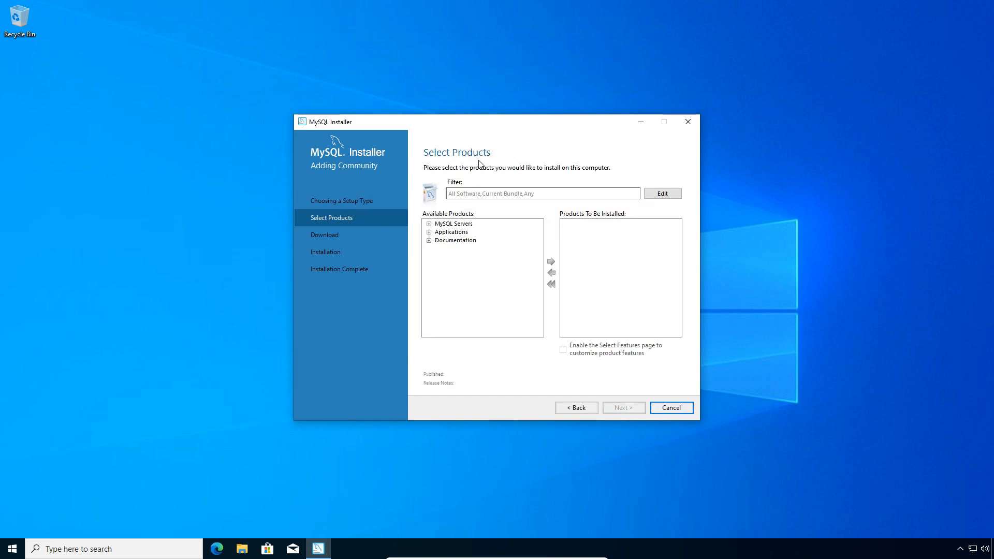
pyautogui.moveTo(439, 226)
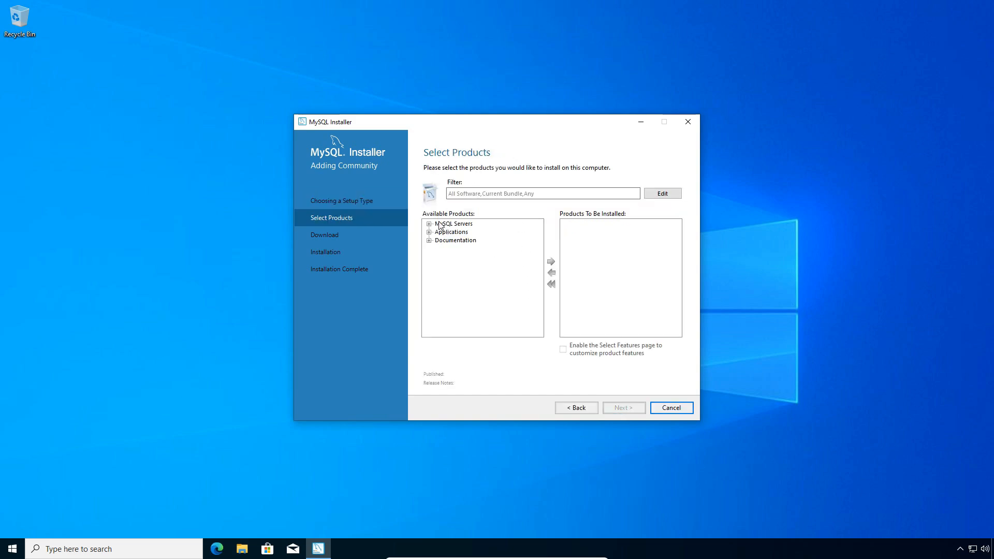
pyautogui.moveTo(450, 252)
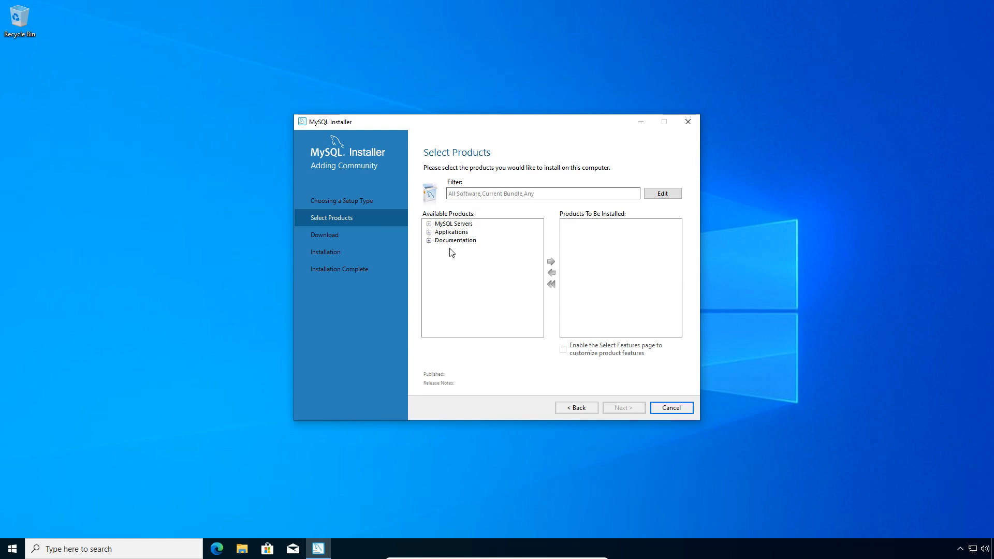
pyautogui.moveTo(423, 232)
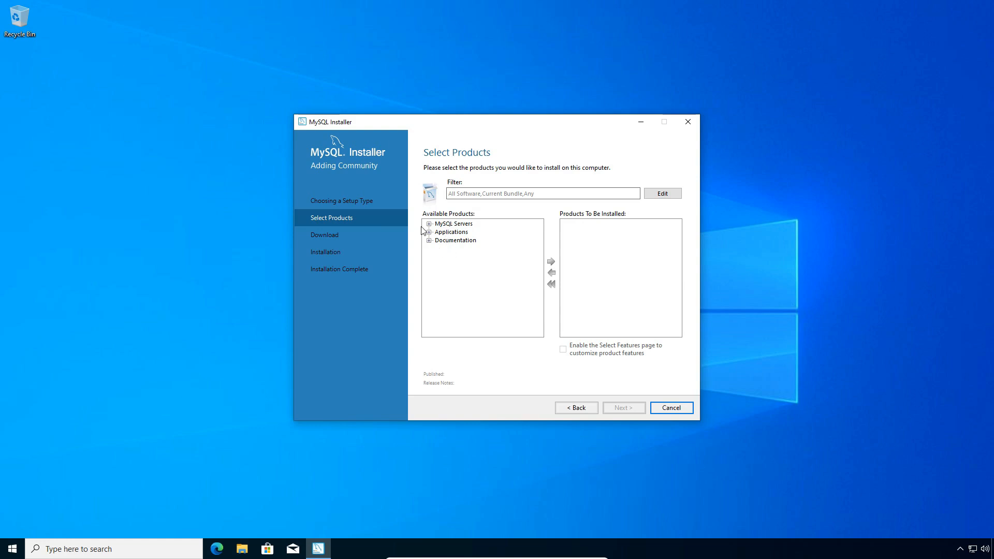
pyautogui.click(430, 223)
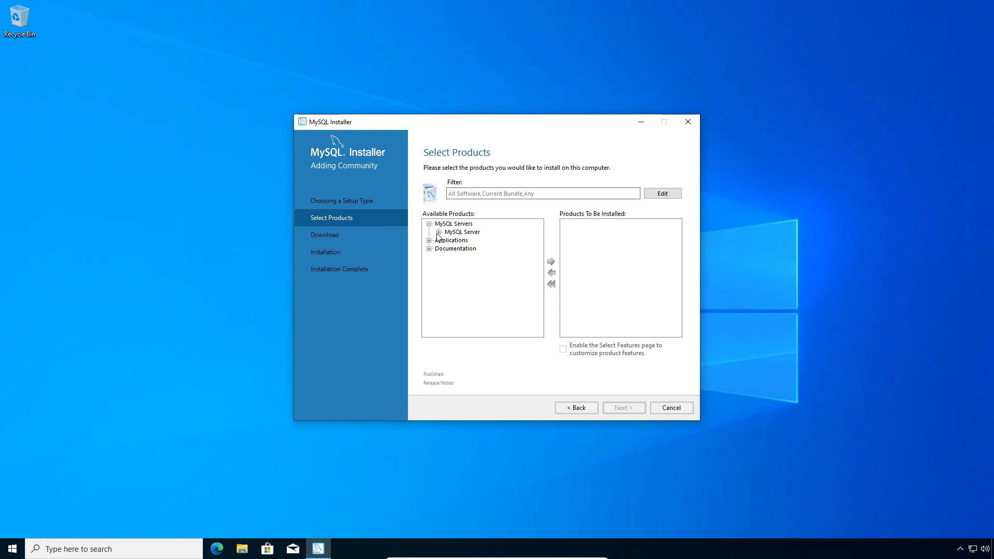
pyautogui.click(438, 232)
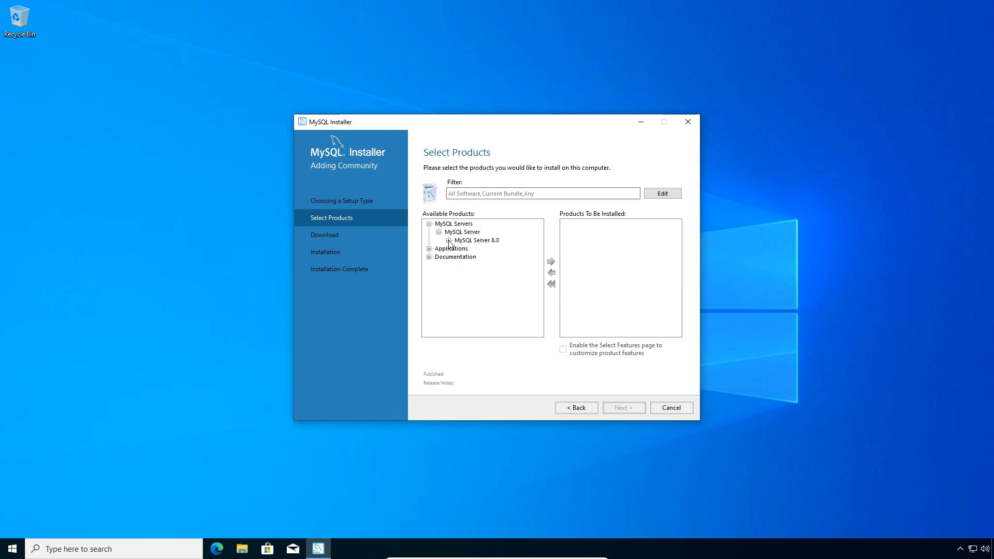
pyautogui.click(449, 240)
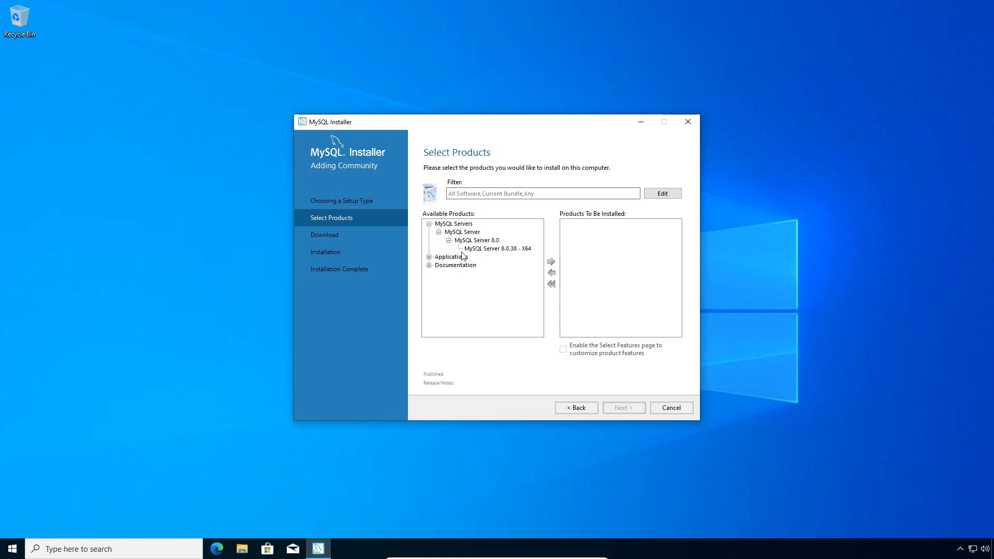
pyautogui.click(496, 248)
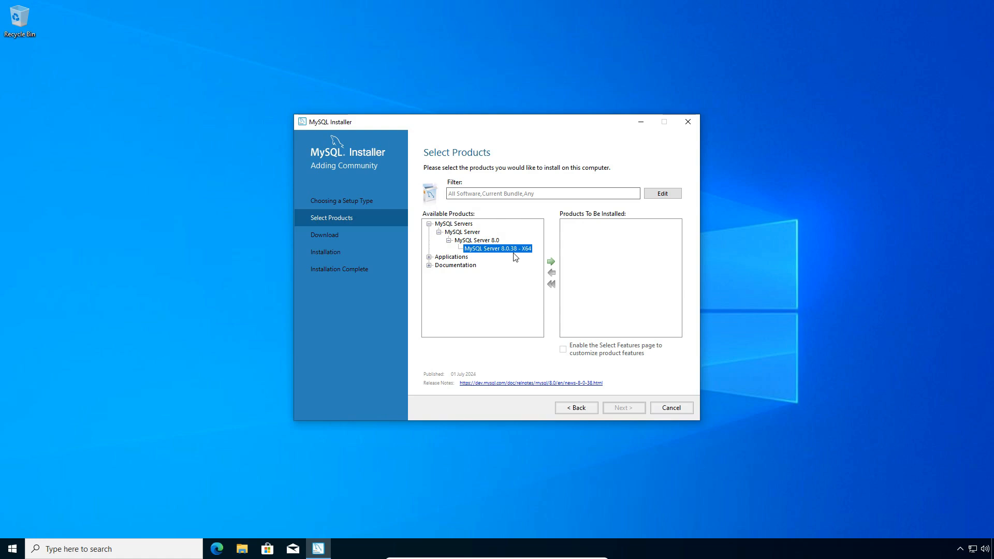
pyautogui.moveTo(520, 301)
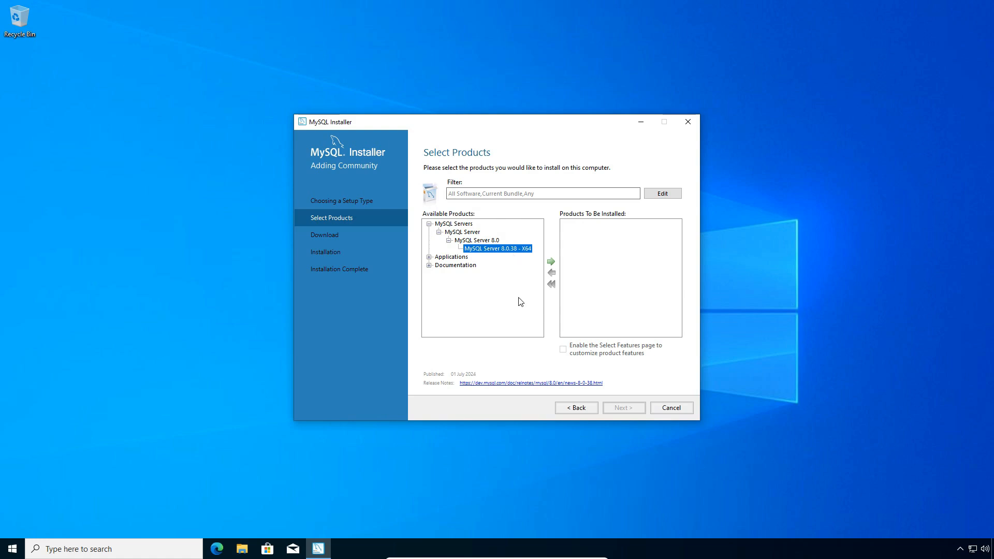
pyautogui.click(551, 261)
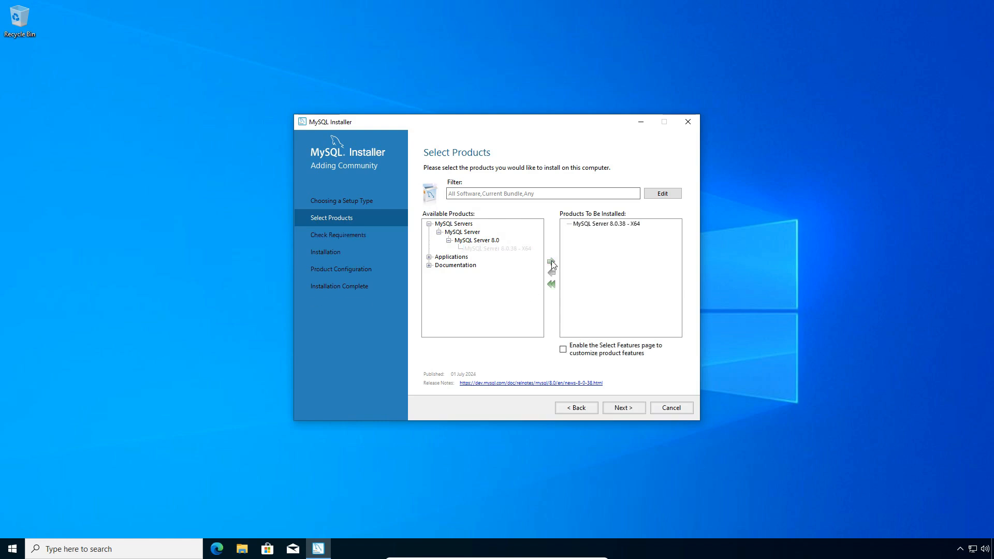
pyautogui.moveTo(632, 257)
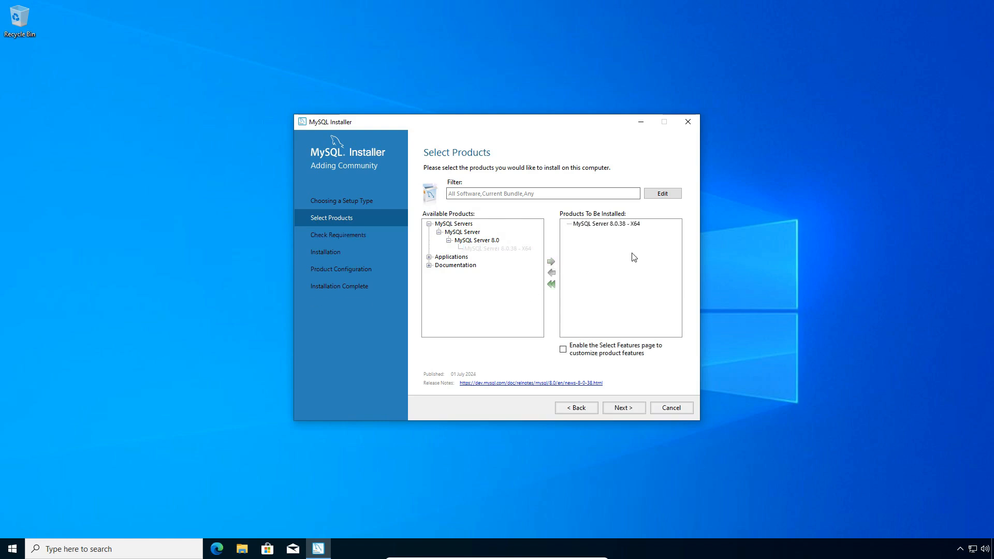
pyautogui.moveTo(606, 235)
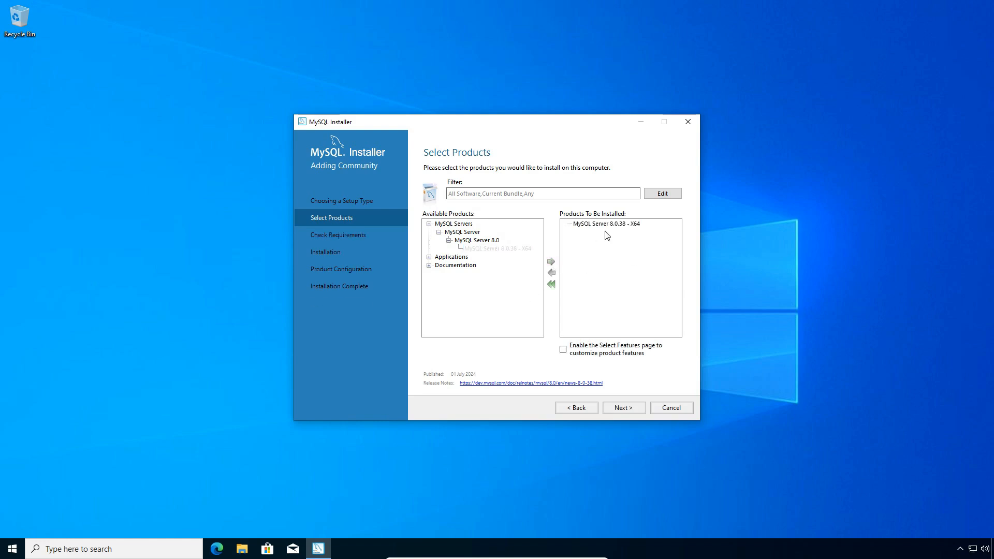
pyautogui.moveTo(431, 261)
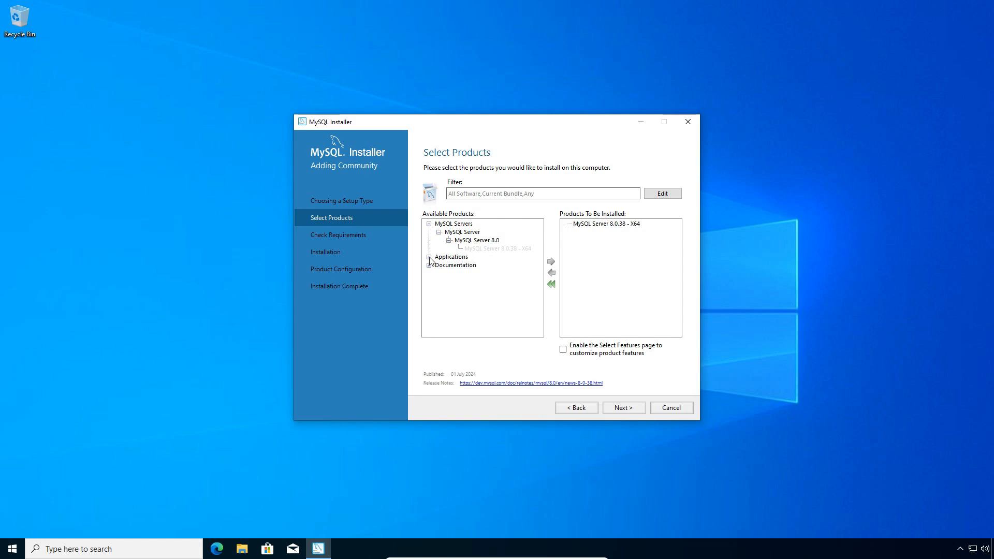
# Add MySQL Workbench 8.0.38 X64 from Applications to the install list.
pyautogui.click(429, 256)
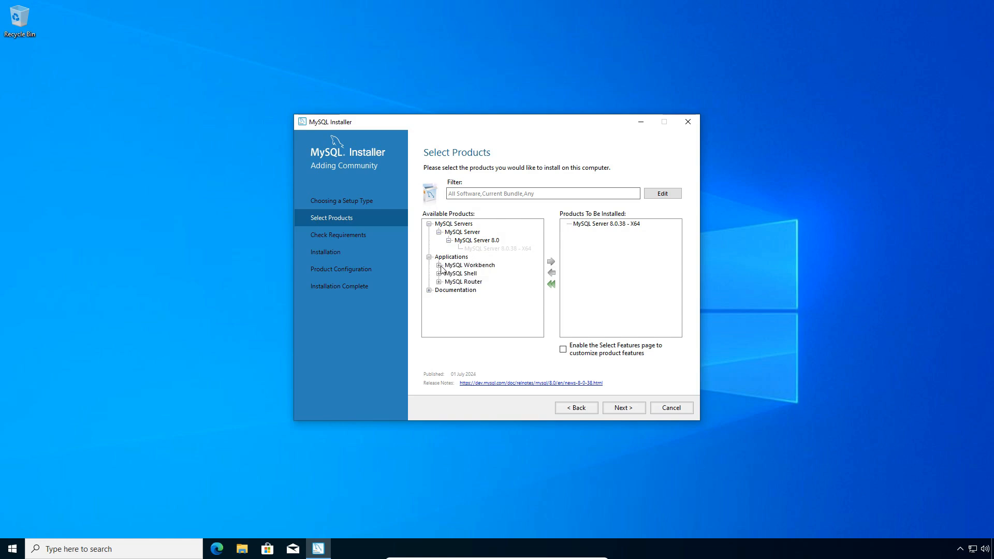
pyautogui.click(440, 265)
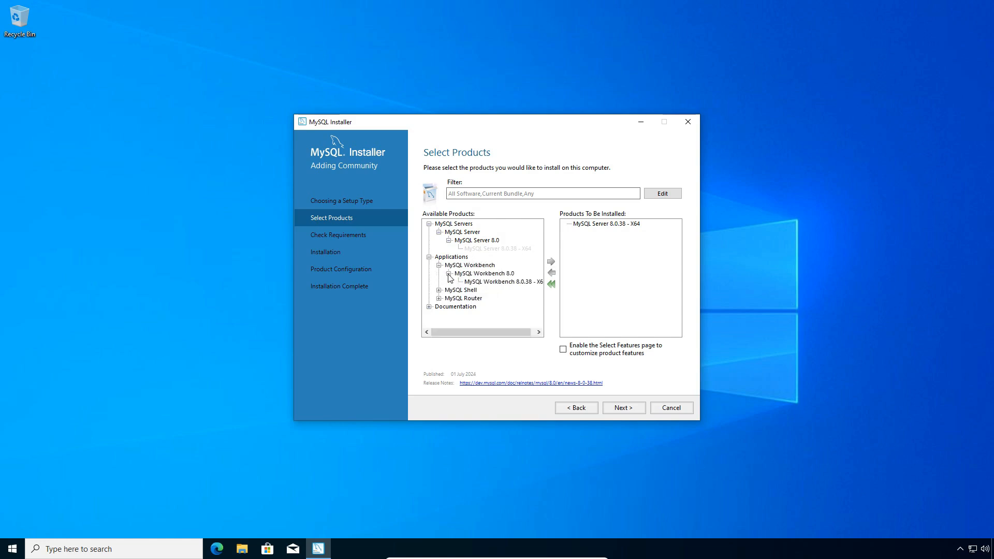
pyautogui.click(501, 280)
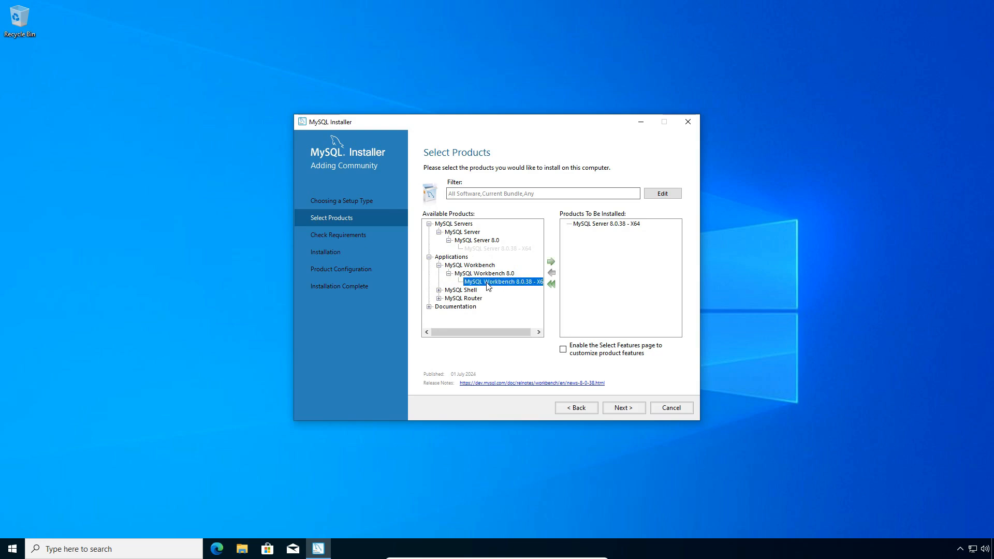
pyautogui.moveTo(522, 289)
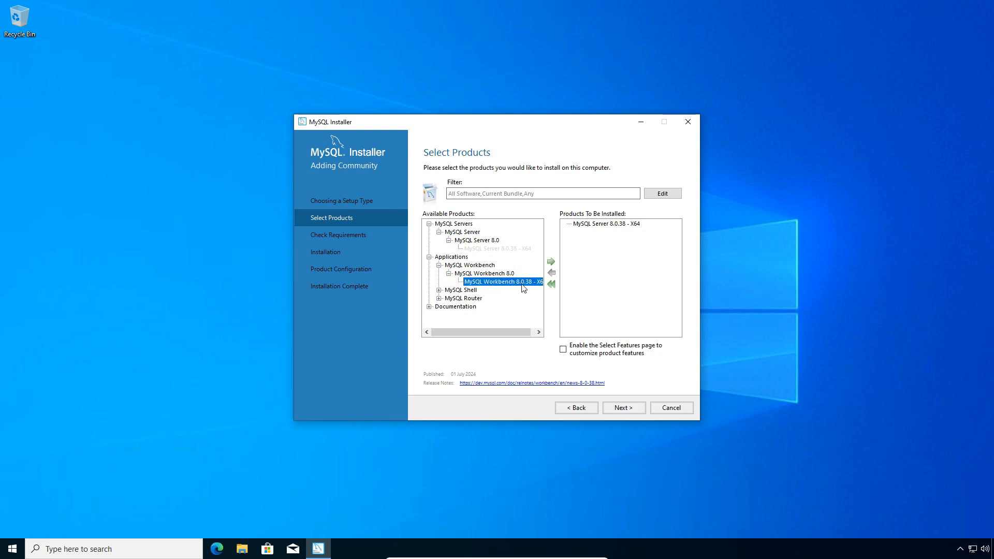
pyautogui.moveTo(545, 268)
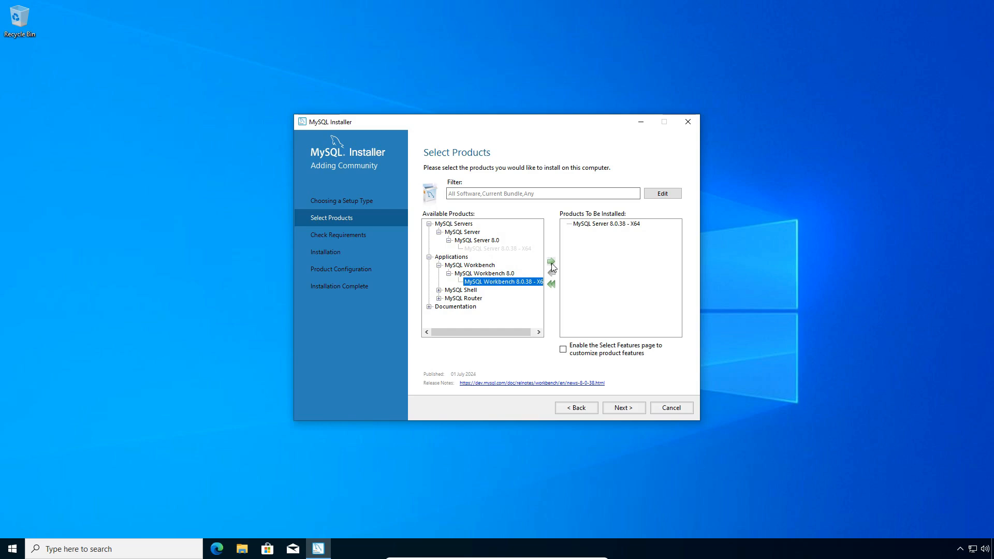
pyautogui.click(550, 262)
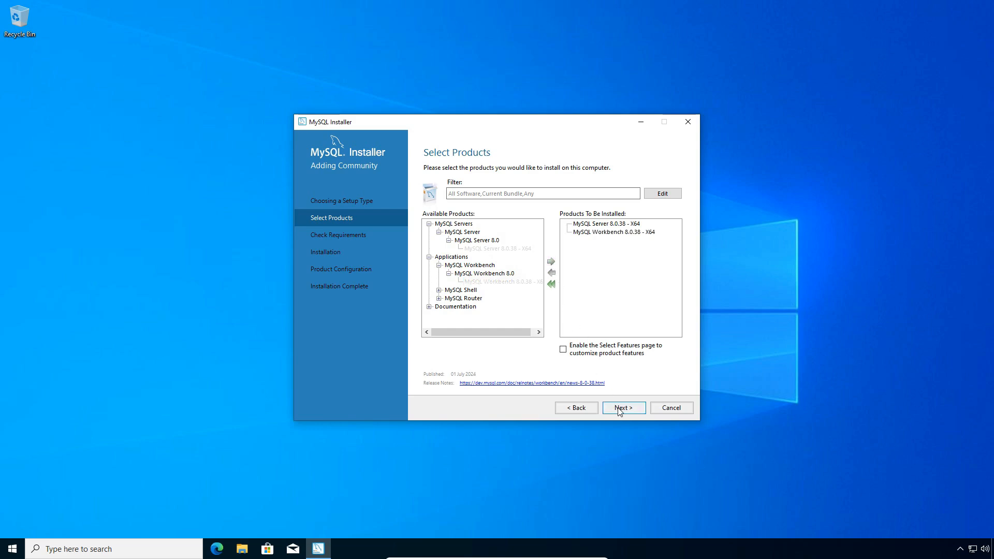
# On Check Requirements, select the MySQL Server 8.0.38 row and Execute the fix.
pyautogui.click(623, 407)
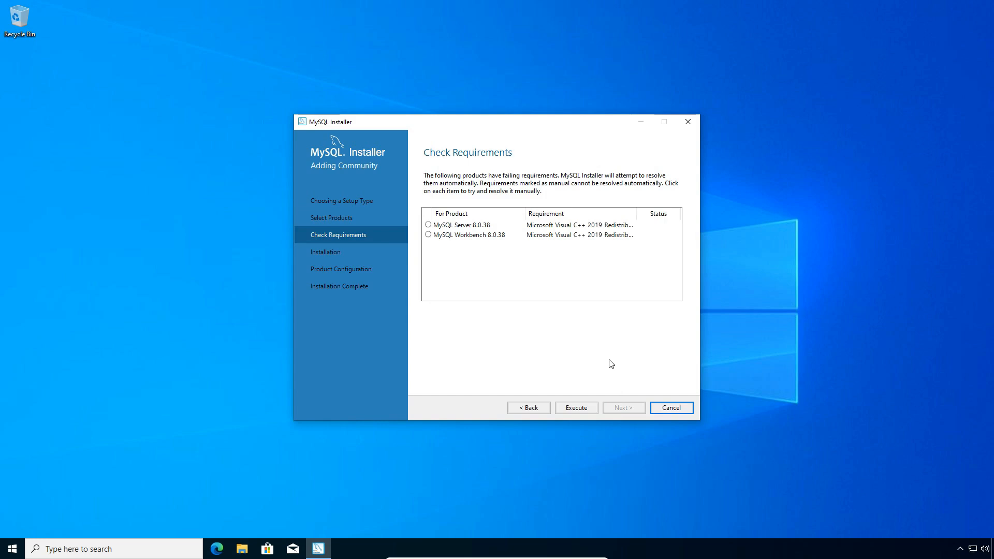
pyautogui.moveTo(598, 191)
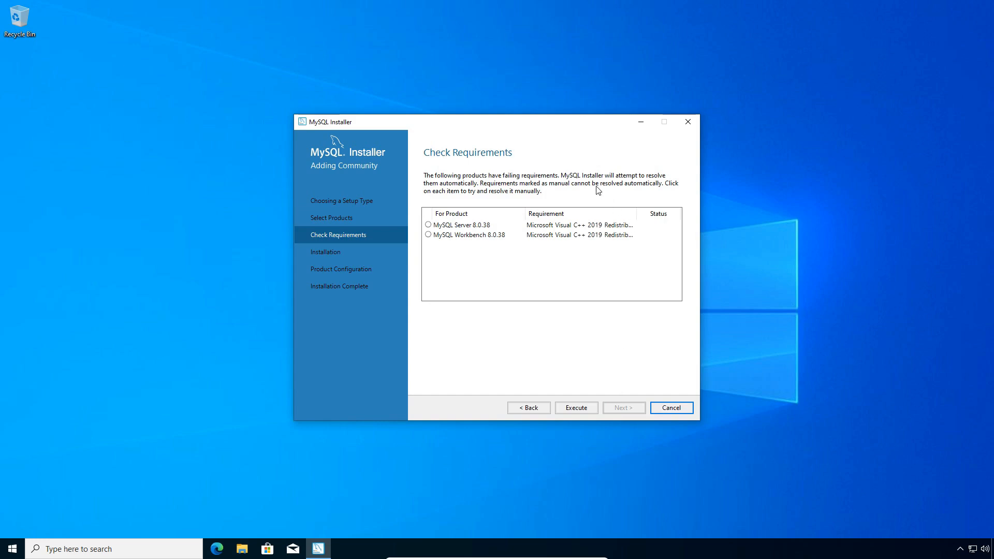
pyautogui.moveTo(581, 275)
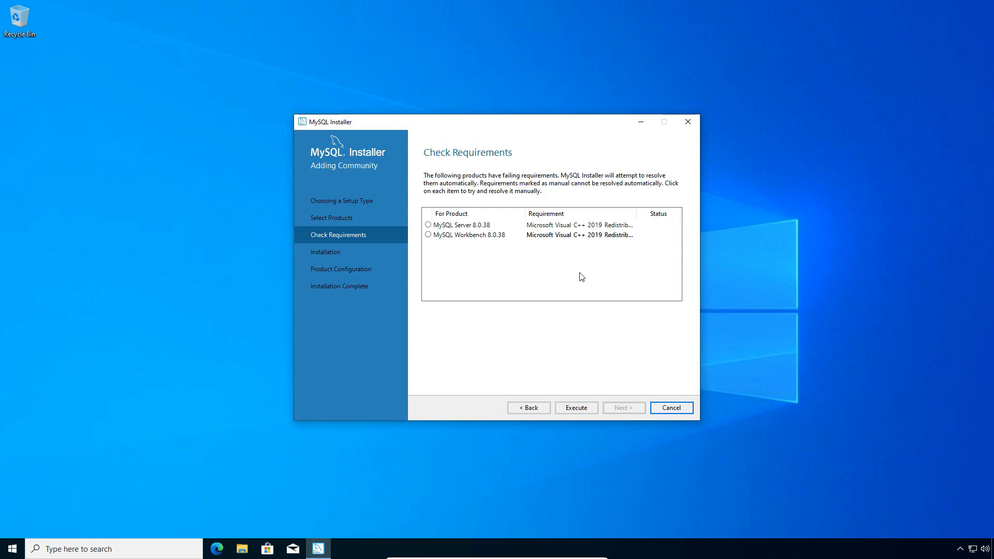
pyautogui.moveTo(600, 234)
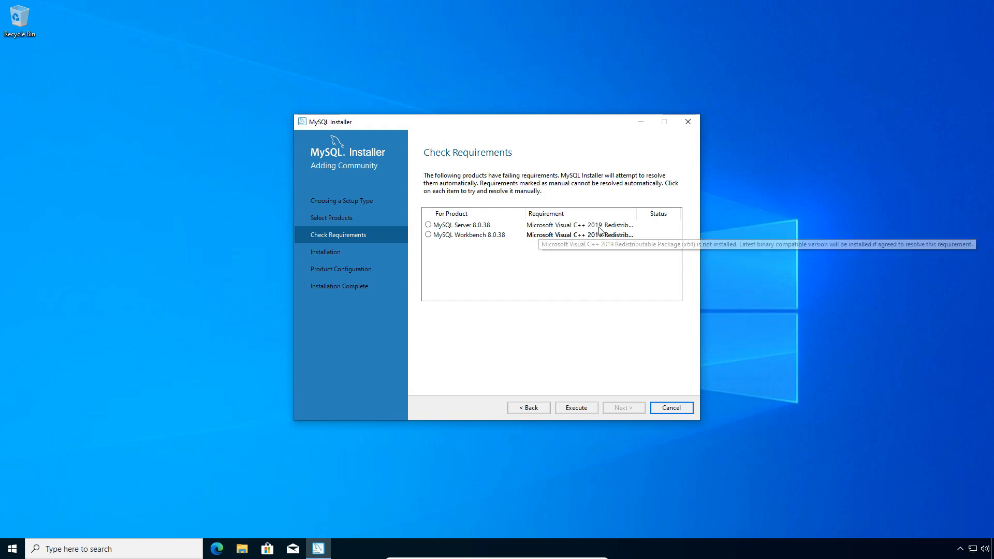
pyautogui.moveTo(588, 271)
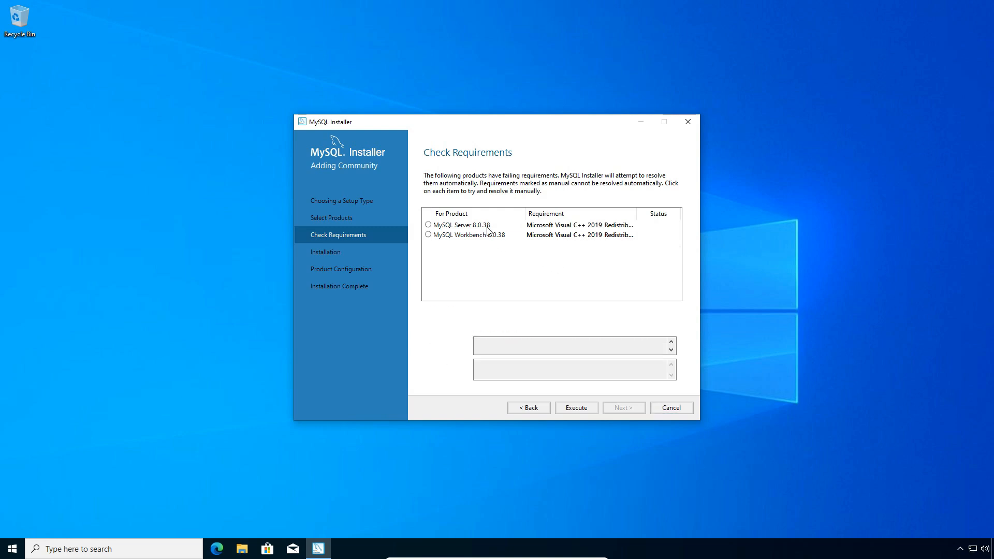
pyautogui.click(466, 224)
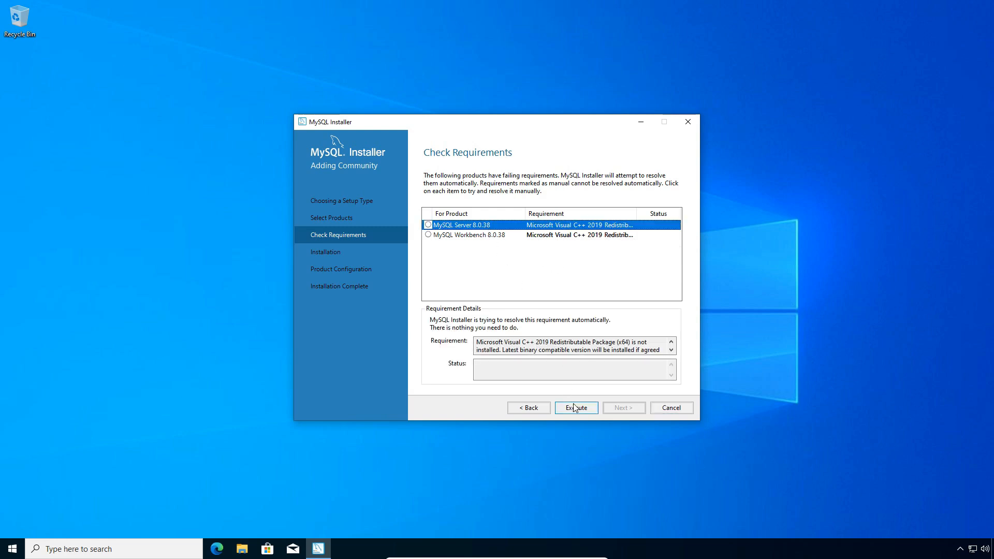
pyautogui.click(575, 408)
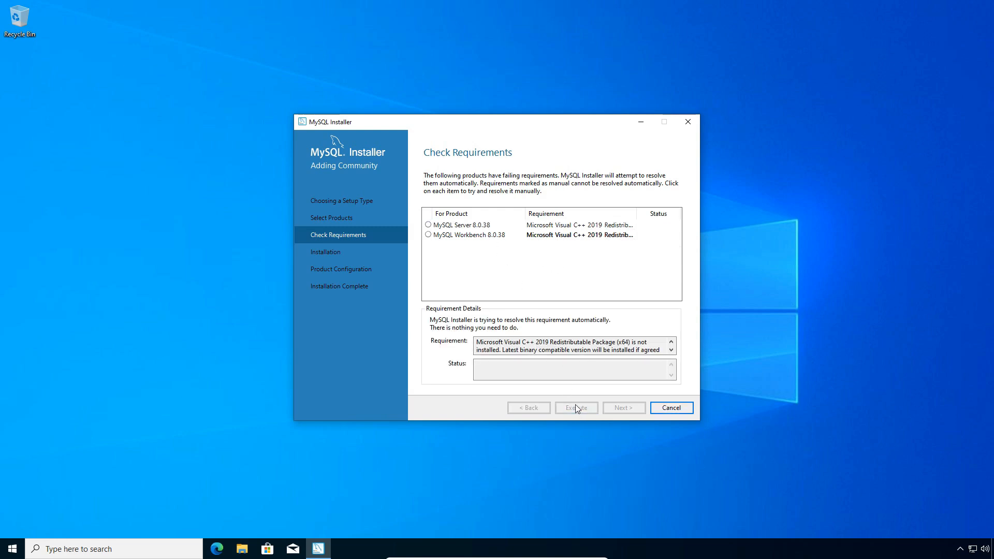
# Accept the license and install the Visual C++ 2015-2019 x64 redistributable, then close setup.
pyautogui.click(575, 407)
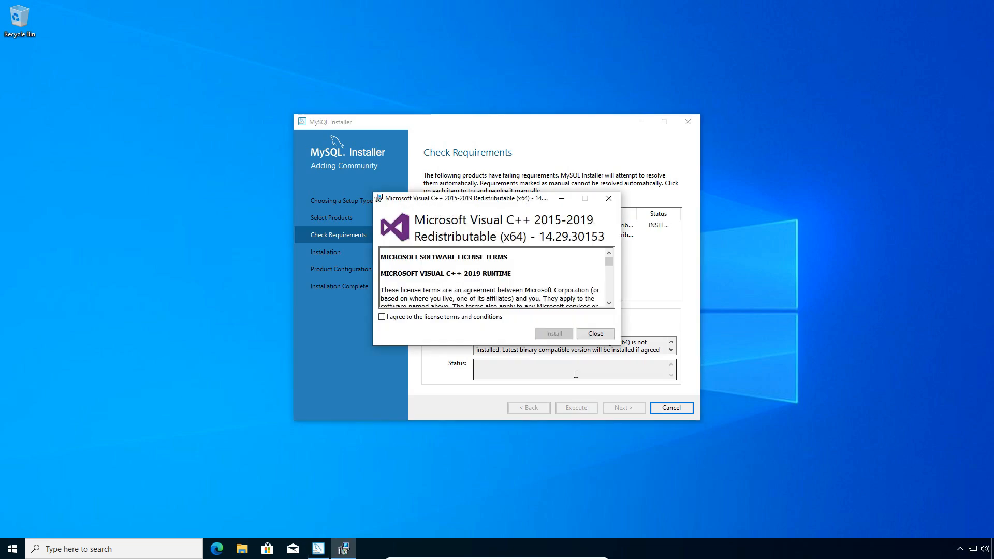
pyautogui.click(381, 316)
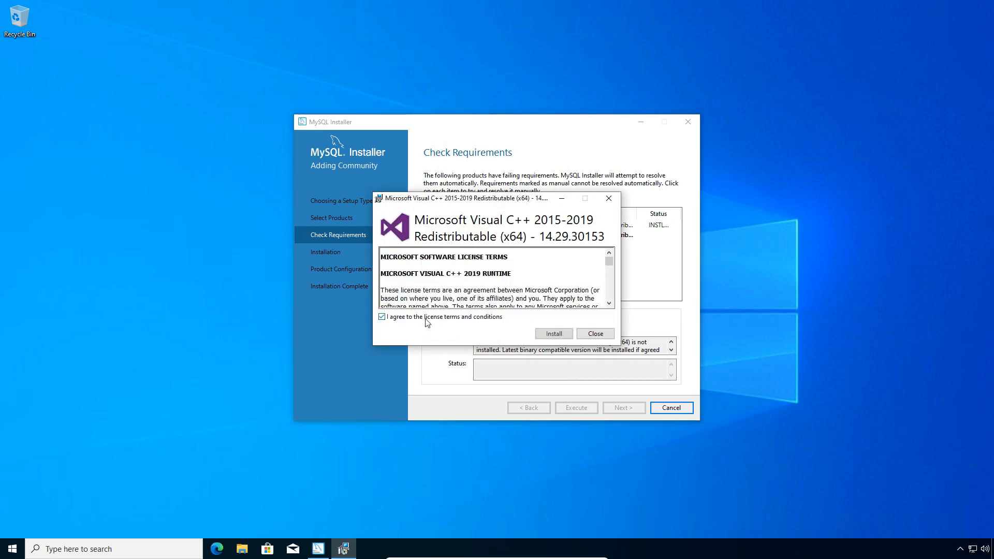
pyautogui.moveTo(553, 334)
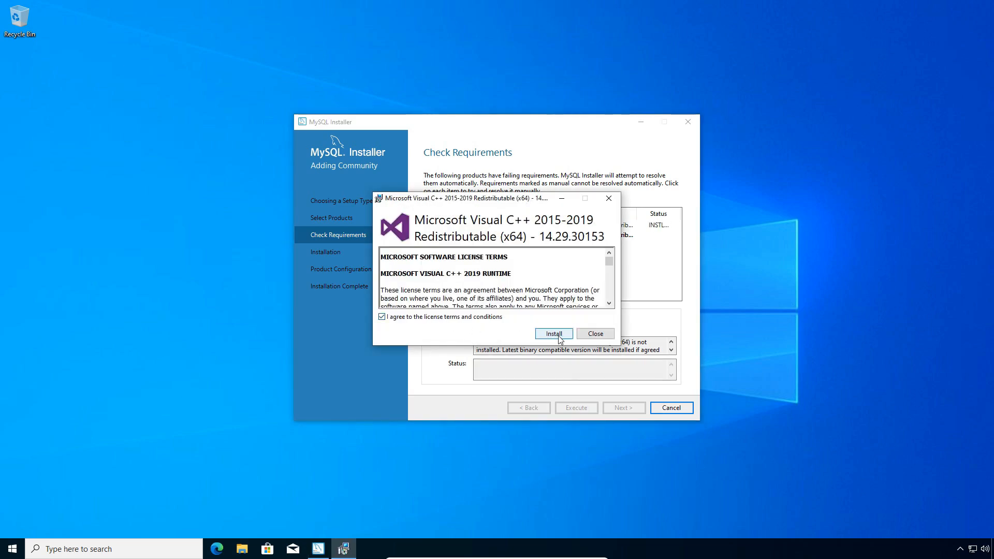
pyautogui.click(552, 333)
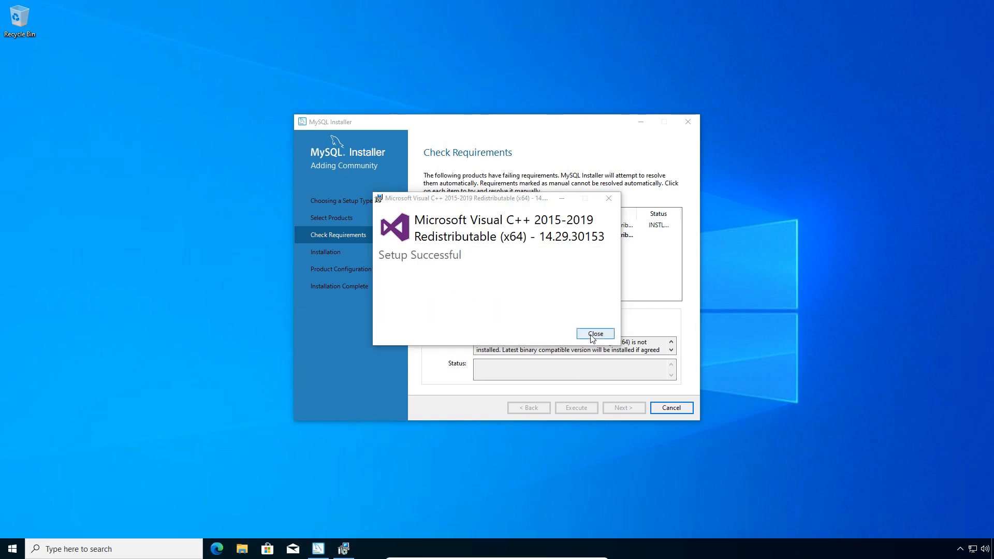
pyautogui.click(594, 333)
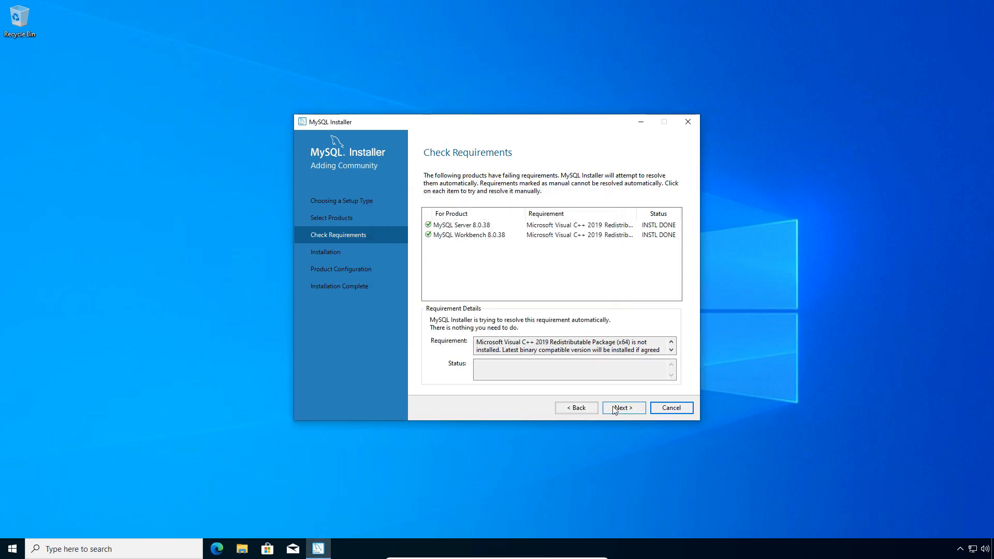
# Install MySQL Server 8.0.38 and MySQL Workbench 8.0.38 until both show Complete.
pyautogui.click(622, 407)
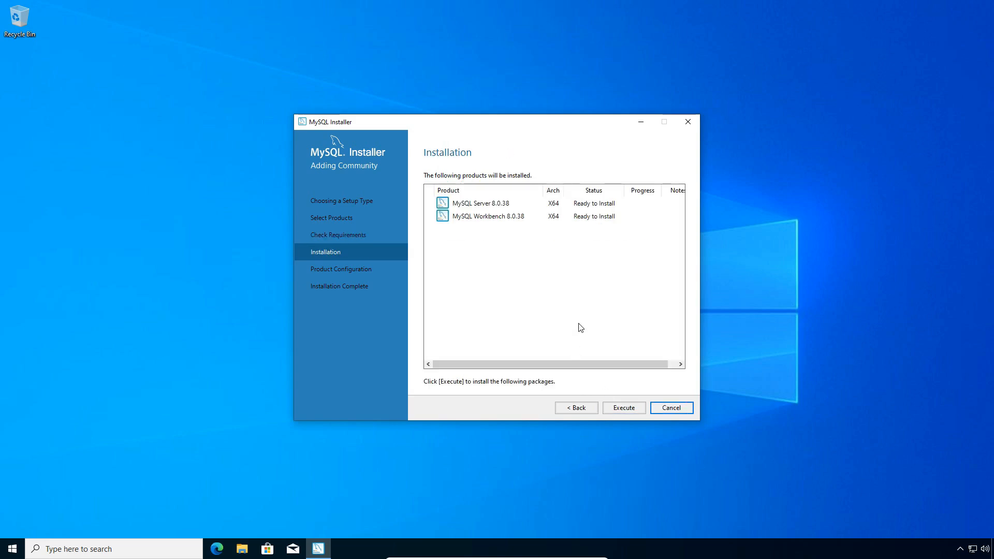
pyautogui.moveTo(575, 316)
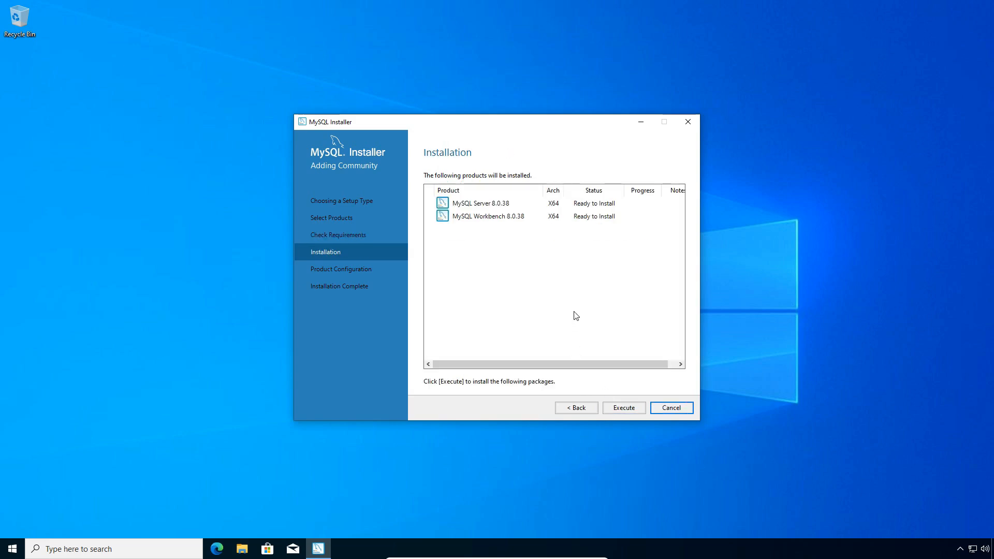
pyautogui.moveTo(503, 208)
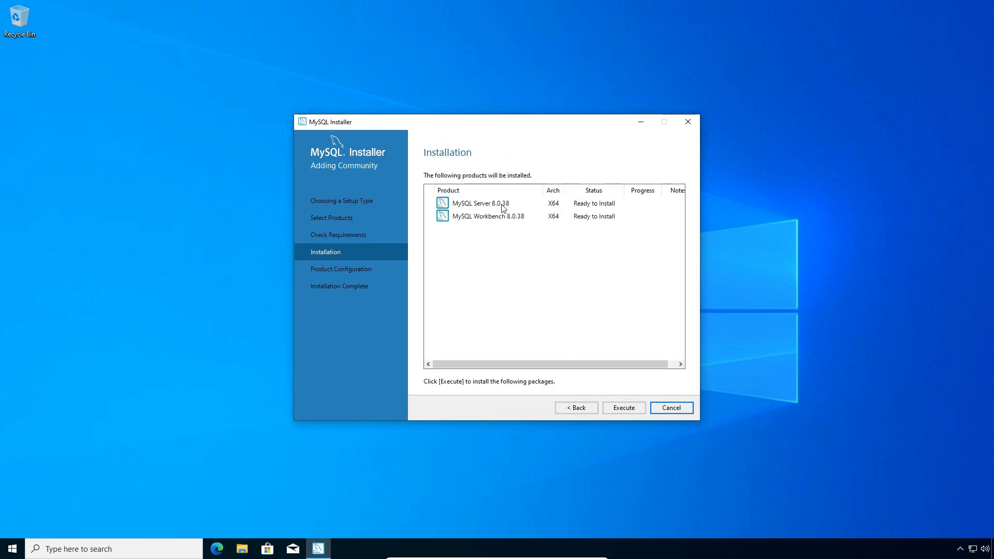
pyautogui.moveTo(466, 223)
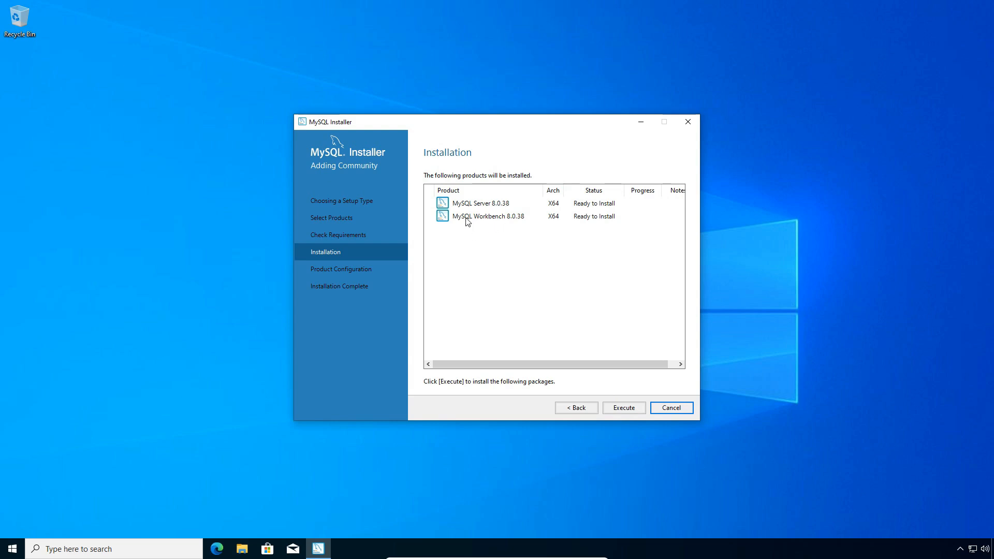
pyautogui.moveTo(528, 226)
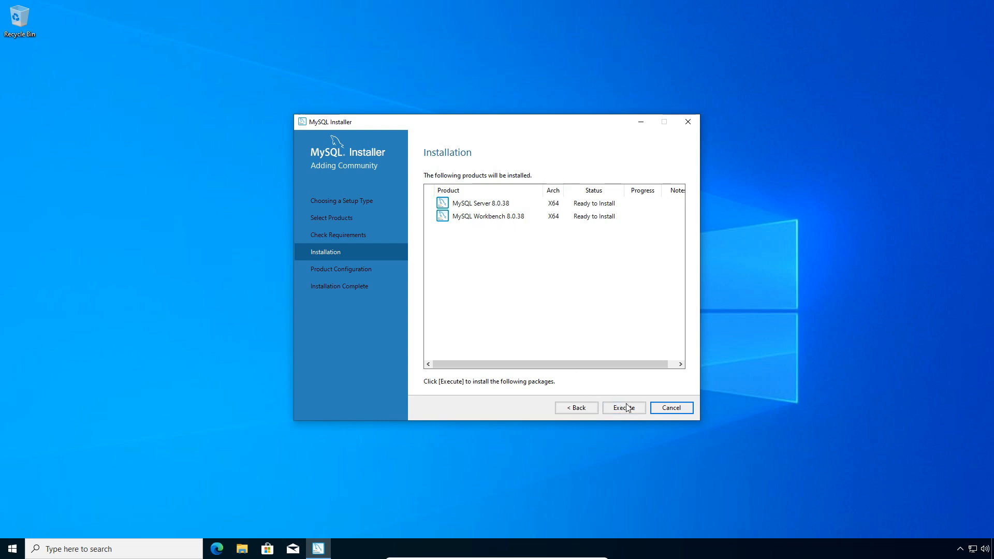
pyautogui.click(624, 407)
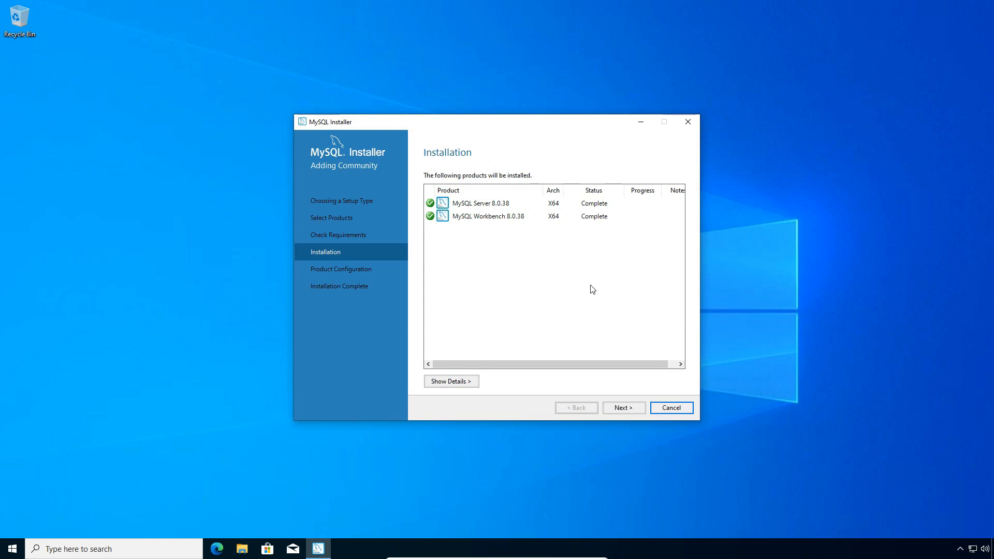
pyautogui.moveTo(593, 204)
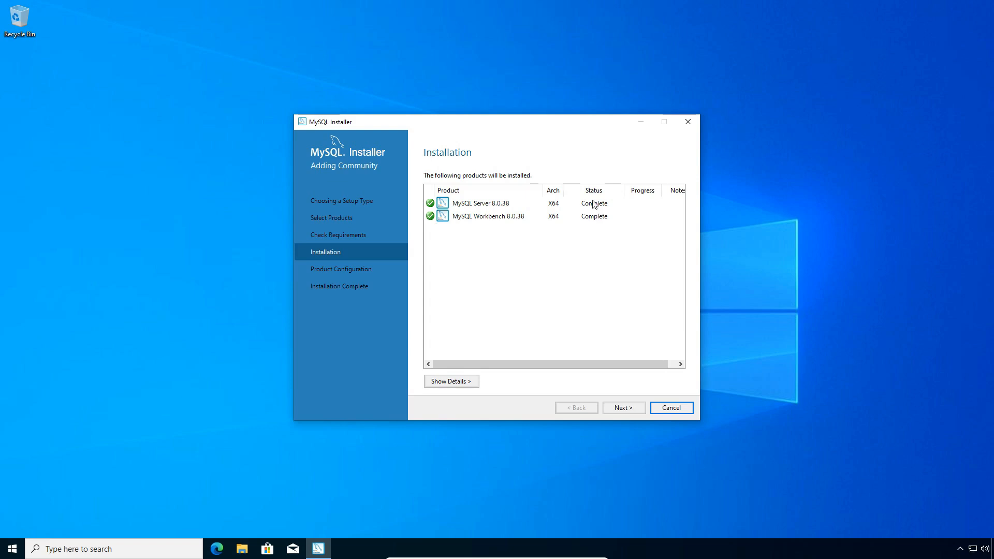
pyautogui.moveTo(601, 263)
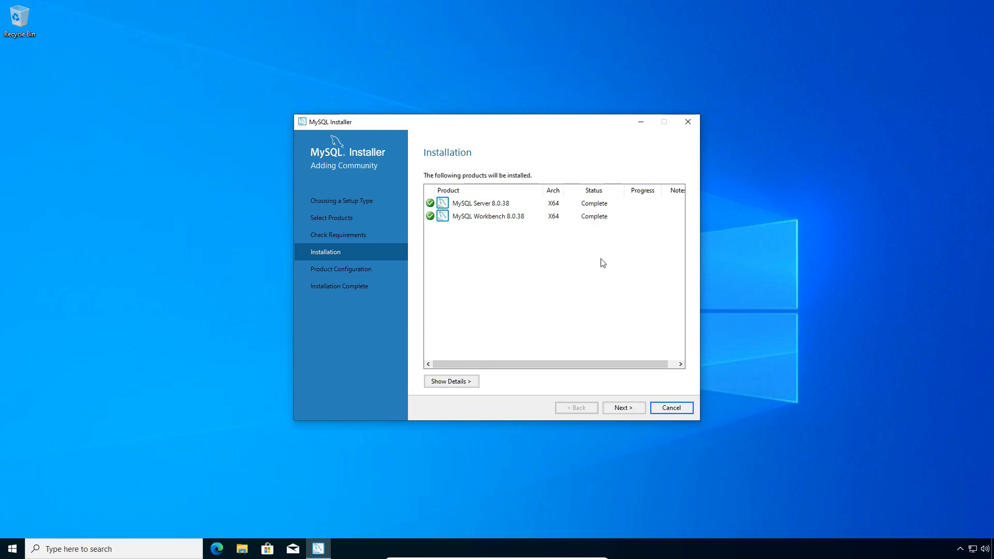
# Advance to Product Configuration, where MySQL Server 8.0.38 is ready to configure.
pyautogui.click(623, 407)
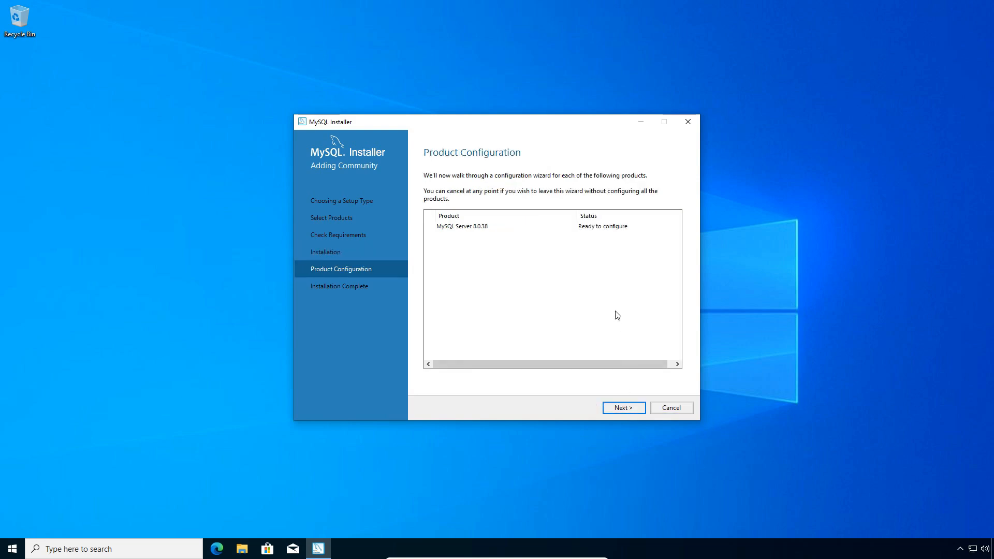
pyautogui.moveTo(470, 175)
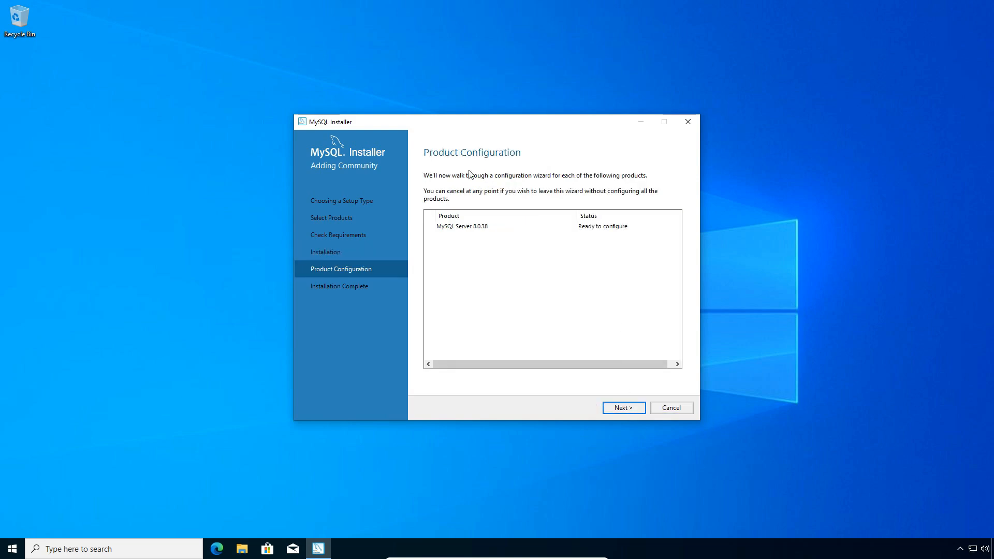
pyautogui.moveTo(503, 169)
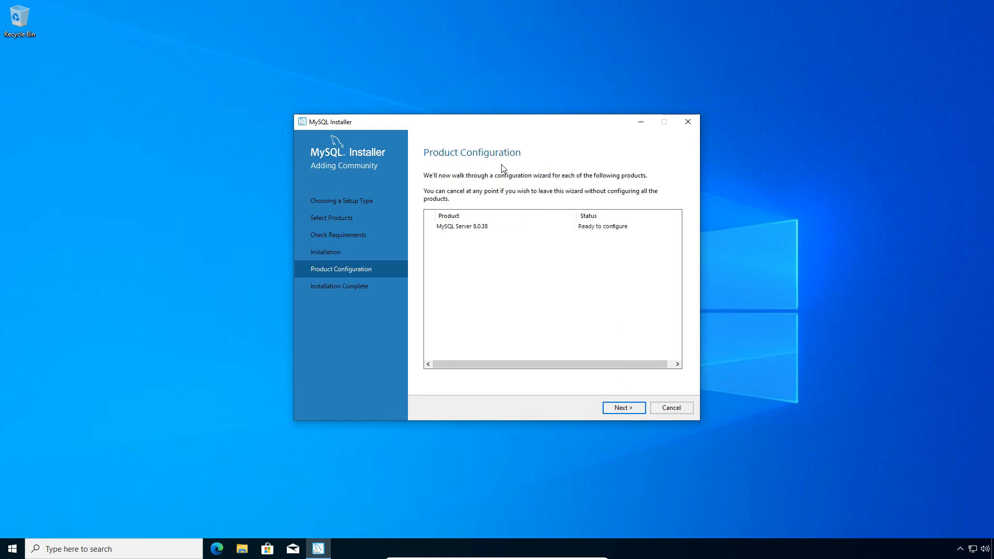
pyautogui.moveTo(547, 182)
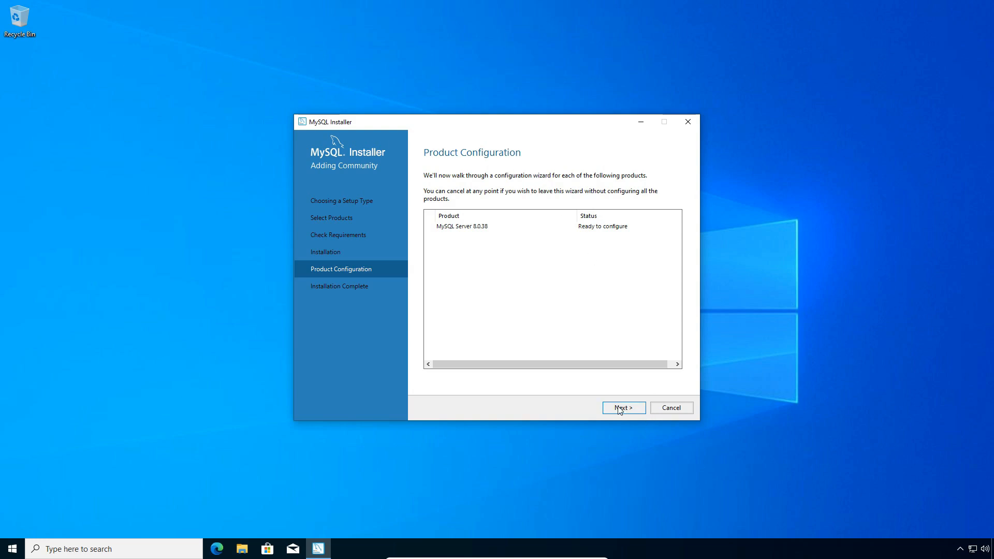
# Open the server's Type and Networking settings with Development Computer as the config type.
pyautogui.click(624, 407)
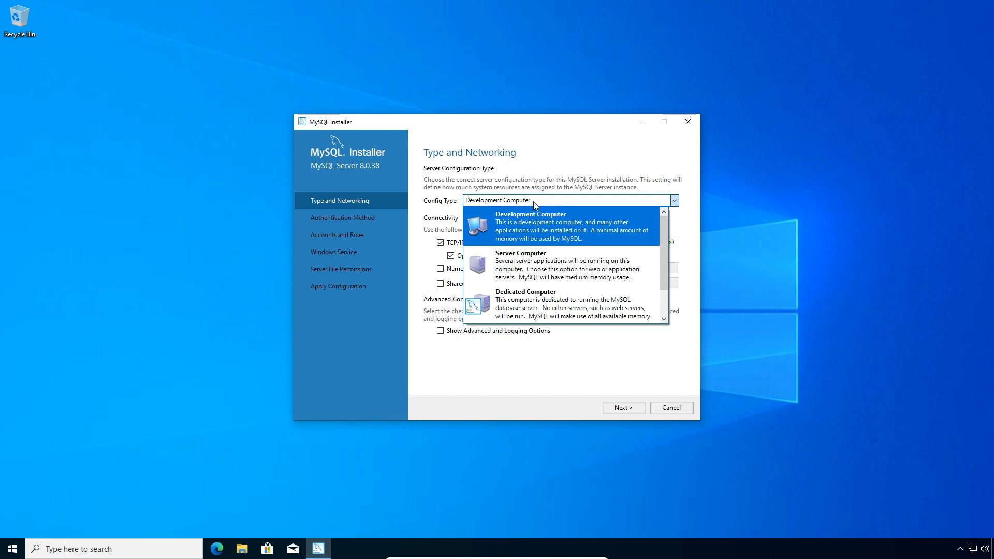
pyautogui.moveTo(517, 231)
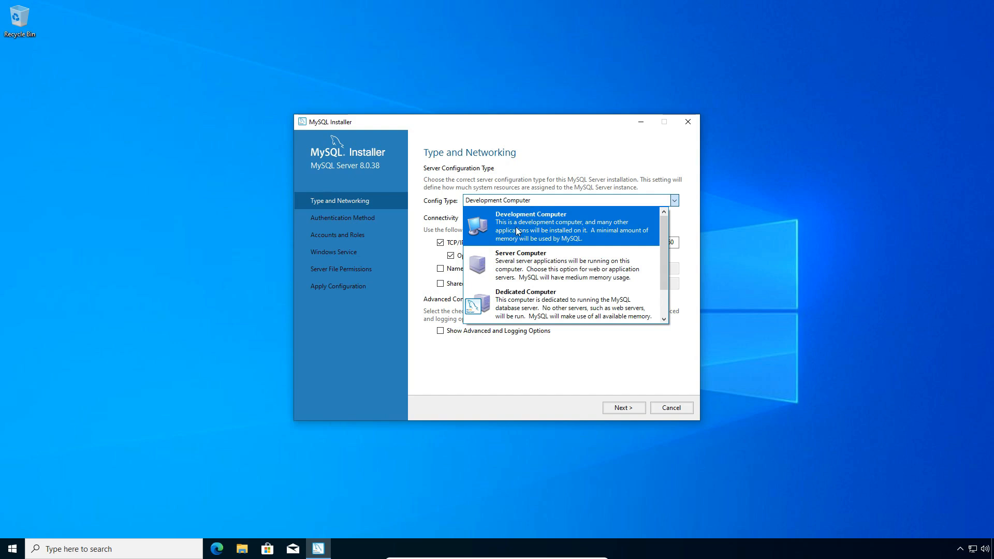
pyautogui.click(531, 214)
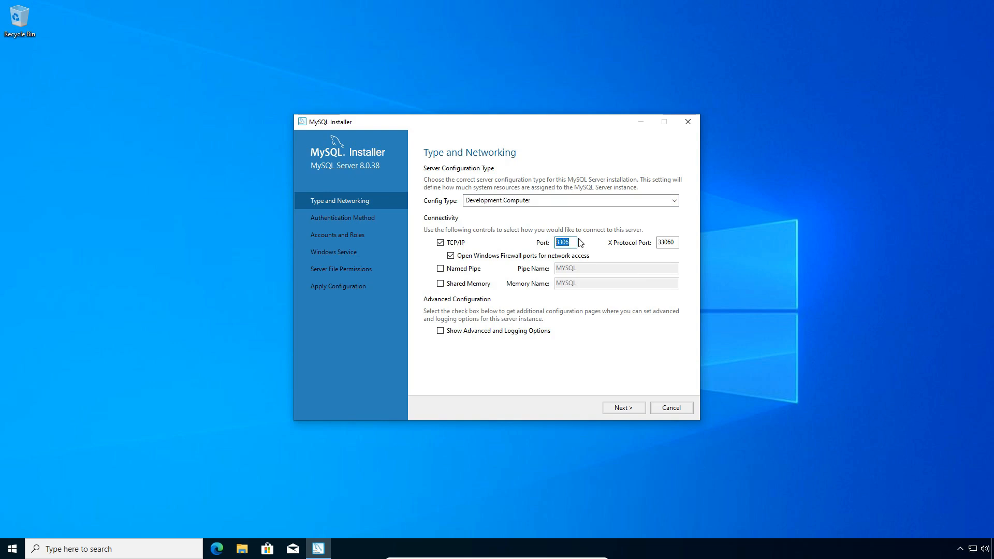
pyautogui.moveTo(589, 249)
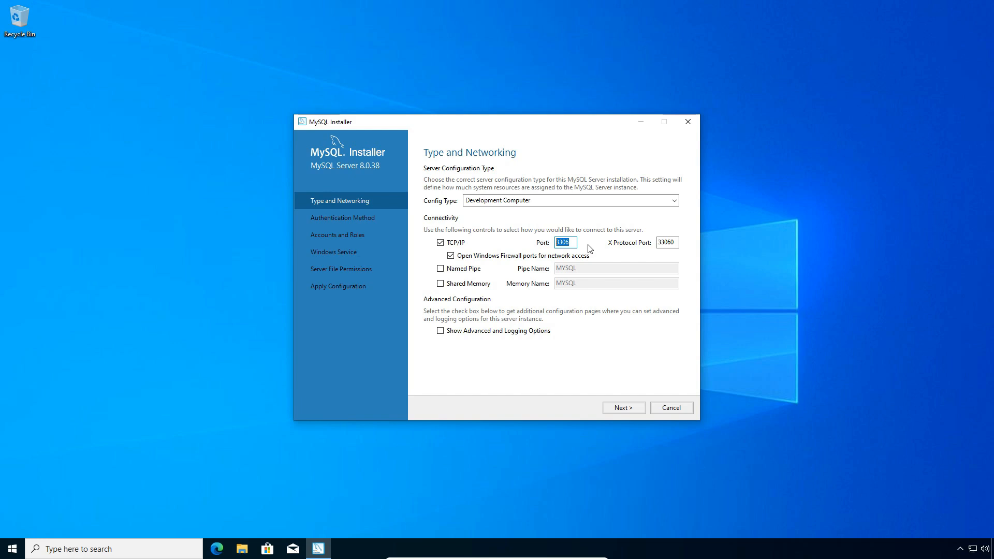
pyautogui.moveTo(516, 354)
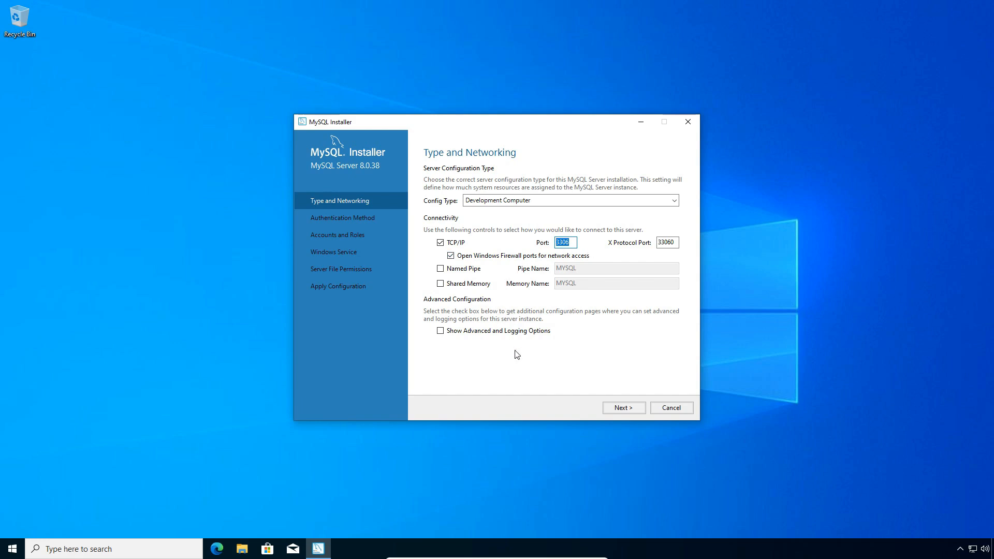
# Select Use Strong Password Encryption after briefly trying the legacy authentication option.
pyautogui.click(623, 407)
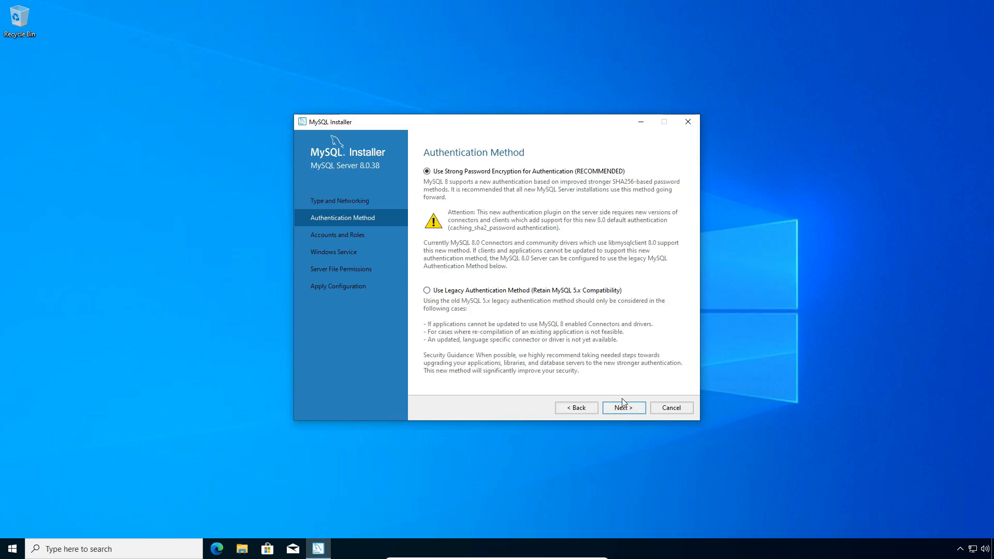
pyautogui.moveTo(589, 209)
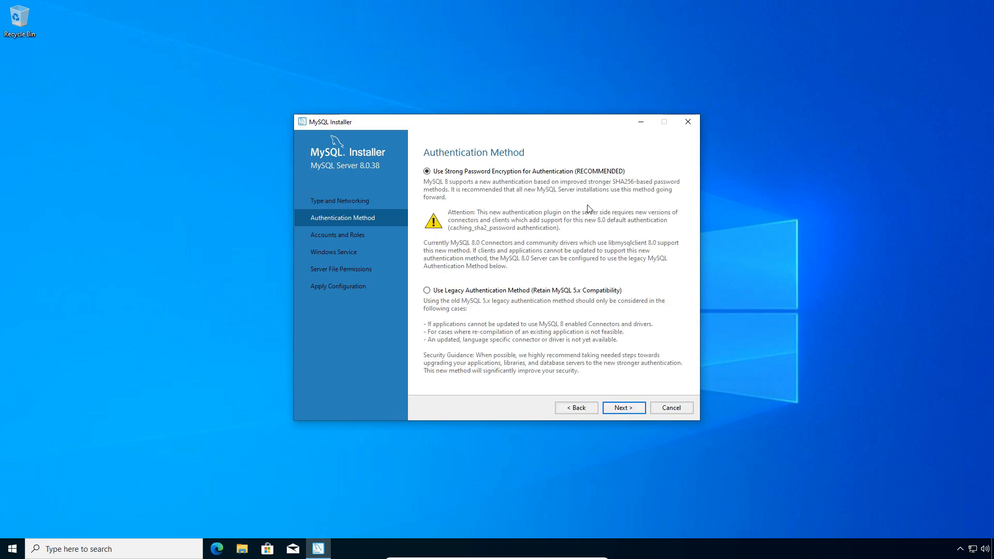
pyautogui.moveTo(636, 189)
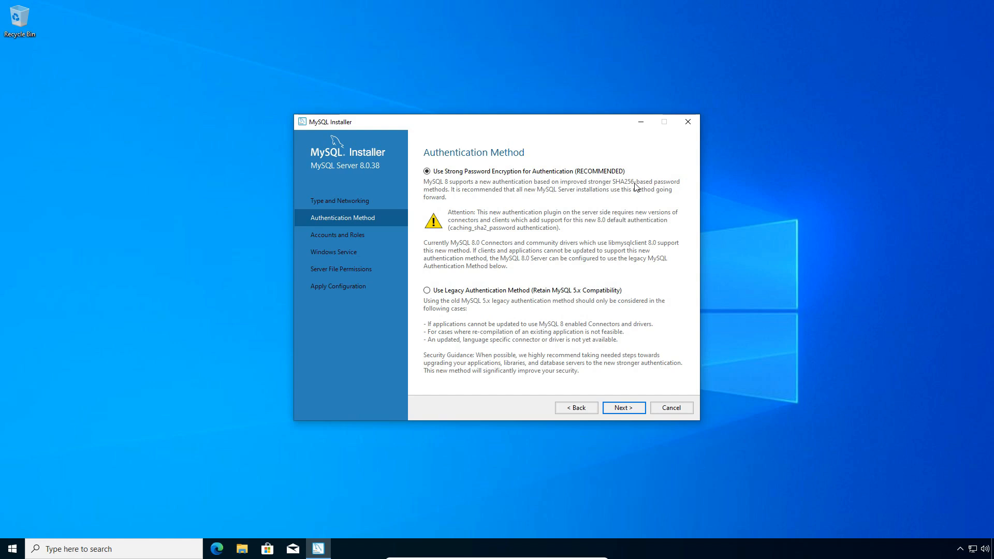
pyautogui.click(426, 290)
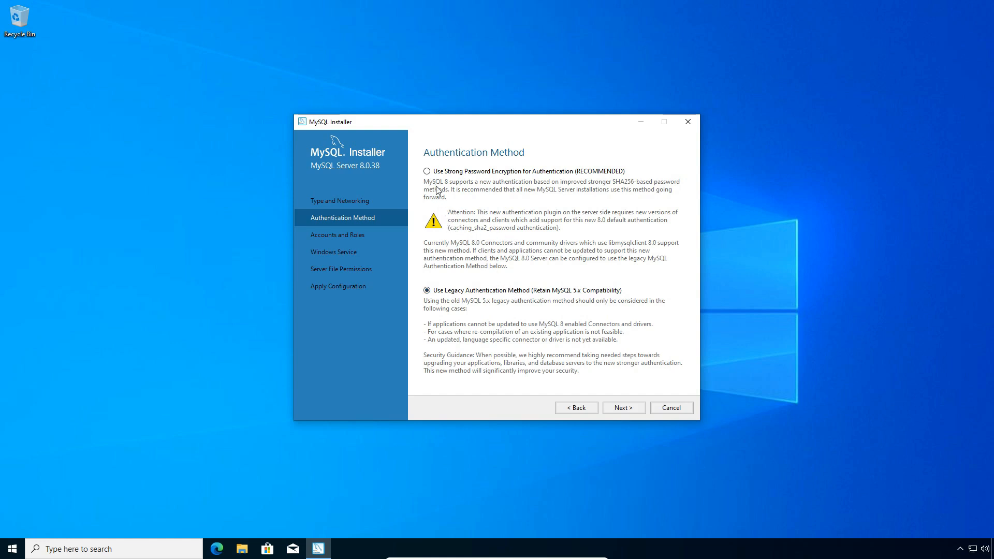
pyautogui.click(427, 172)
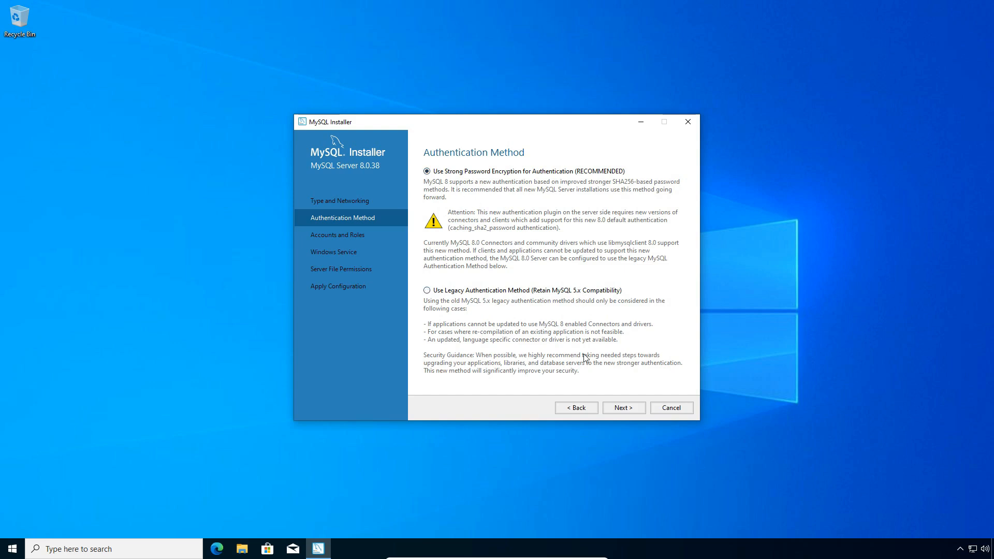
# Enter and confirm the root password, then cancel the Add User dialog without adding users.
pyautogui.click(622, 408)
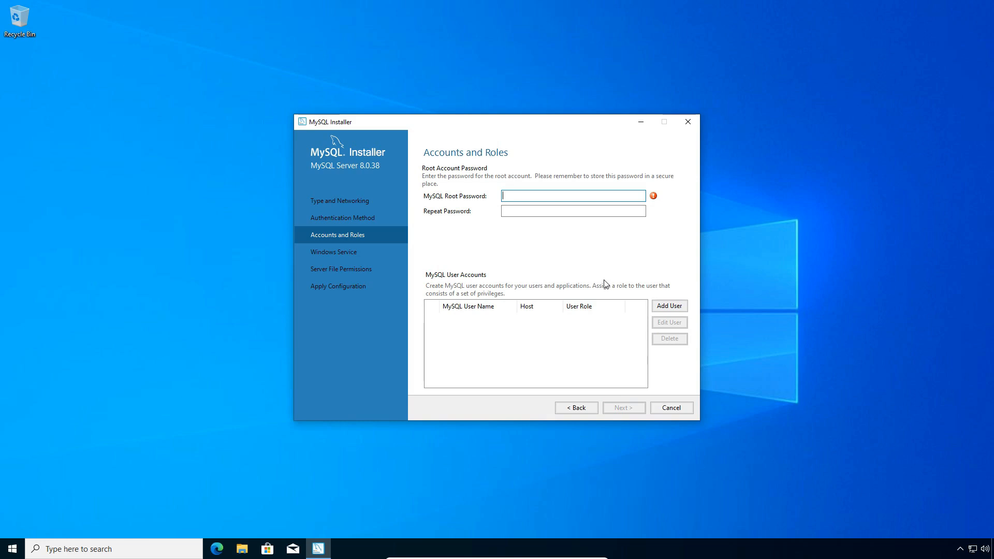
pyautogui.moveTo(516, 249)
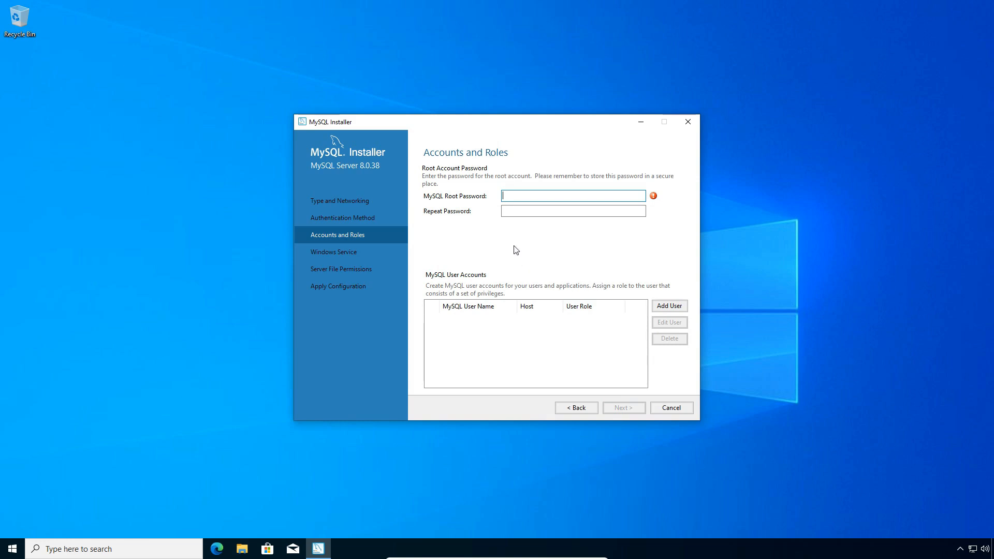
pyautogui.moveTo(472, 172)
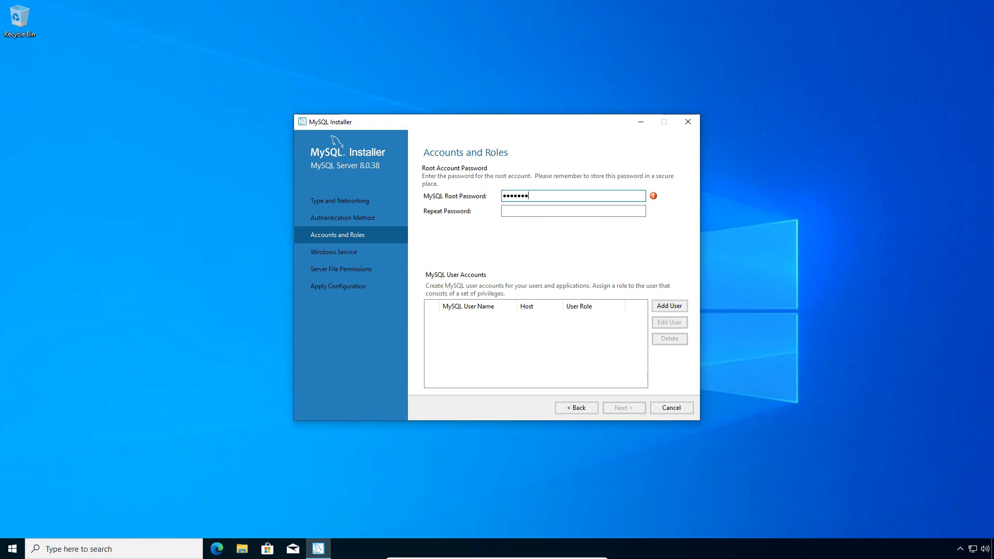
pyautogui.click(572, 211)
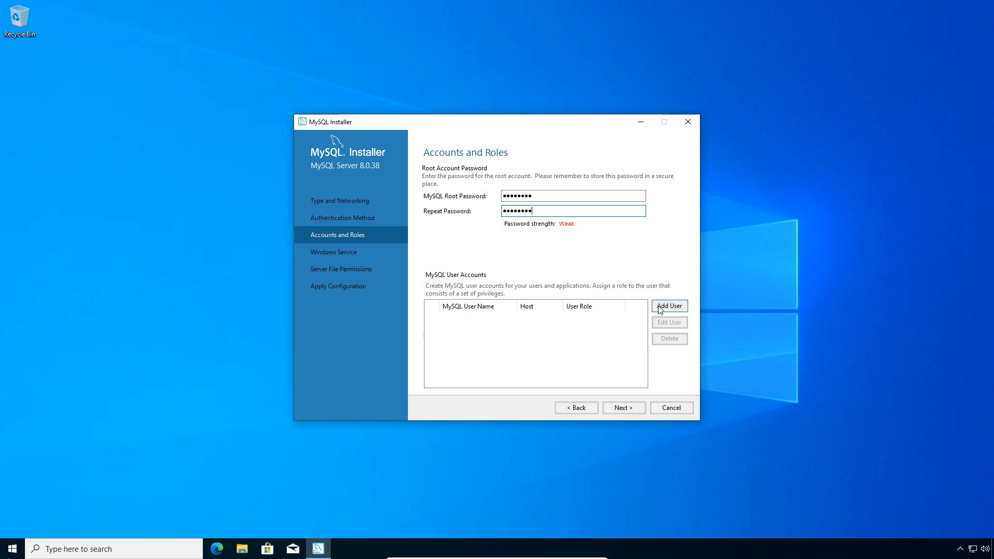
pyautogui.click(668, 306)
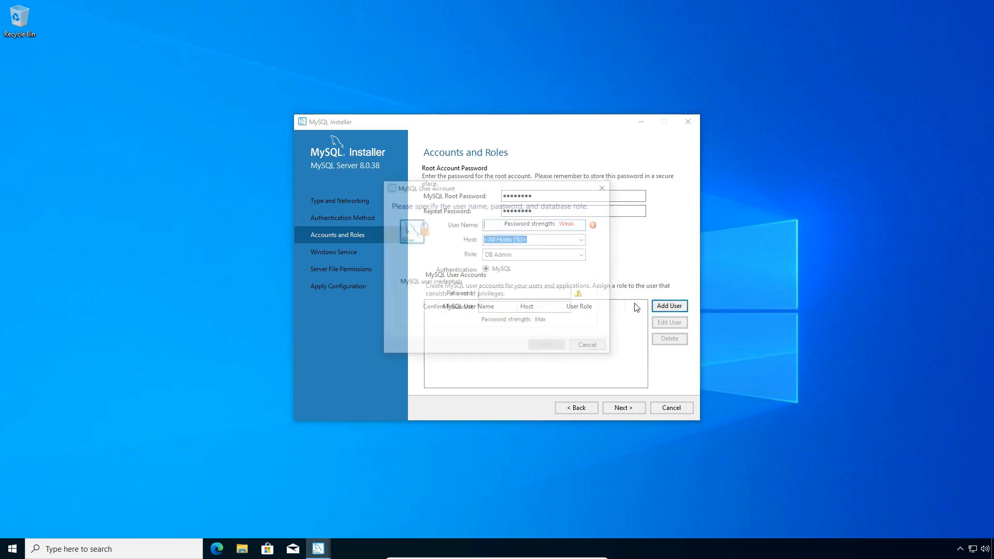
pyautogui.click(669, 305)
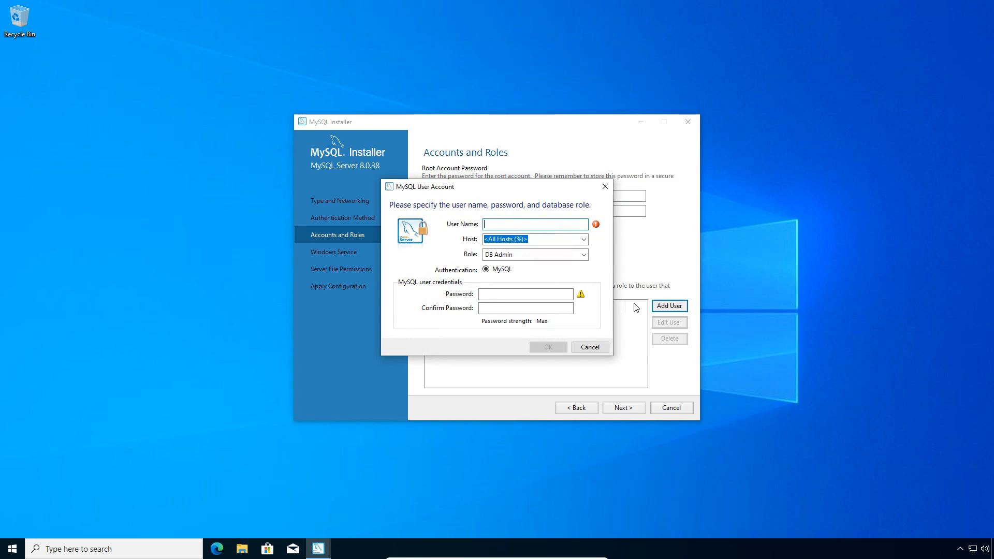
pyautogui.click(590, 346)
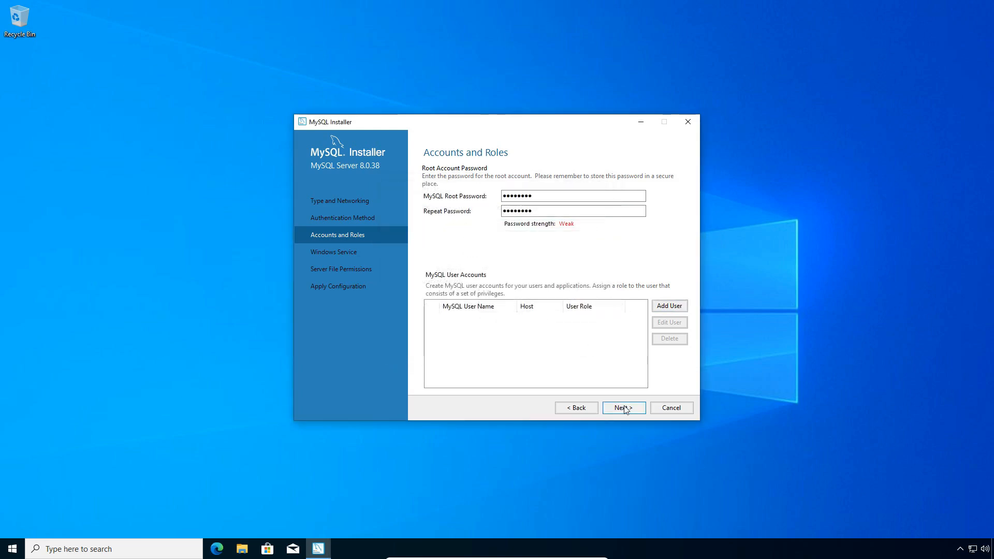
pyautogui.click(622, 408)
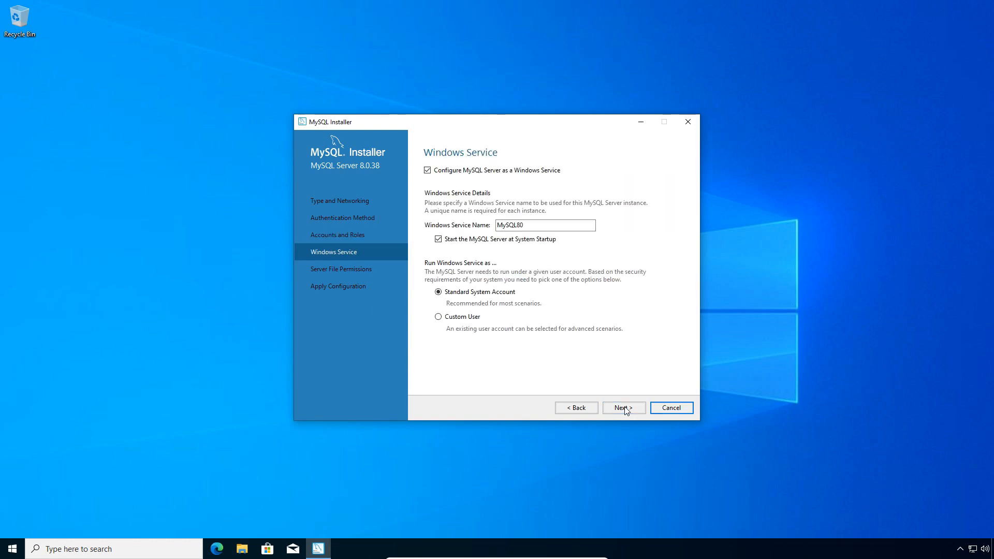
pyautogui.moveTo(502, 163)
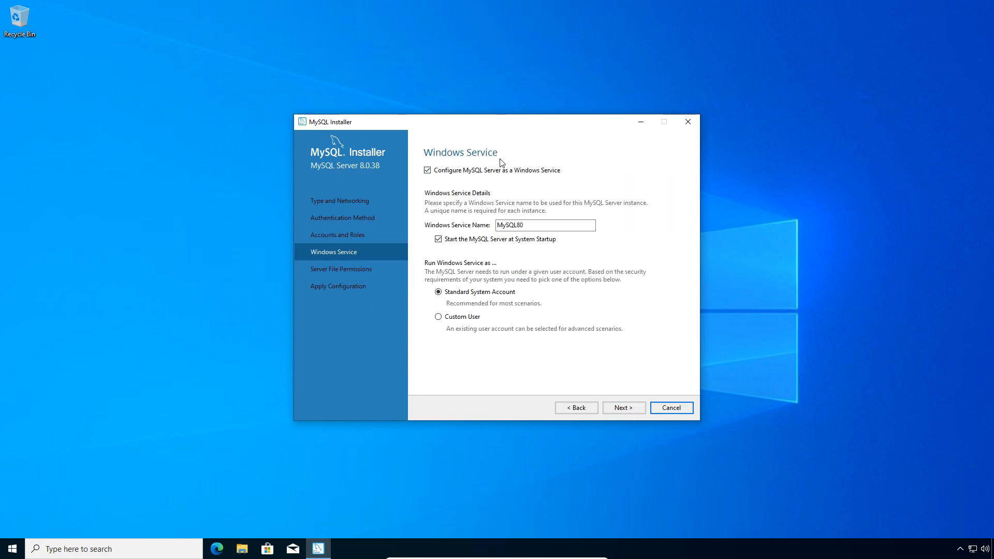
pyautogui.click(544, 225)
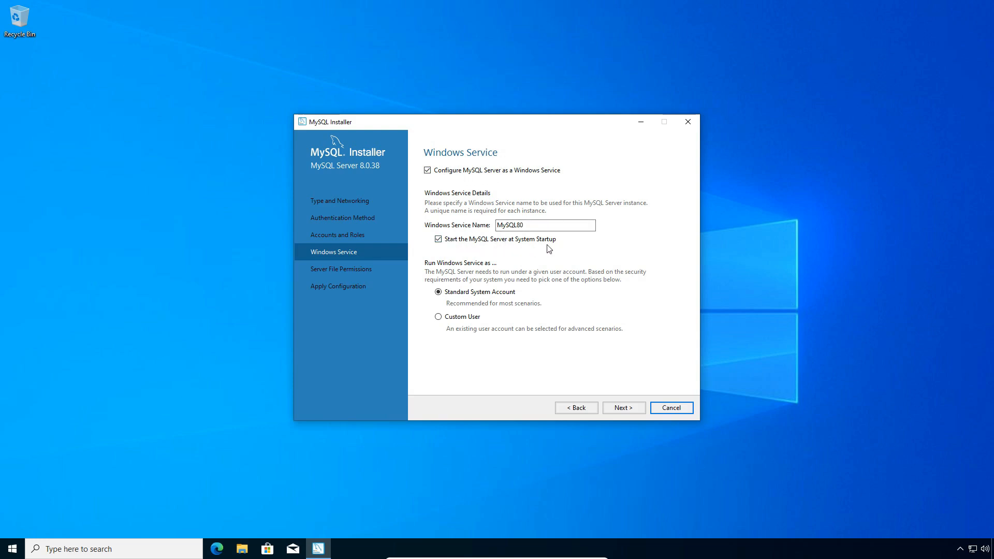
pyautogui.moveTo(537, 252)
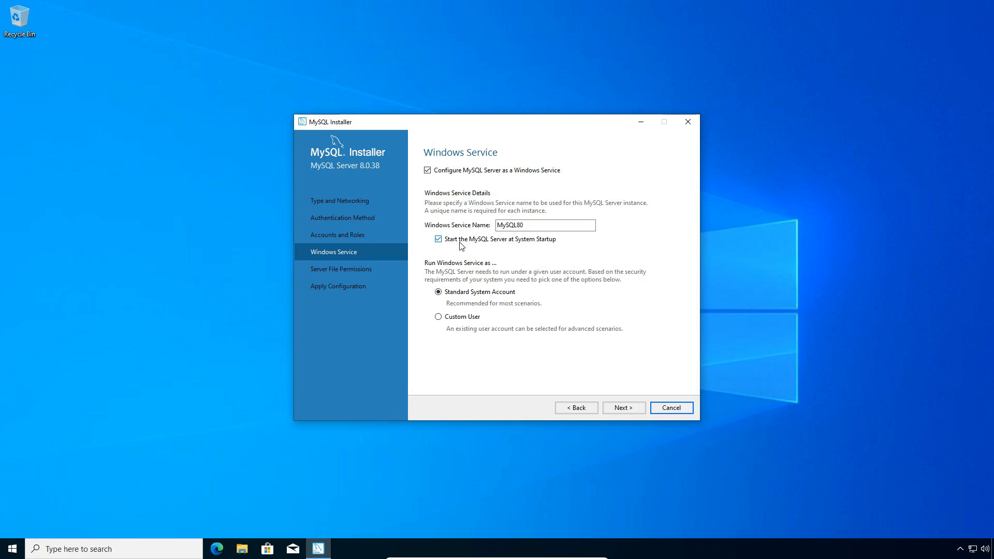
pyautogui.moveTo(475, 254)
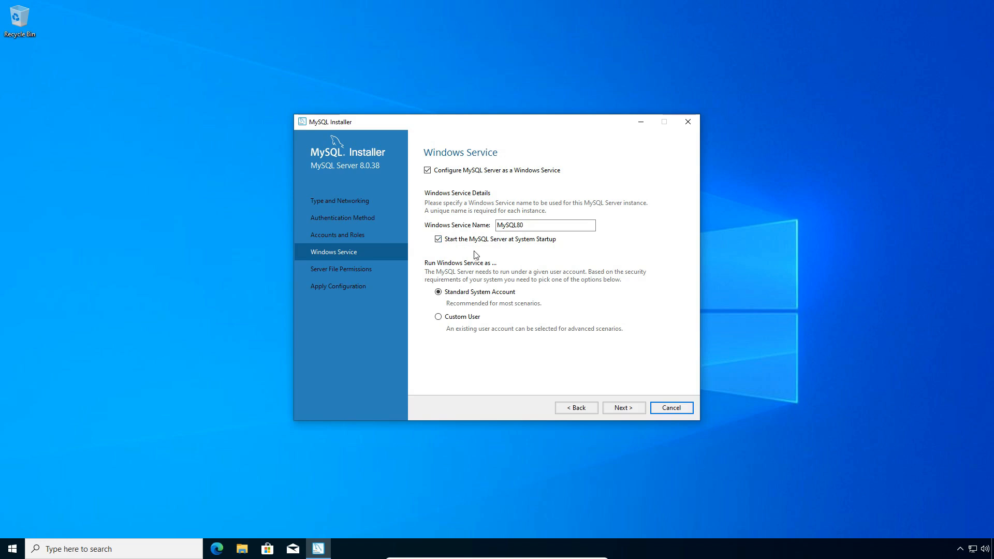
pyautogui.moveTo(486, 274)
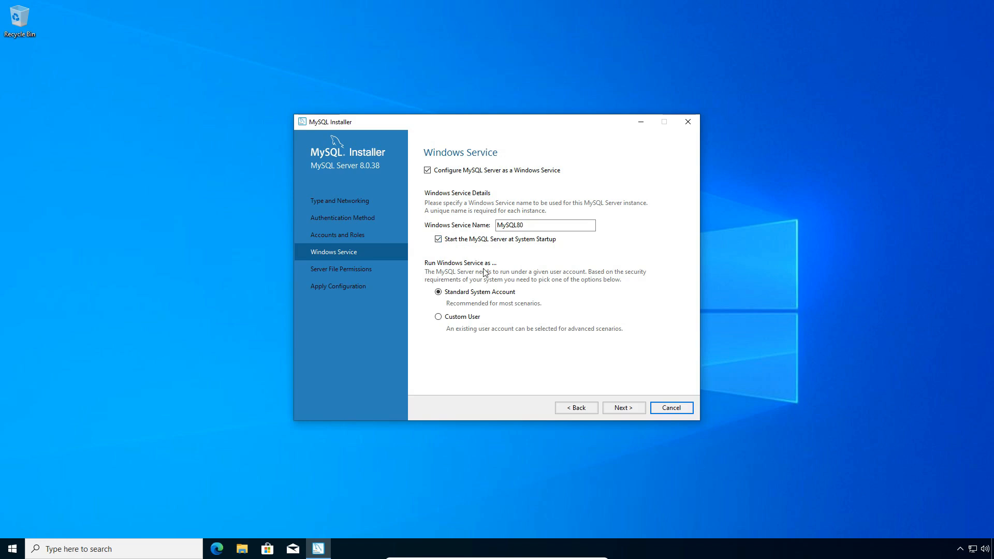
# Accept the Windows service settings and reach Server File Permissions with full access granted.
pyautogui.click(623, 407)
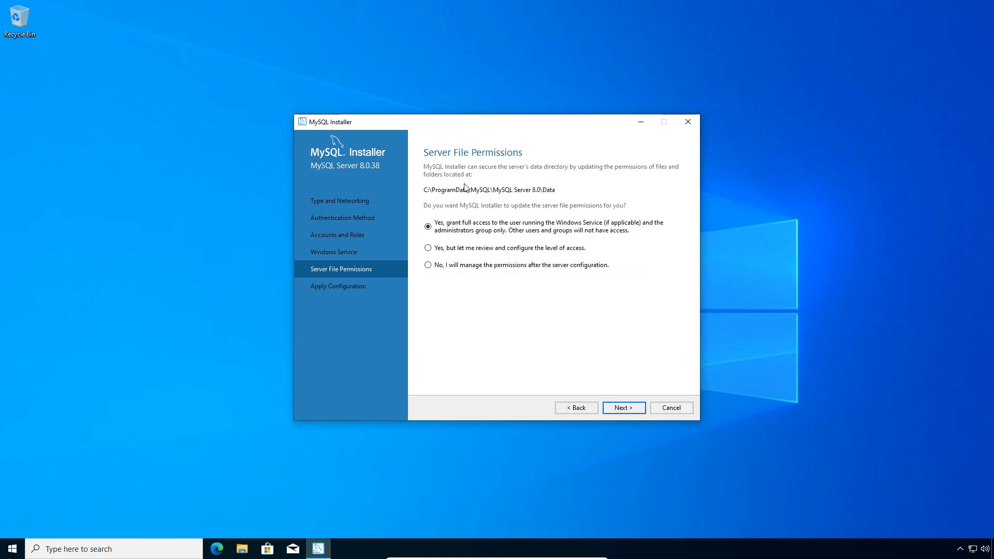
pyautogui.moveTo(525, 195)
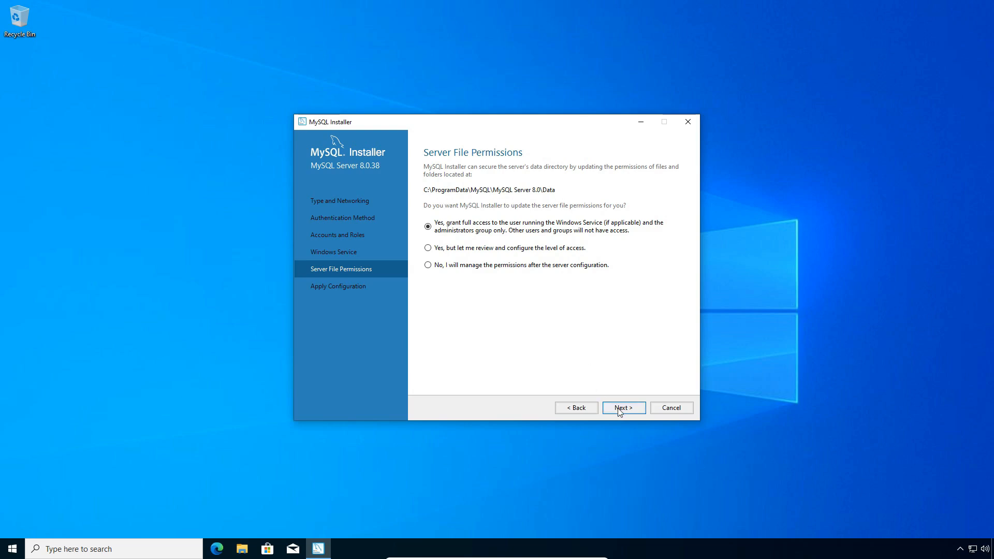
# Execute all eight Apply Configuration steps for MySQL Server 8.0.38 until successful.
pyautogui.click(622, 408)
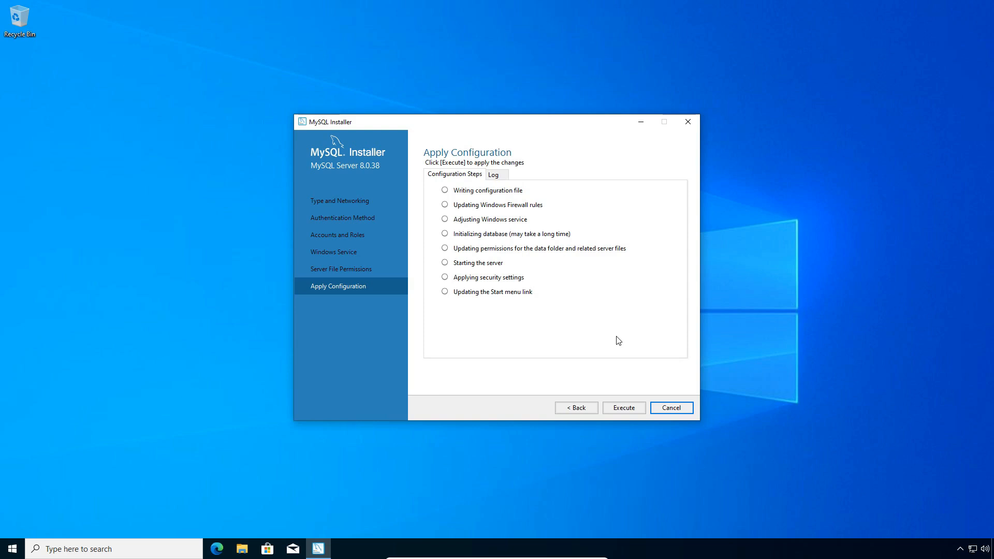
pyautogui.moveTo(547, 311)
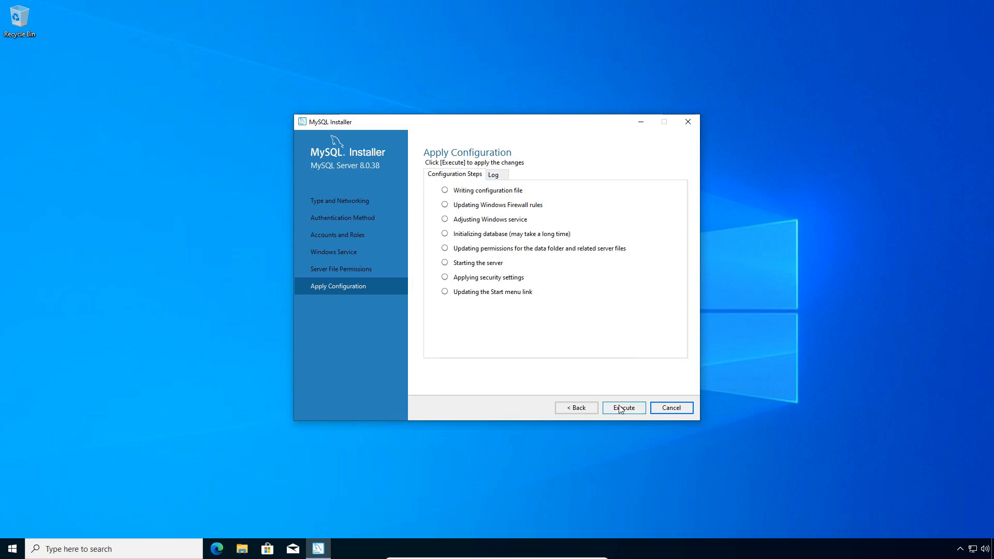
pyautogui.click(623, 408)
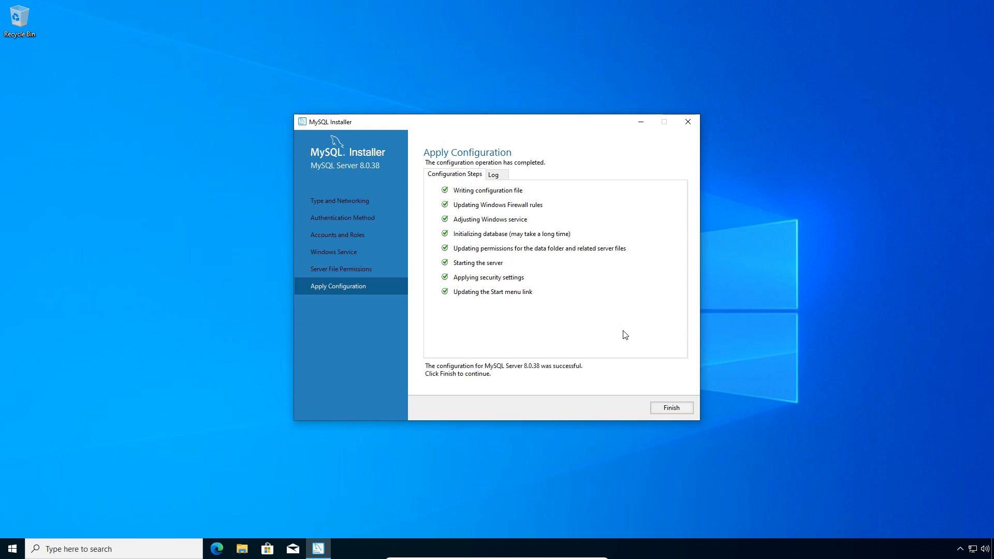
# Finish the installer with 'Start MySQL Workbench after setup' unchecked.
pyautogui.click(669, 407)
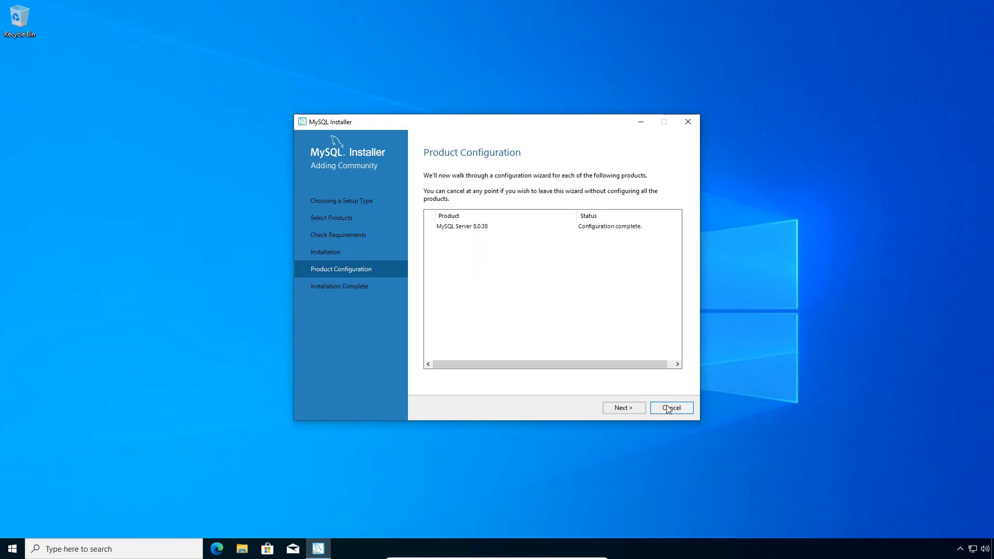
pyautogui.moveTo(623, 407)
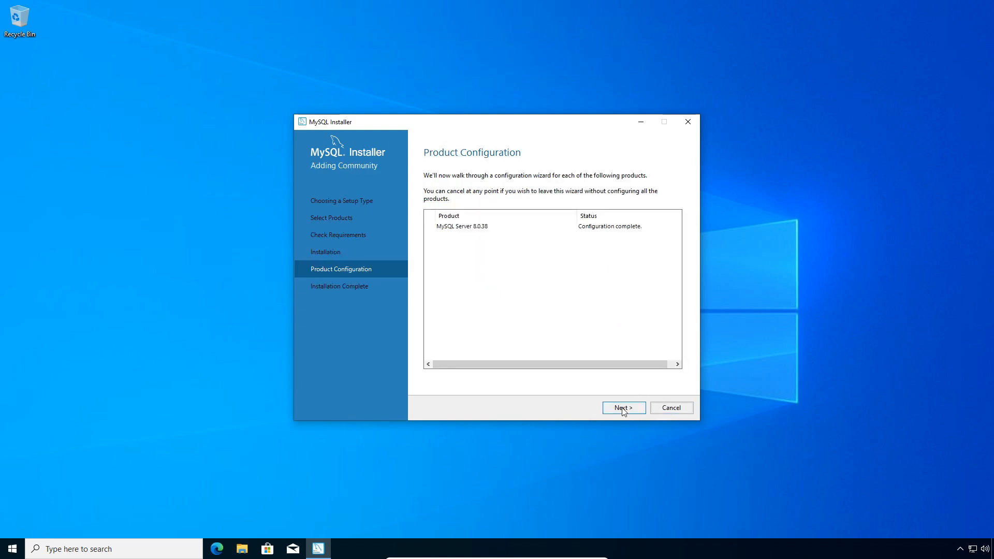
pyautogui.click(623, 408)
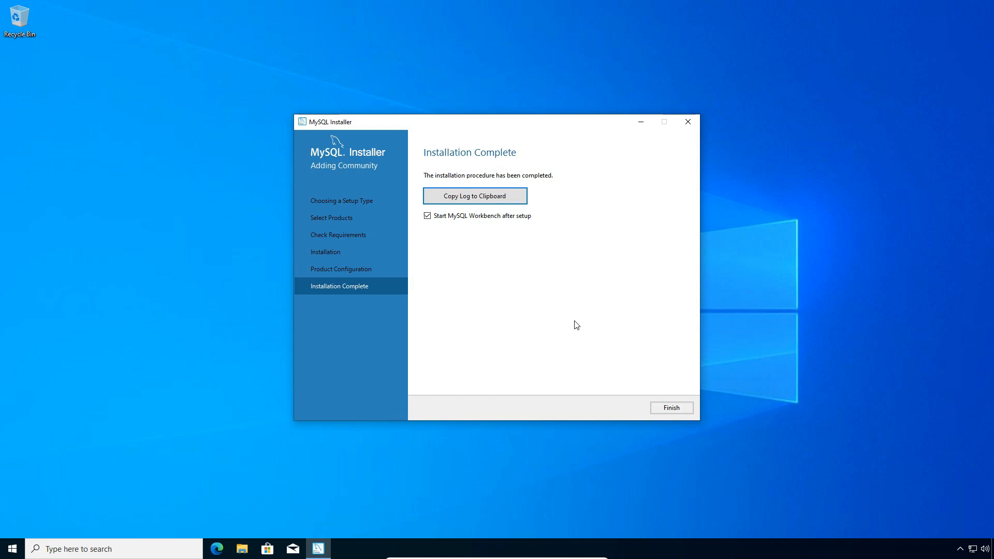
pyautogui.click(427, 215)
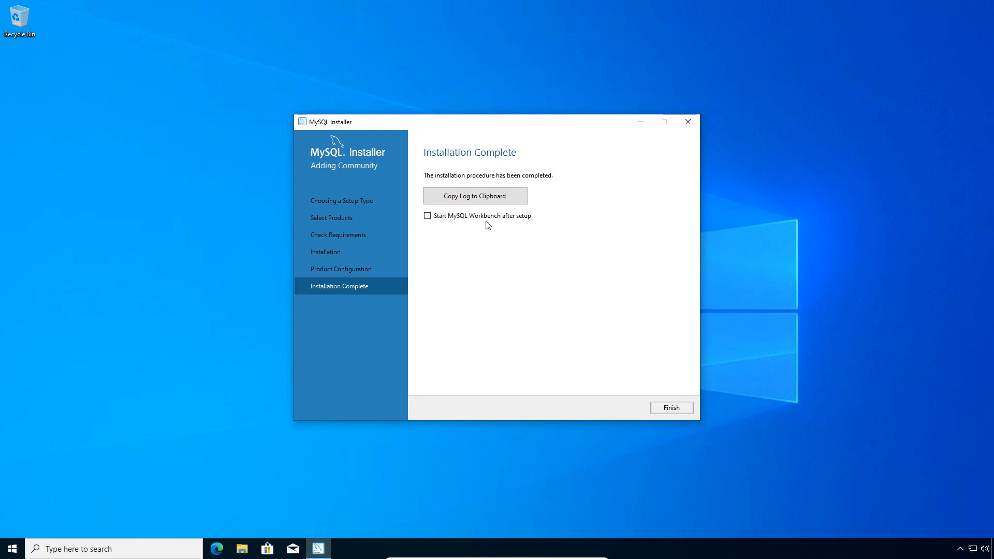
pyautogui.moveTo(519, 226)
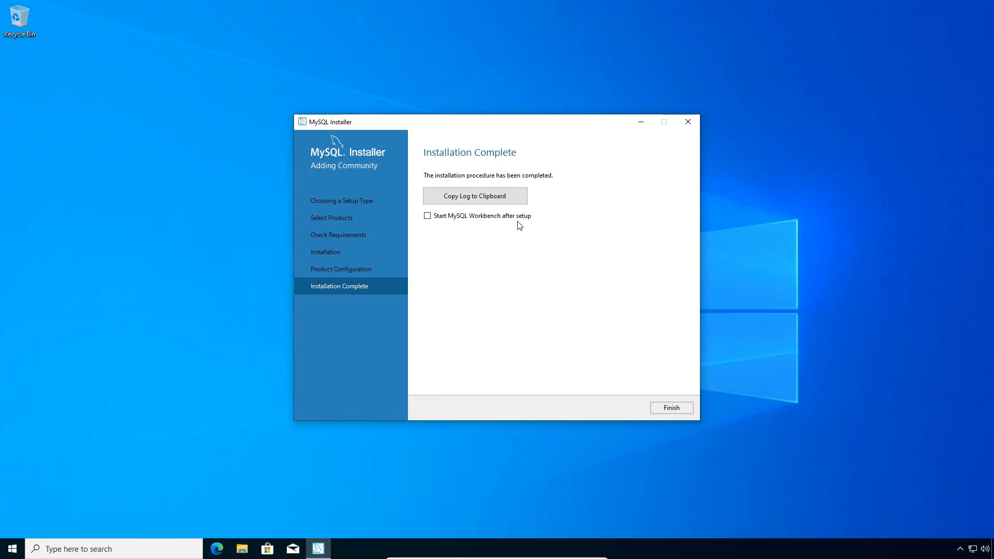
pyautogui.moveTo(648, 392)
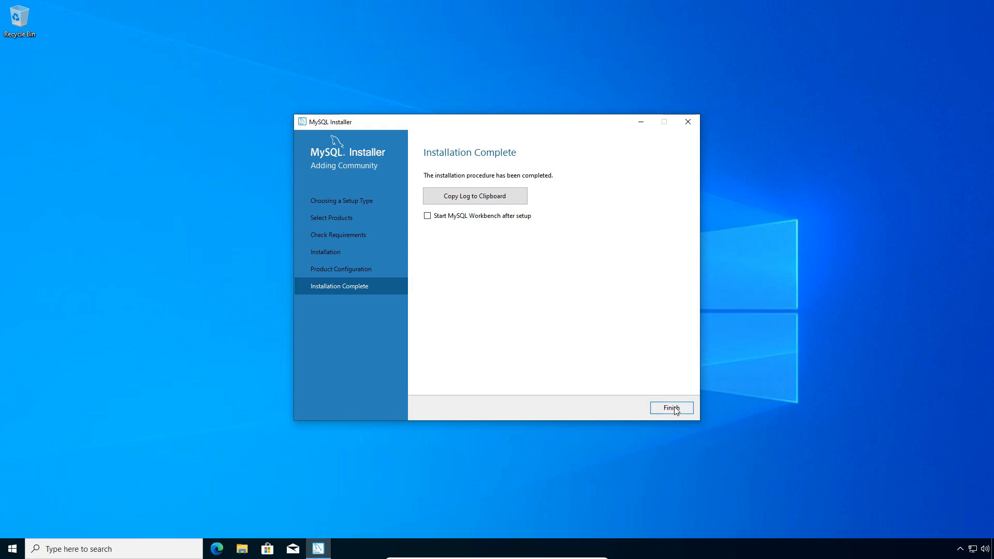
pyautogui.click(670, 408)
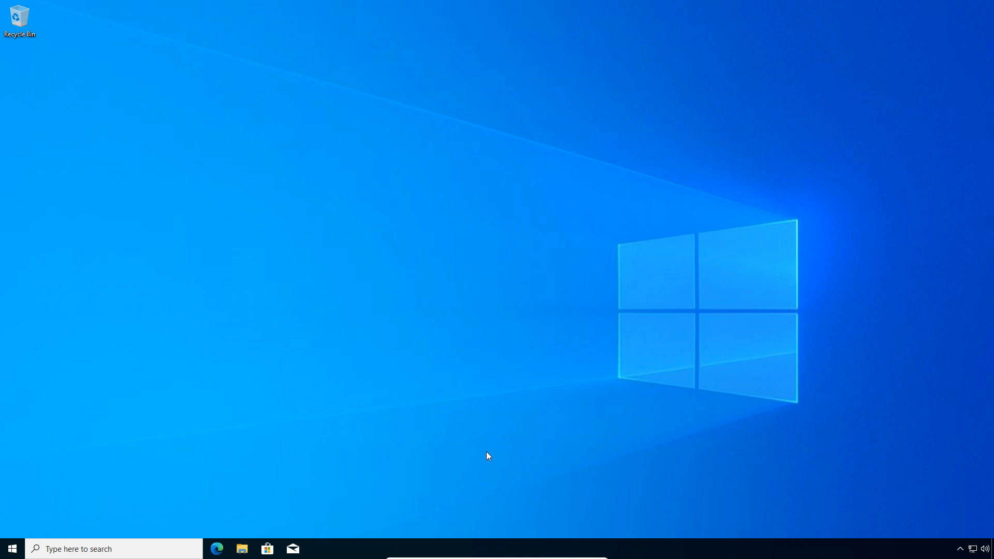
# Launch MySQL 8.0 Command Line Client from the MySQL folder under All apps.
pyautogui.click(11, 549)
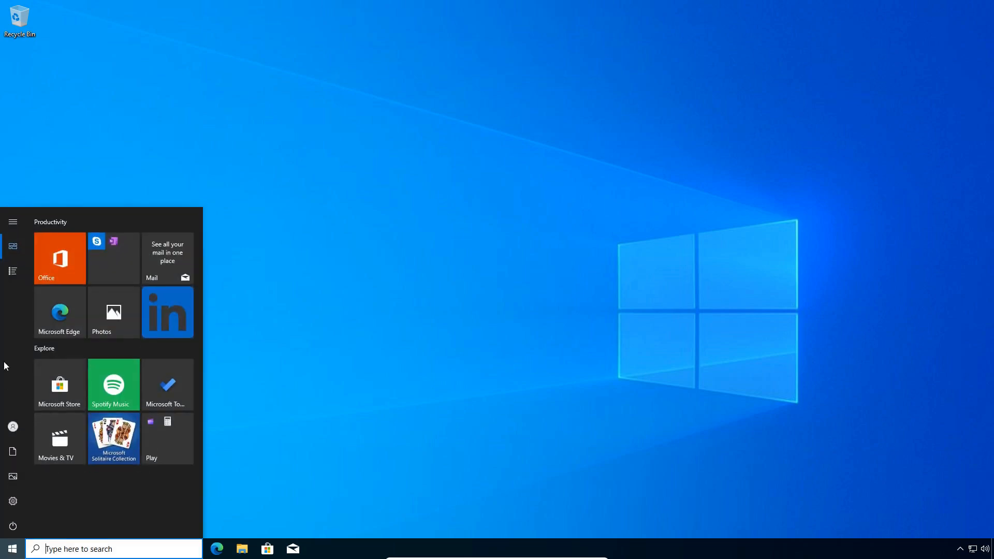
pyautogui.click(12, 271)
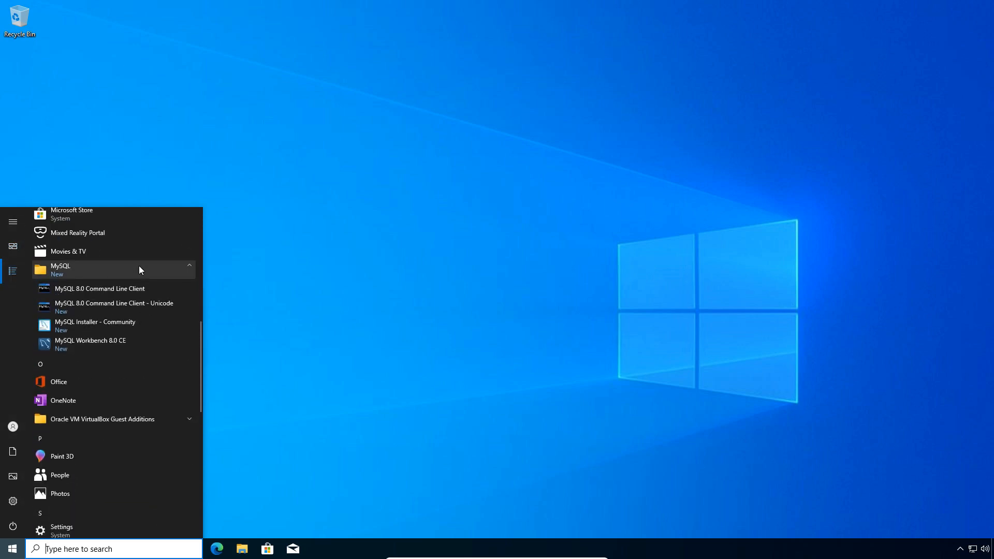
pyautogui.moveTo(125, 291)
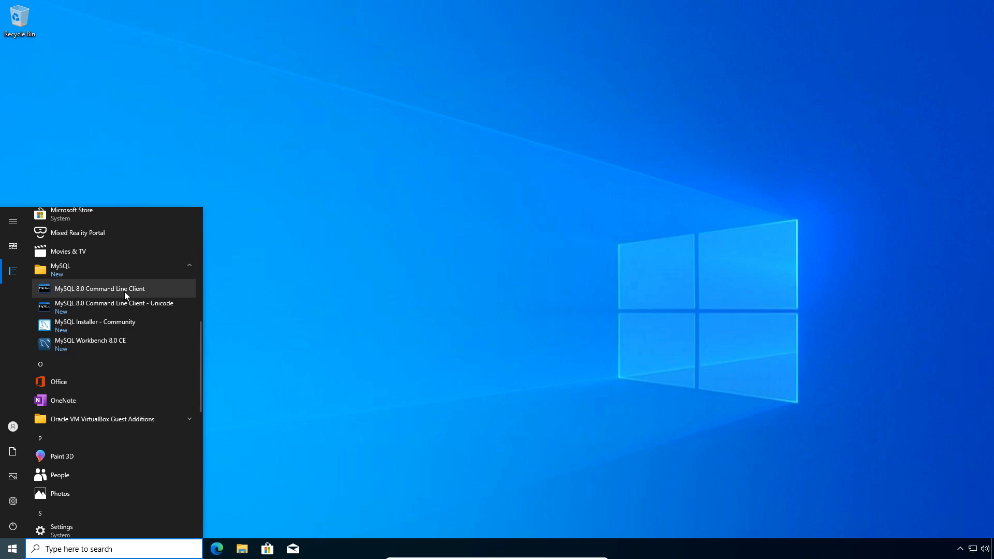
pyautogui.click(98, 288)
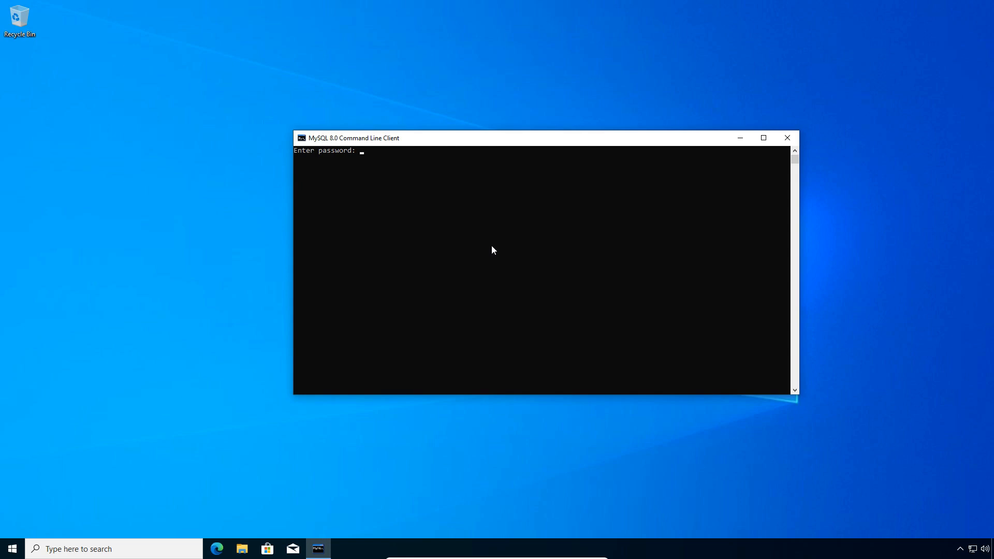
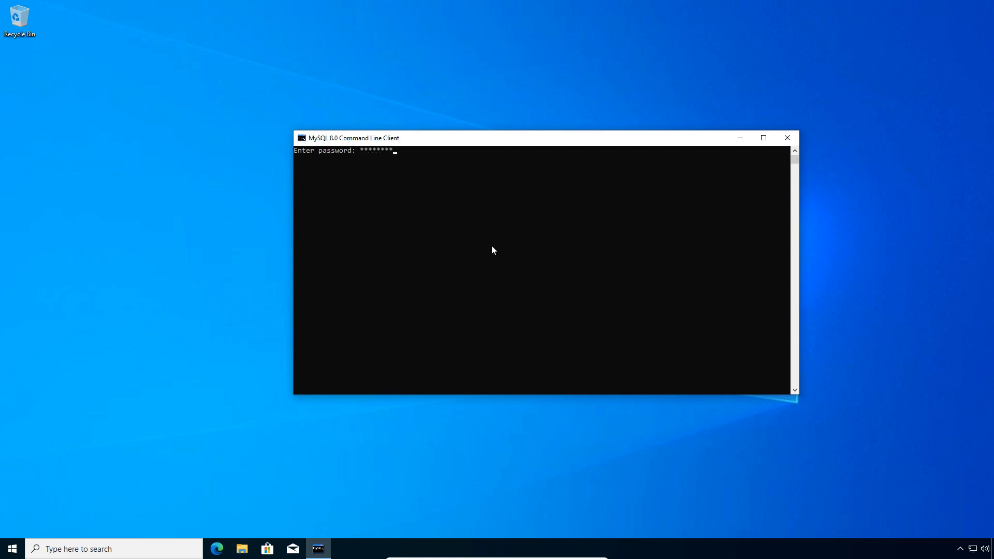
# Log in with the root password to reach the mysql prompt for server 8.0.38.
pyautogui.press('Return')
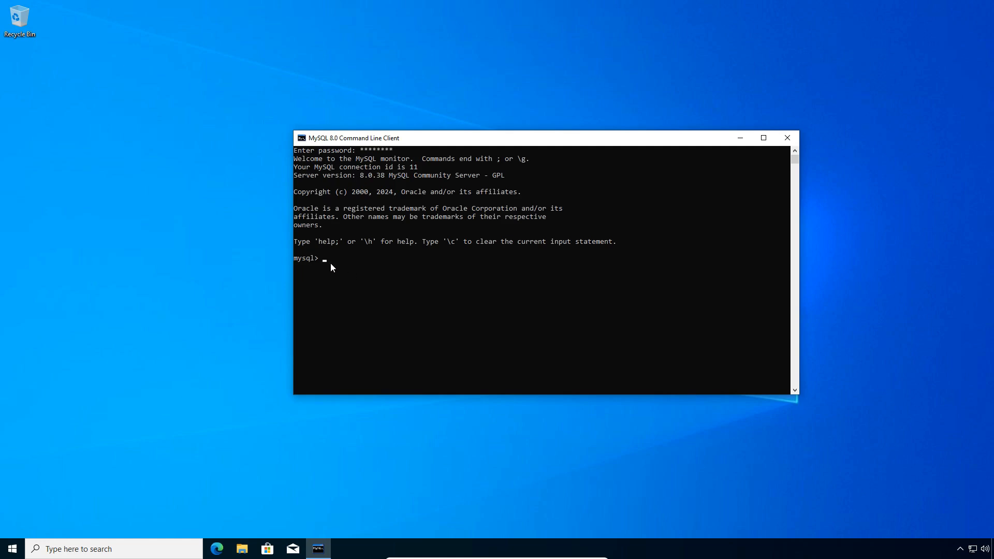
pyautogui.moveTo(376, 280)
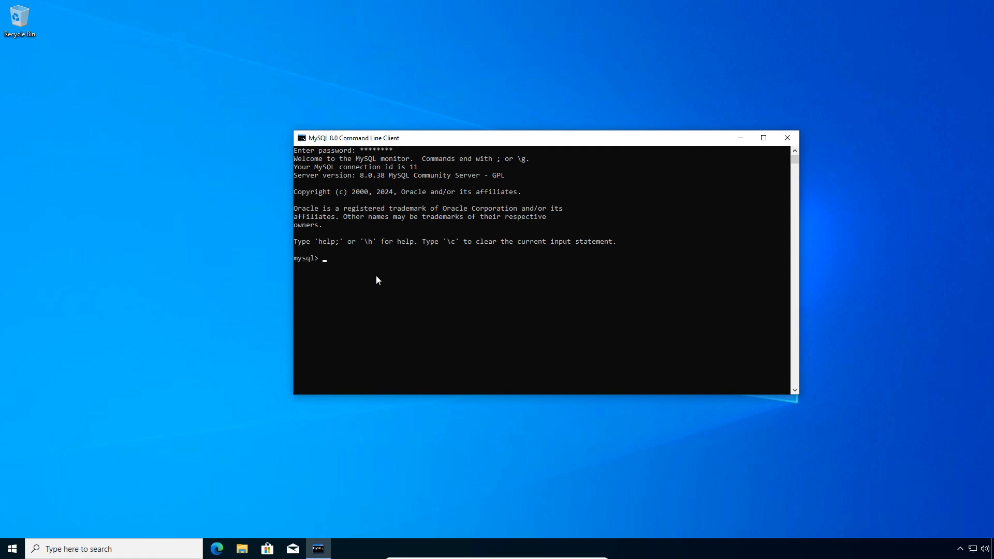
# List the databases with SHOW DATABASES; then type CREATE DATABASE pntutorials; without running it.
pyautogui.write('SHOW DATABA')
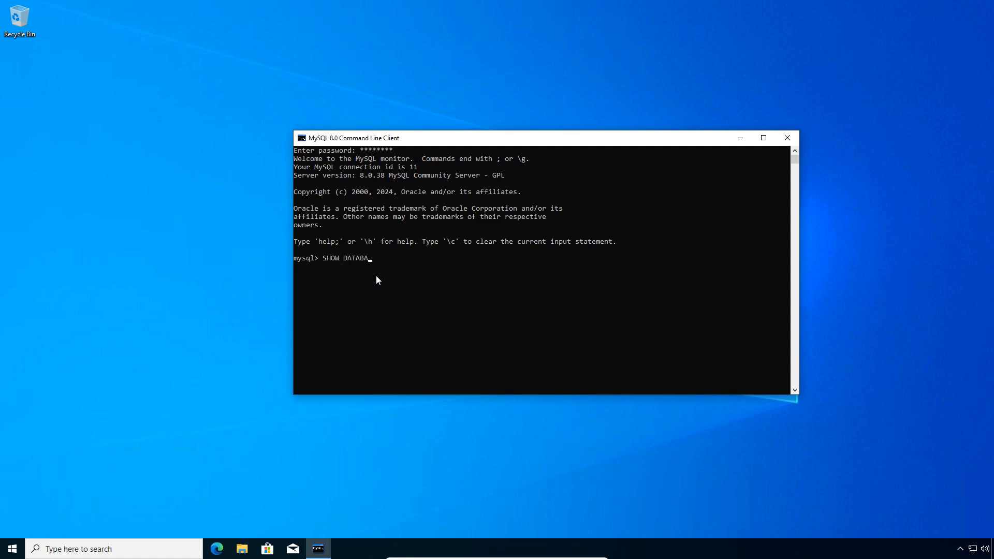
pyautogui.write('SES;')
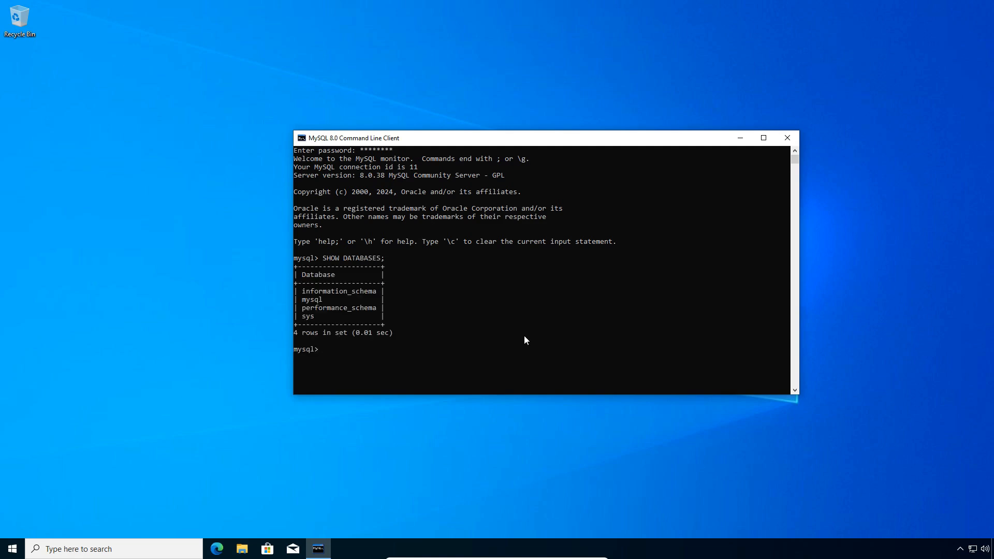
pyautogui.moveTo(361, 426)
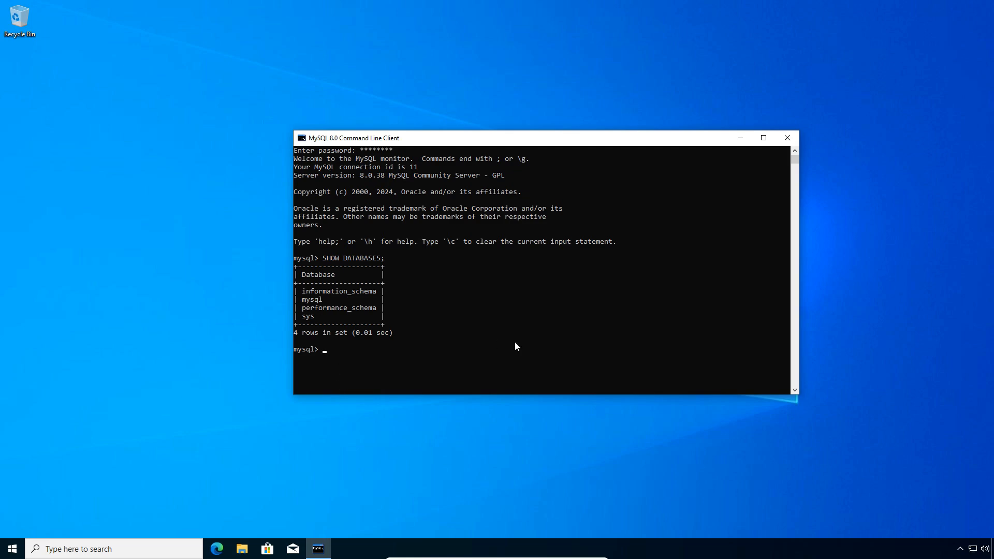
pyautogui.write('CREAT')
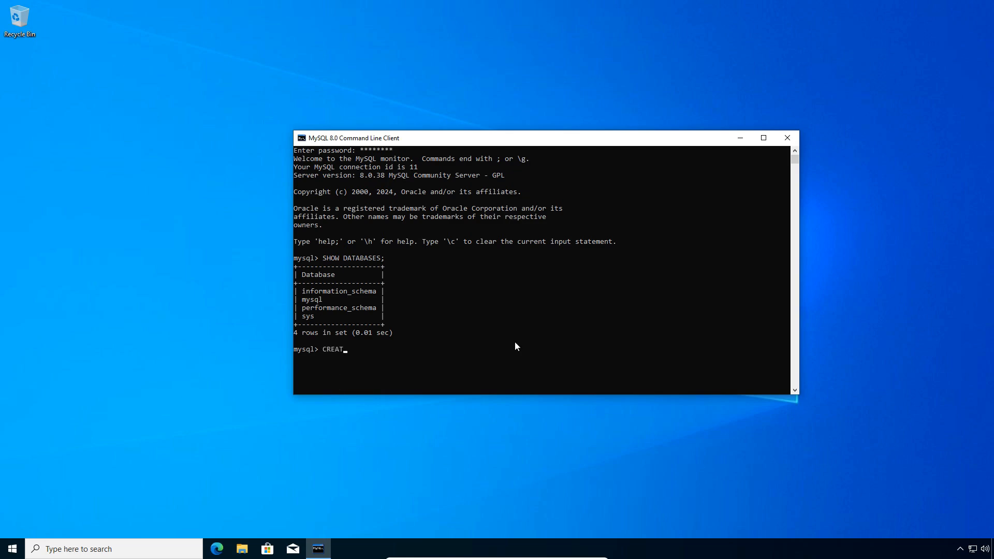
pyautogui.write('E DATABASE')
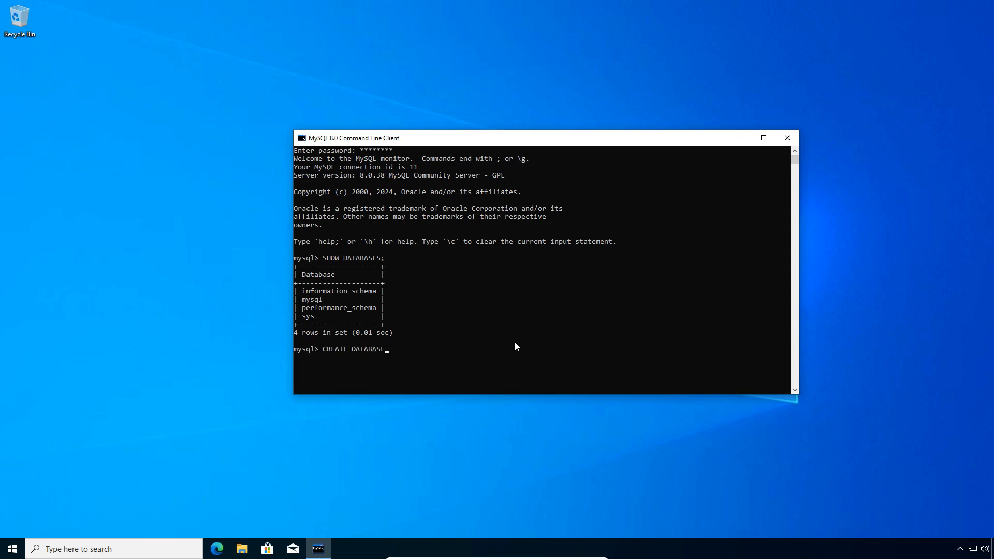
pyautogui.write('pntutorials')
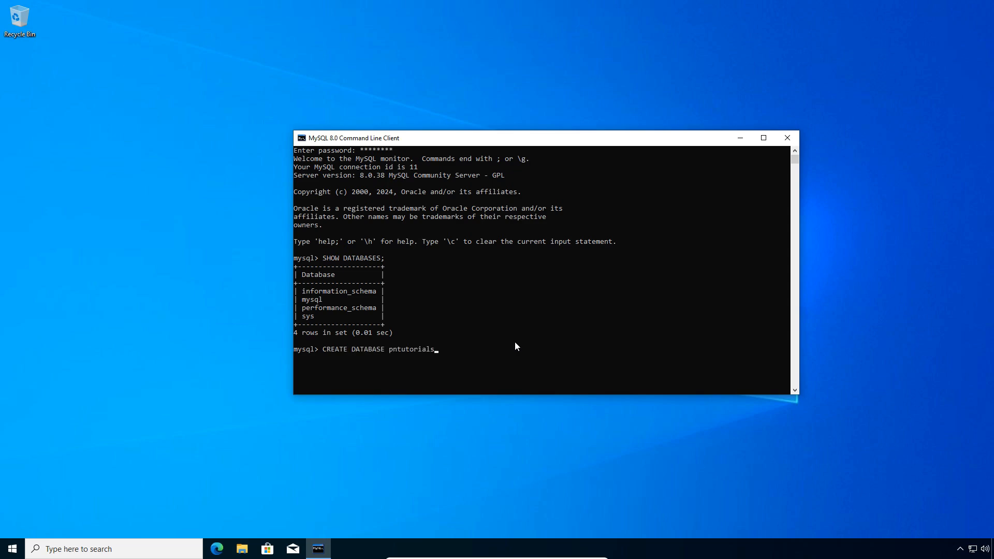
pyautogui.write(';')
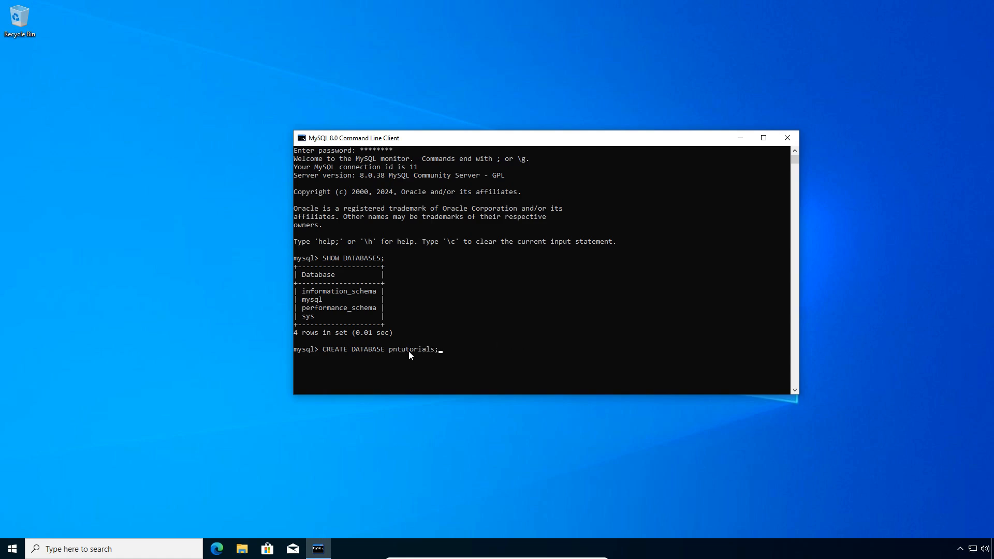
pyautogui.moveTo(476, 365)
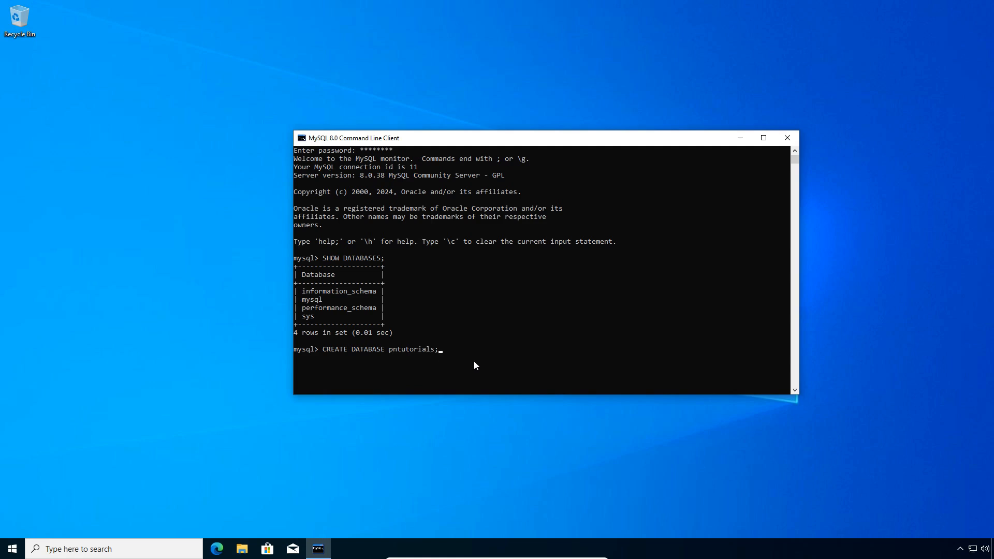
# Run CREATE DATABASE pntutorials, confirm it among five databases with SHOW DATABASES, and exit.
pyautogui.press('Return')
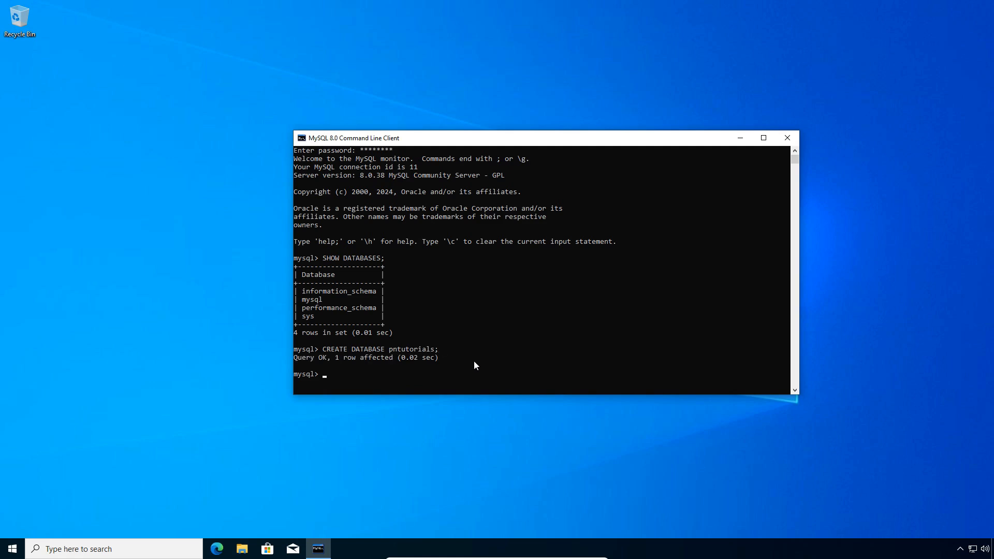
pyautogui.write('SHOW')
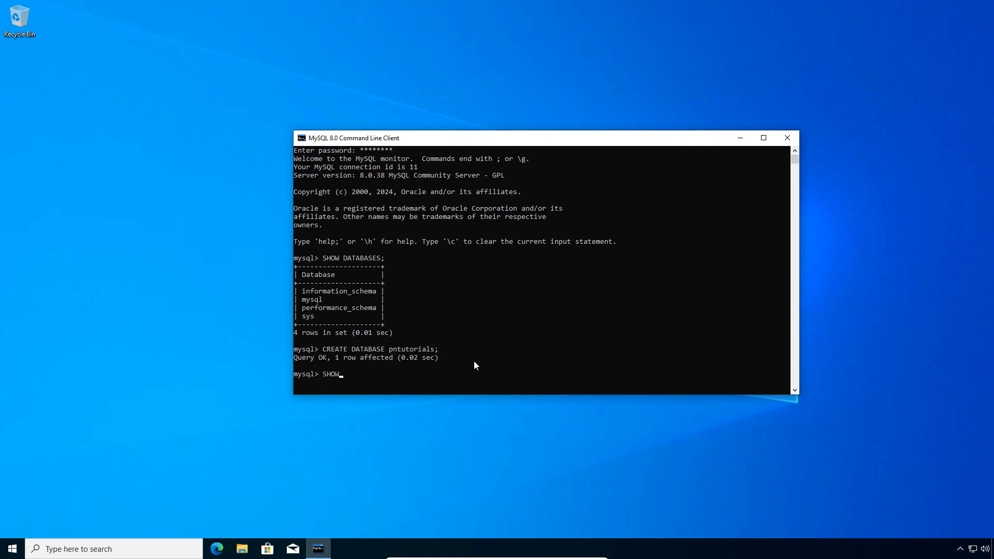
pyautogui.write('DATABASES;')
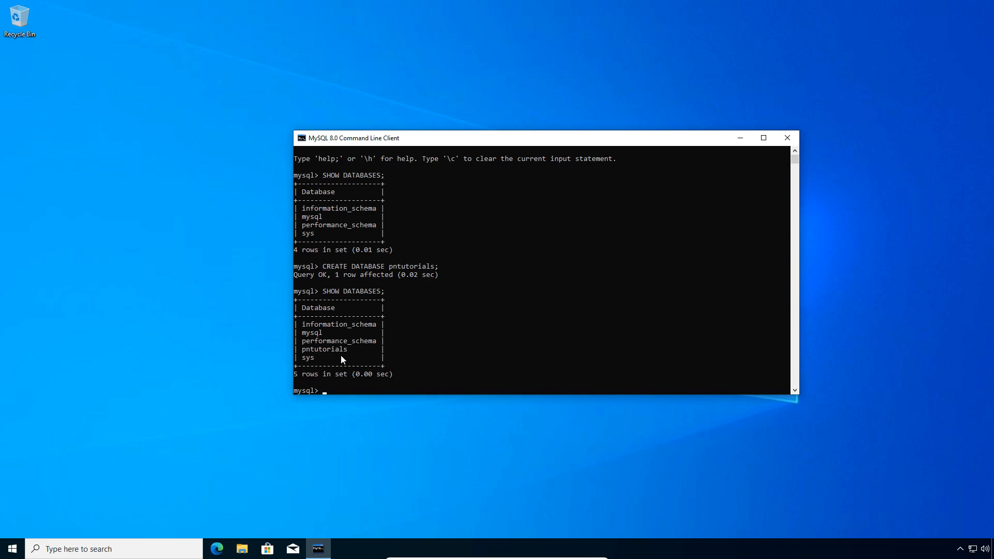
pyautogui.moveTo(506, 397)
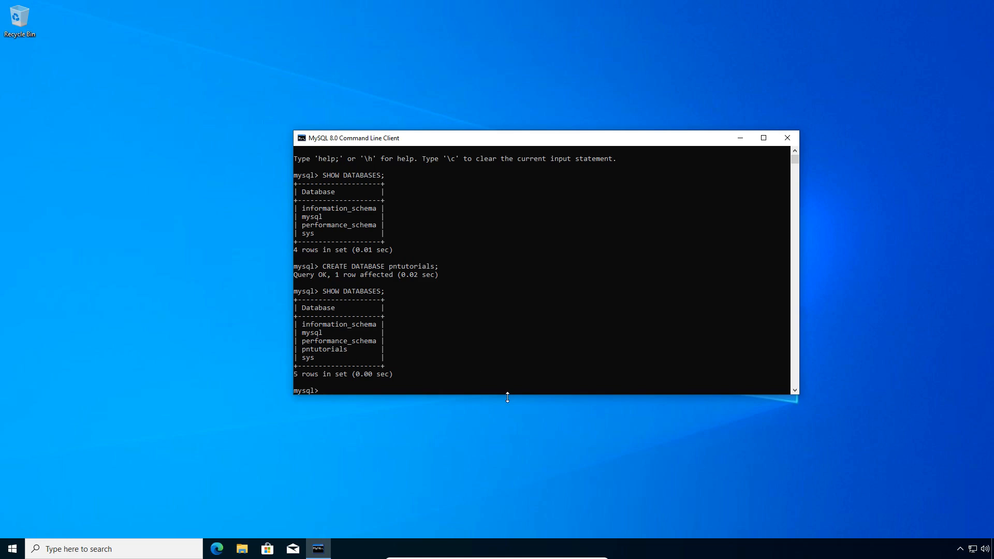
pyautogui.write('exit')
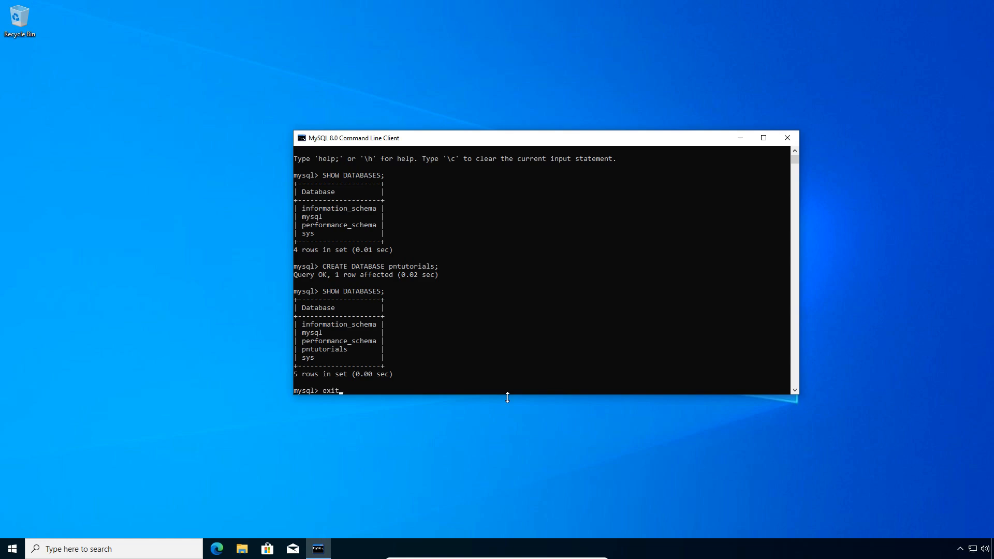
pyautogui.press('Return')
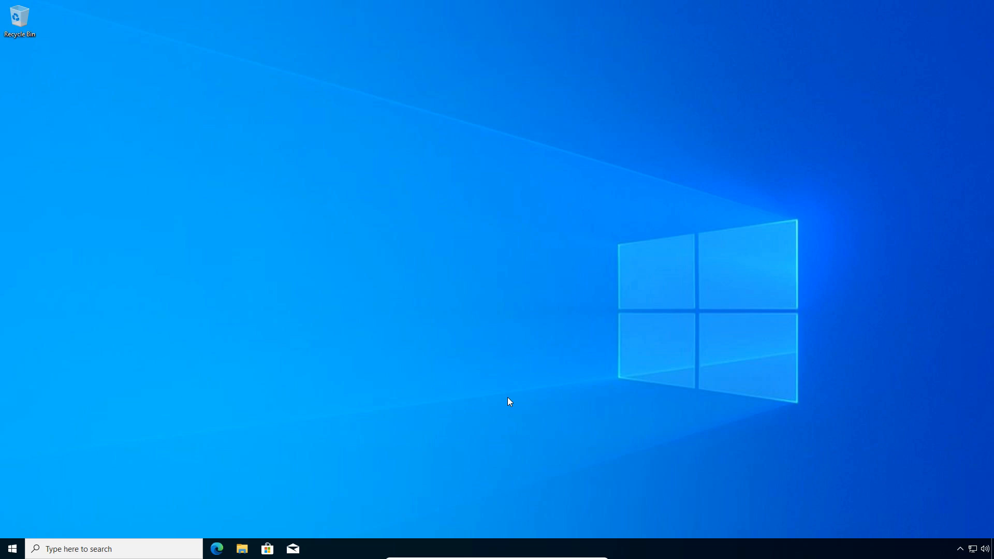
# Launch MySQL Workbench 8.0 CE from the Start Menu's MySQL folder.
pyautogui.click(11, 548)
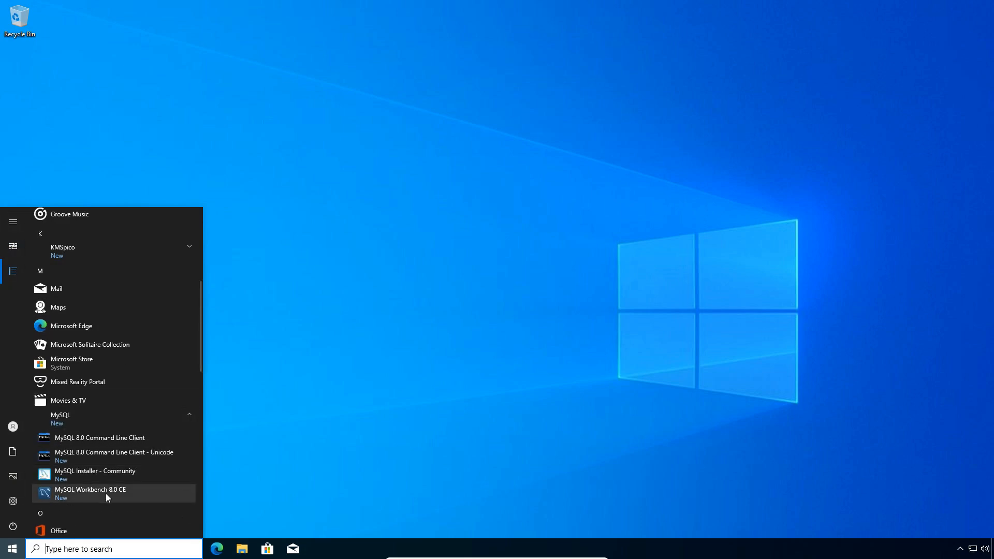
pyautogui.click(90, 491)
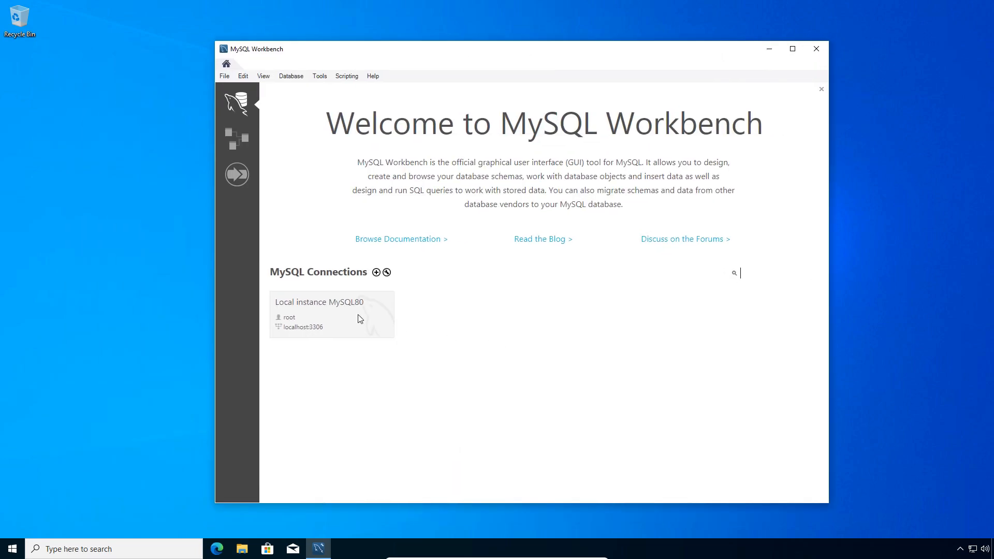
pyautogui.moveTo(320, 290)
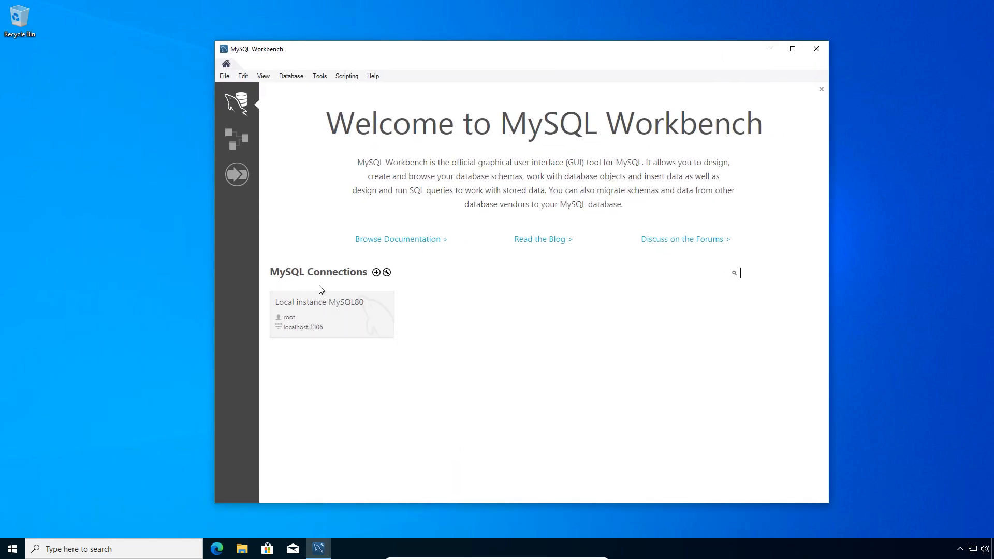
pyautogui.moveTo(312, 319)
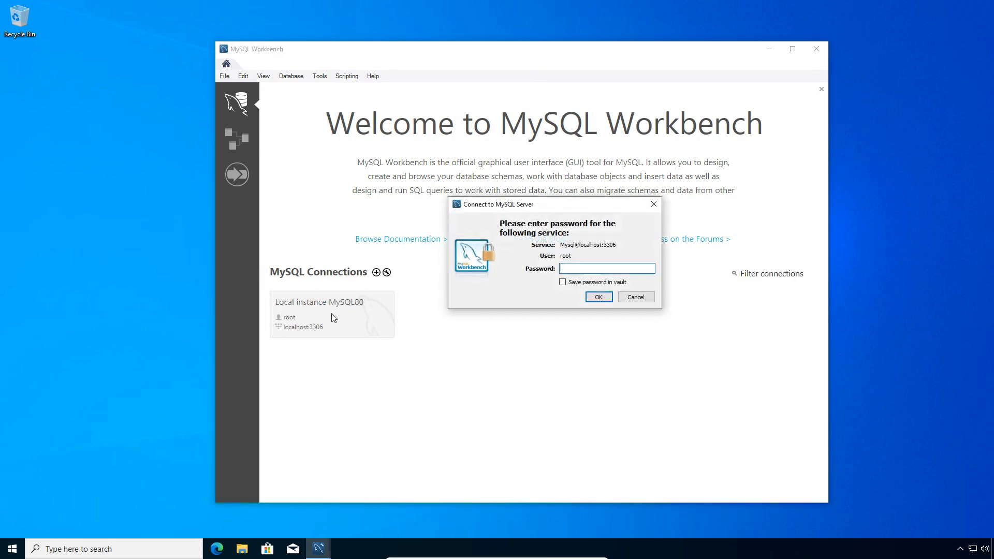
pyautogui.moveTo(438, 316)
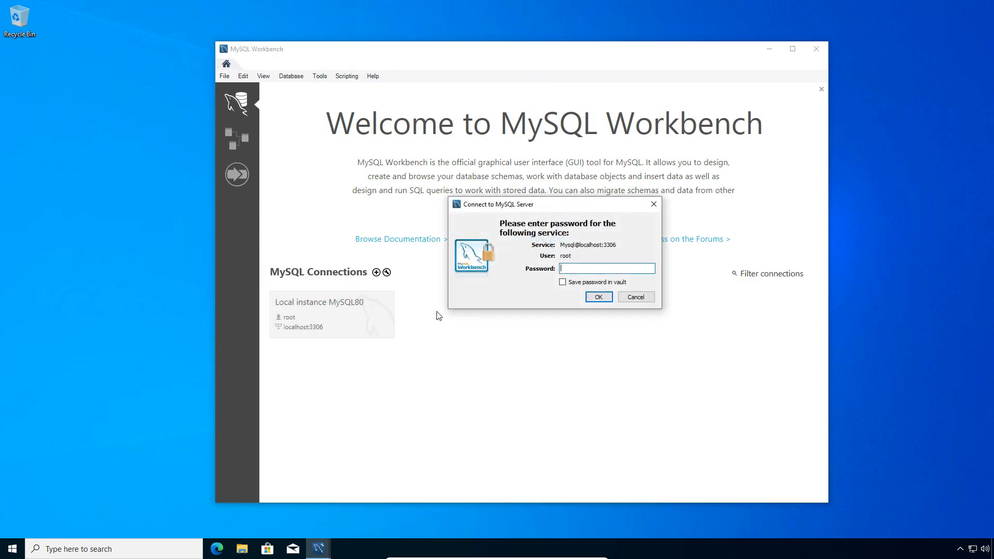
pyautogui.moveTo(488, 313)
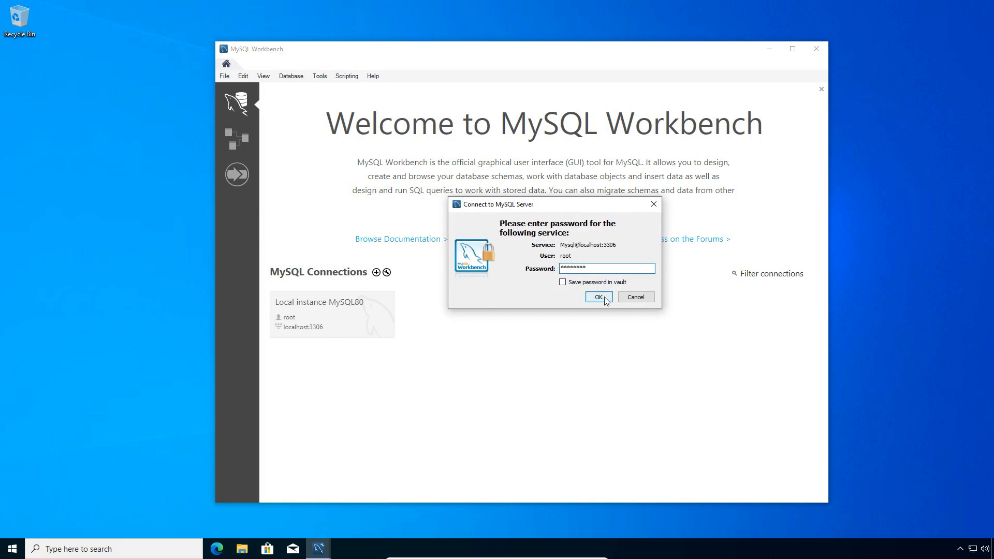
# Confirm the root password to connect to Local instance MySQL80.
pyautogui.click(597, 296)
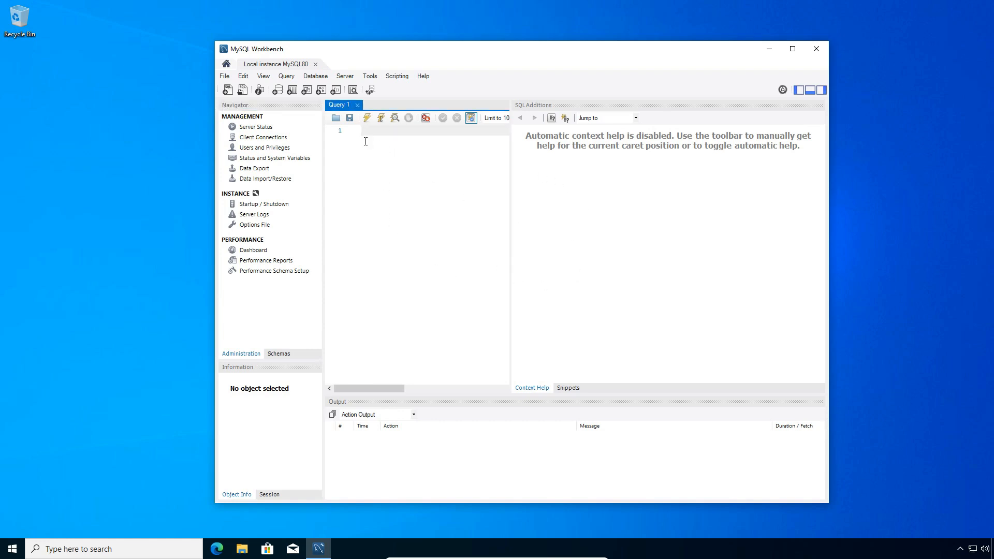
# Execute SHOW DATABASES; in Query 1, showing pntutorials among five databases, then switch to the course page.
pyautogui.write('SHOW DATA')
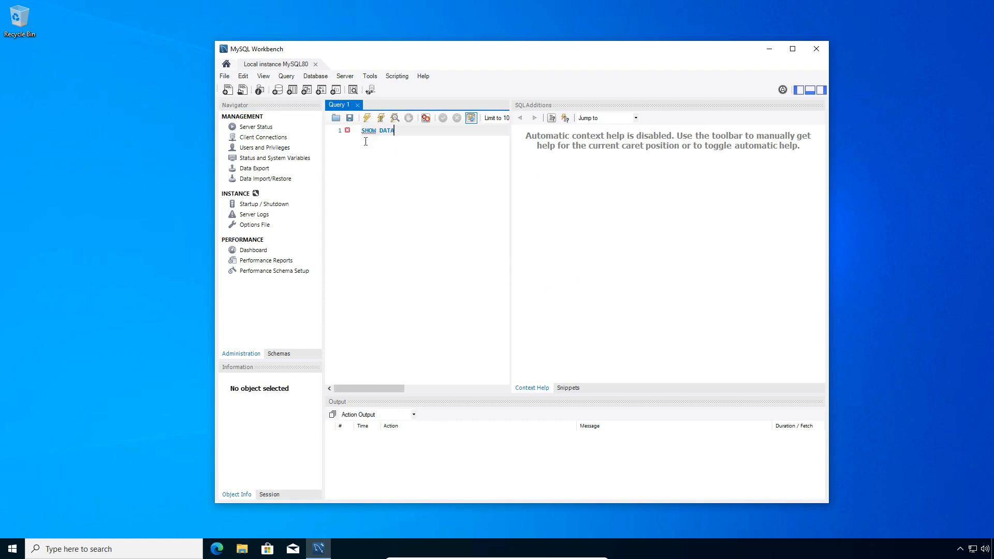
pyautogui.write('BASES;')
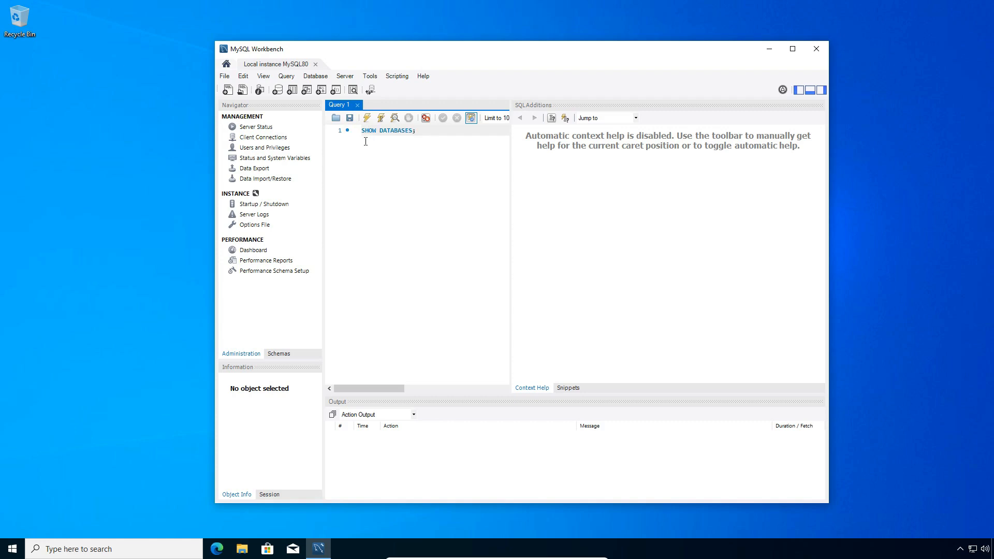
pyautogui.moveTo(368, 118)
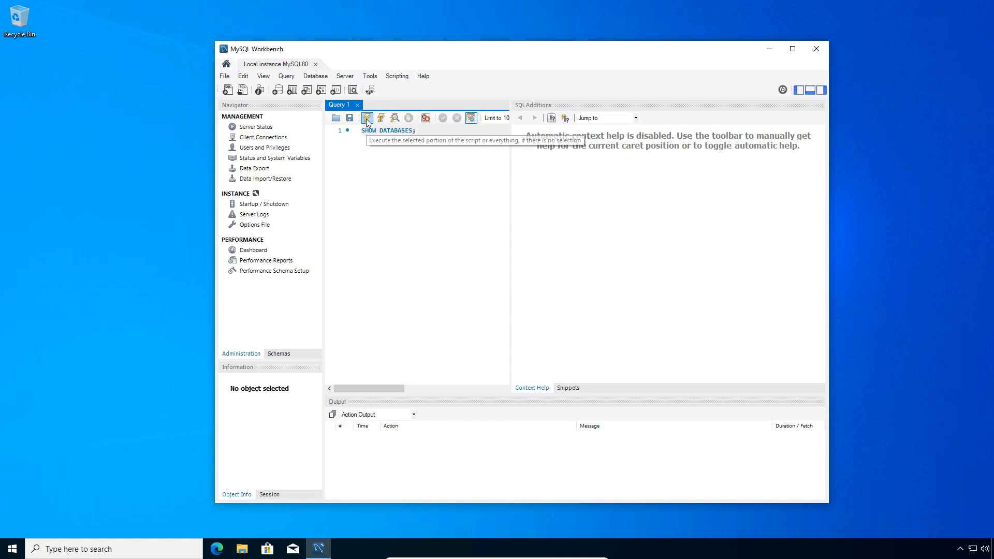
pyautogui.click(366, 118)
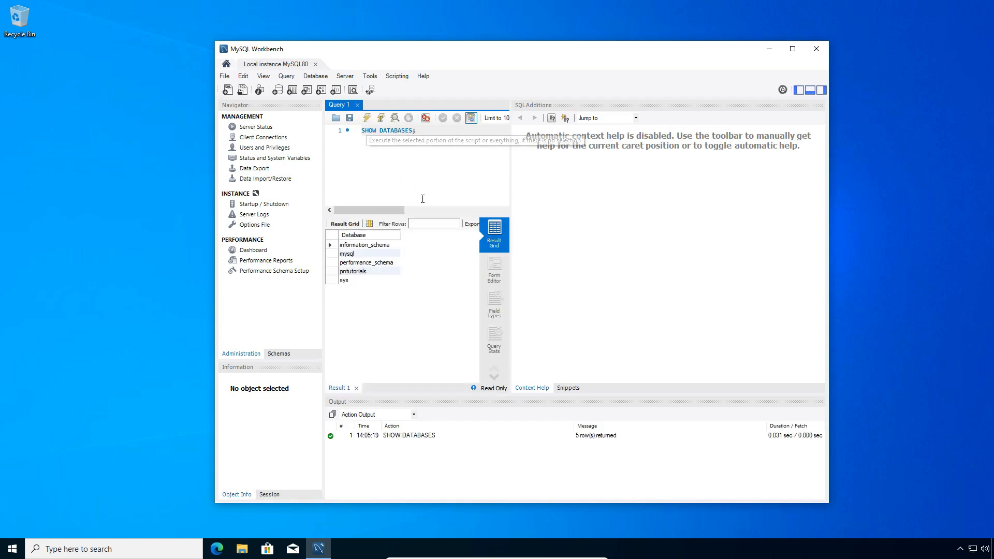
pyautogui.moveTo(355, 274)
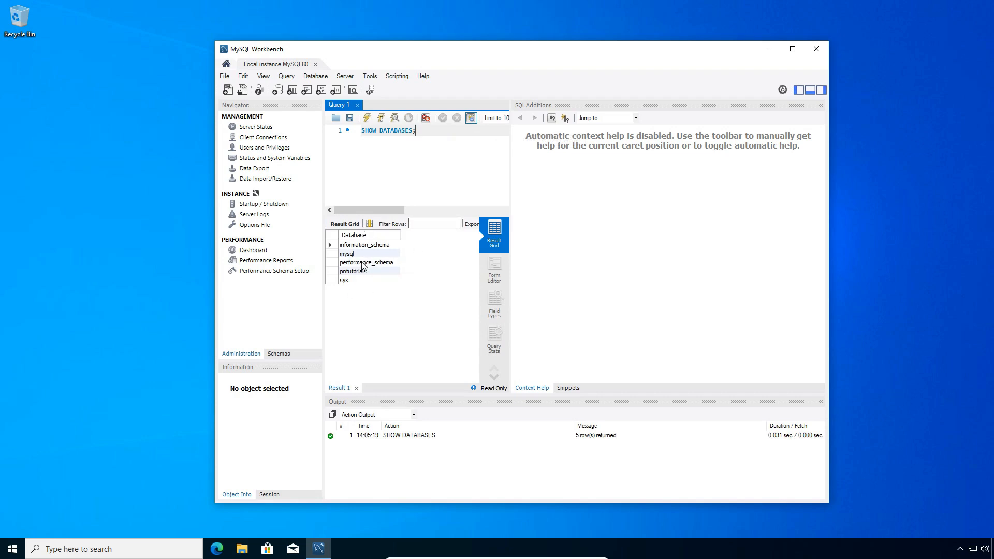
pyautogui.moveTo(355, 270)
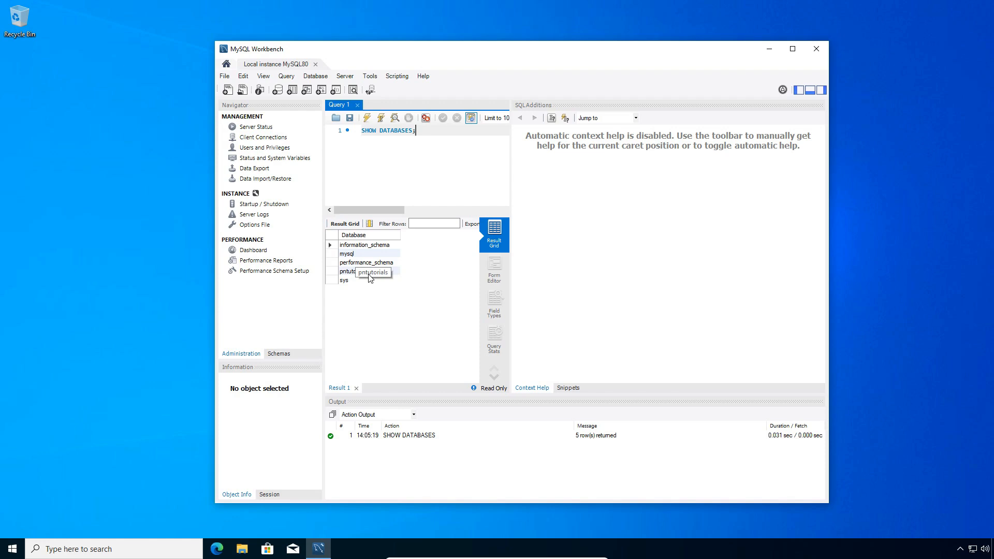
pyautogui.moveTo(542, 293)
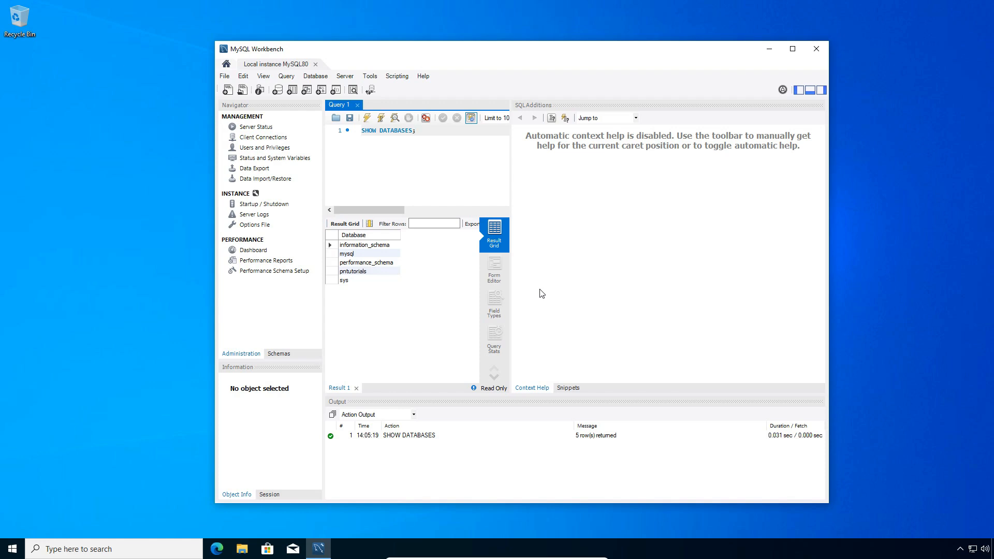
pyautogui.moveTo(681, 124)
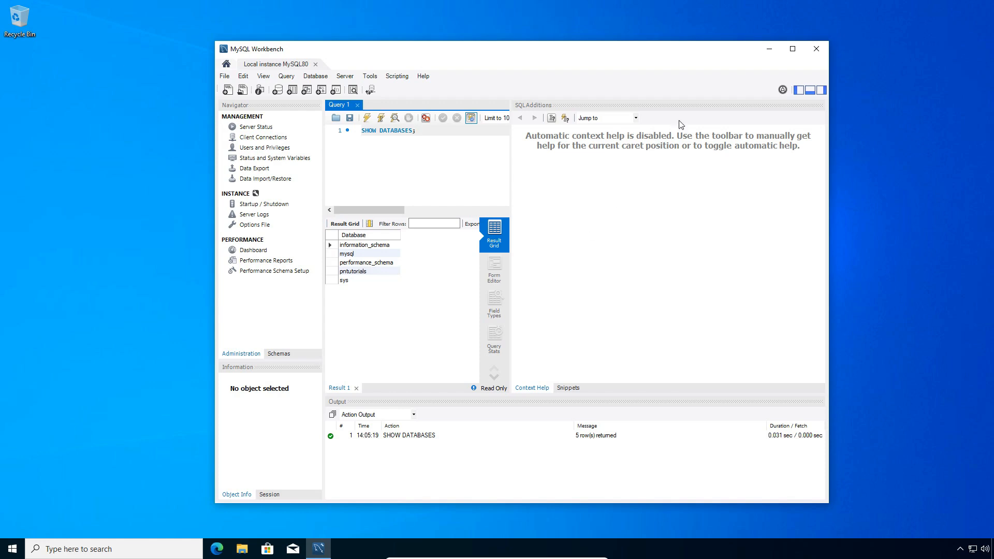
pyautogui.click(816, 48)
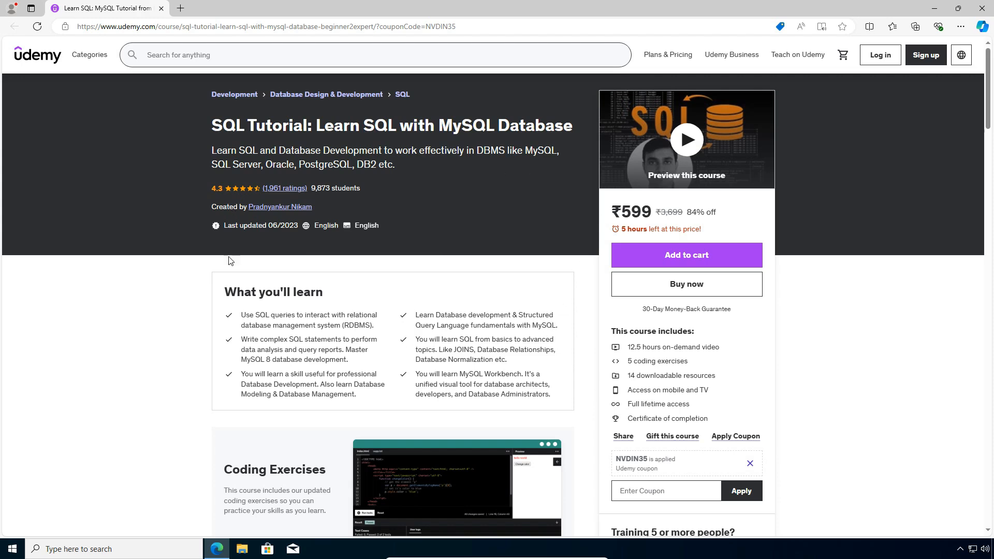
pyautogui.moveTo(491, 346)
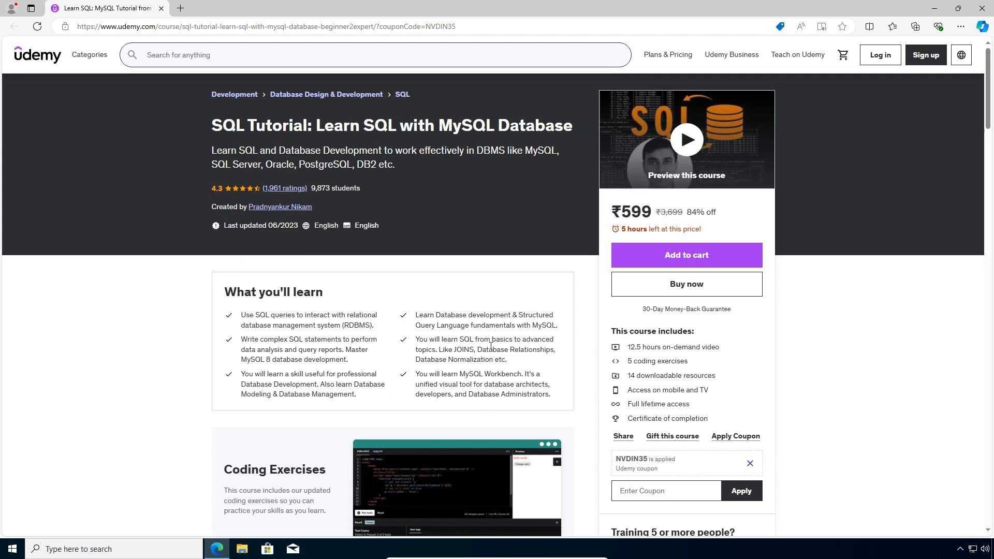